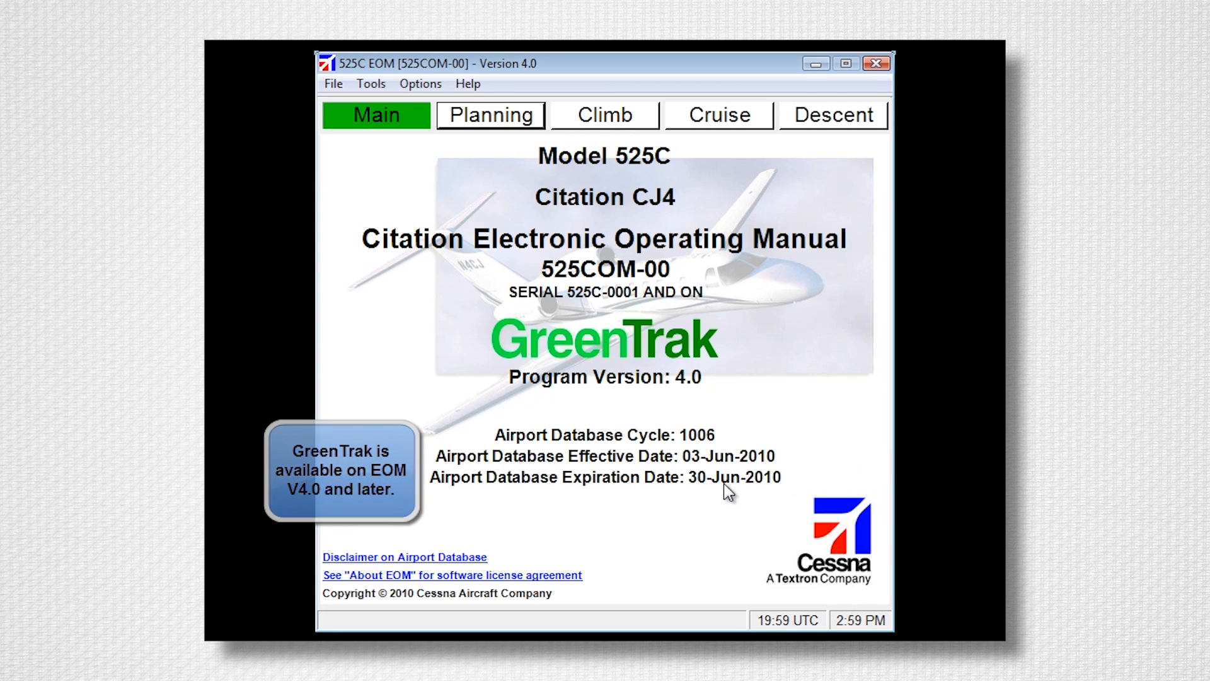
pyautogui.moveTo(701, 500)
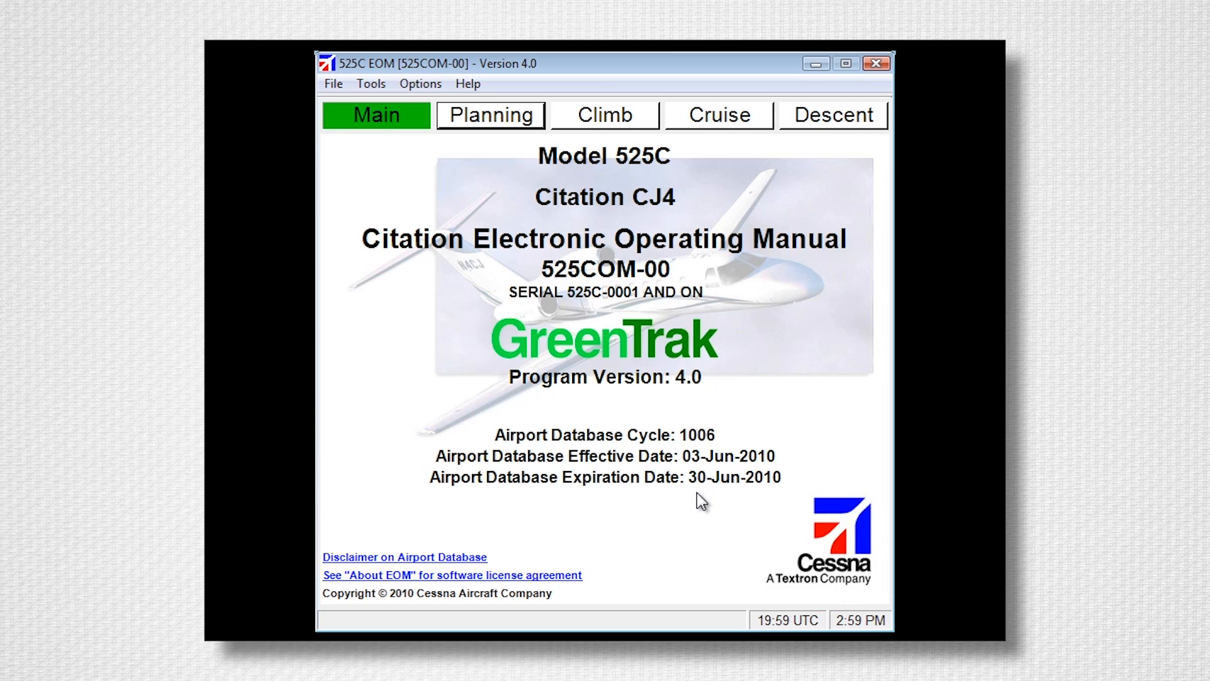
pyautogui.moveTo(760, 503)
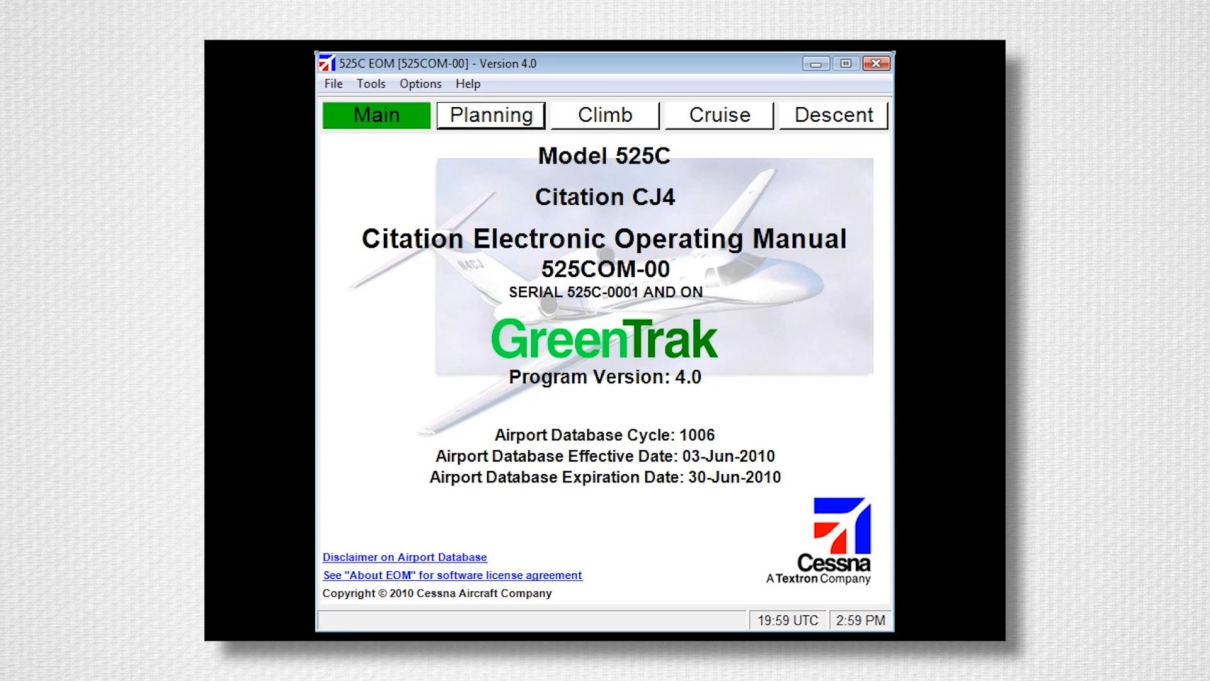
# - Run the rate-of-climb calculator with pressure altitude and banked-climb reduction, then close it
pyautogui.click(332, 84)
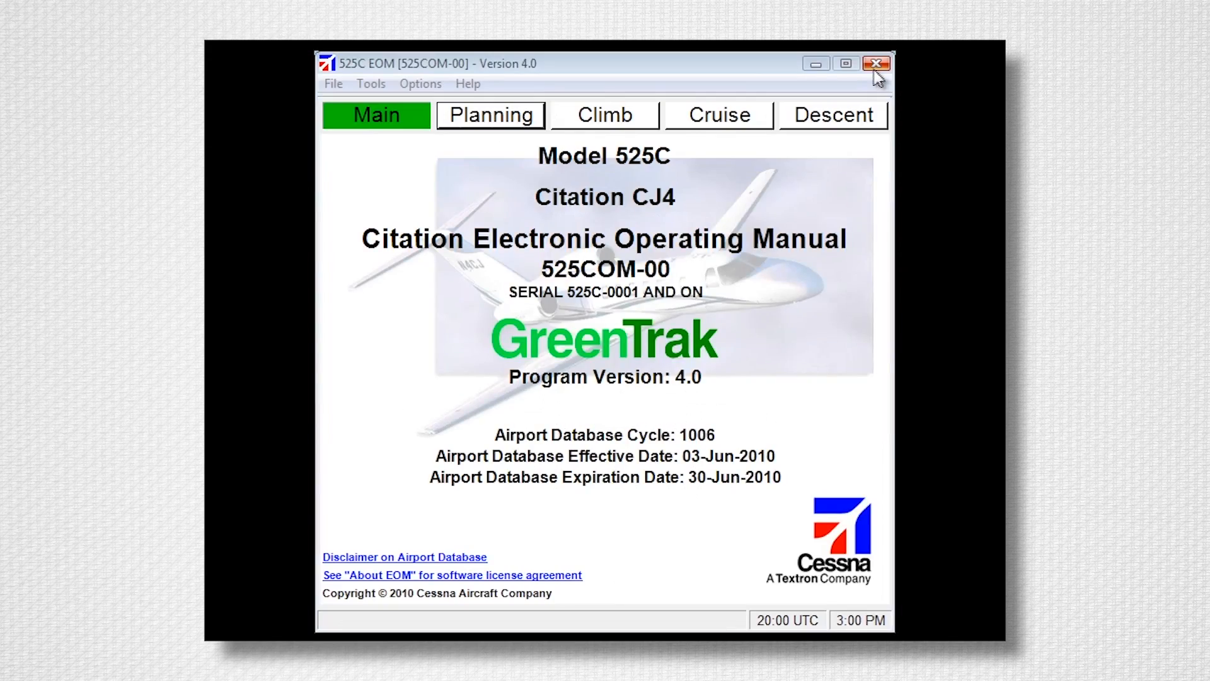
pyautogui.click(370, 83)
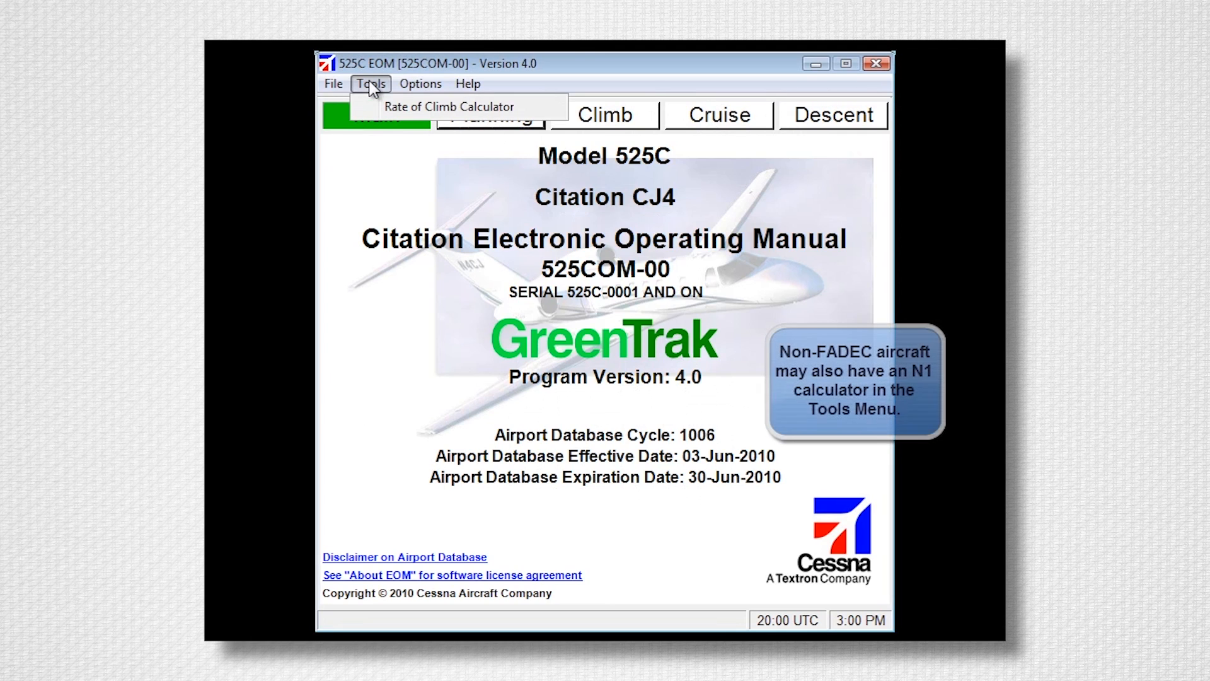
pyautogui.moveTo(448, 106)
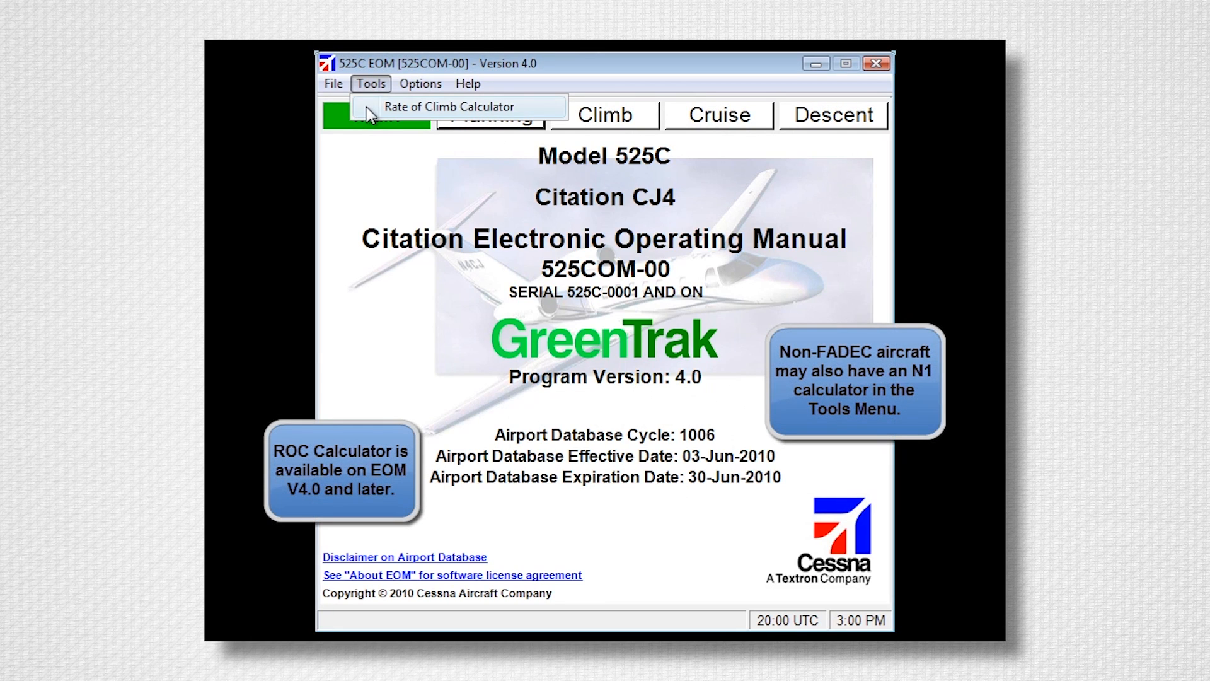
pyautogui.click(448, 107)
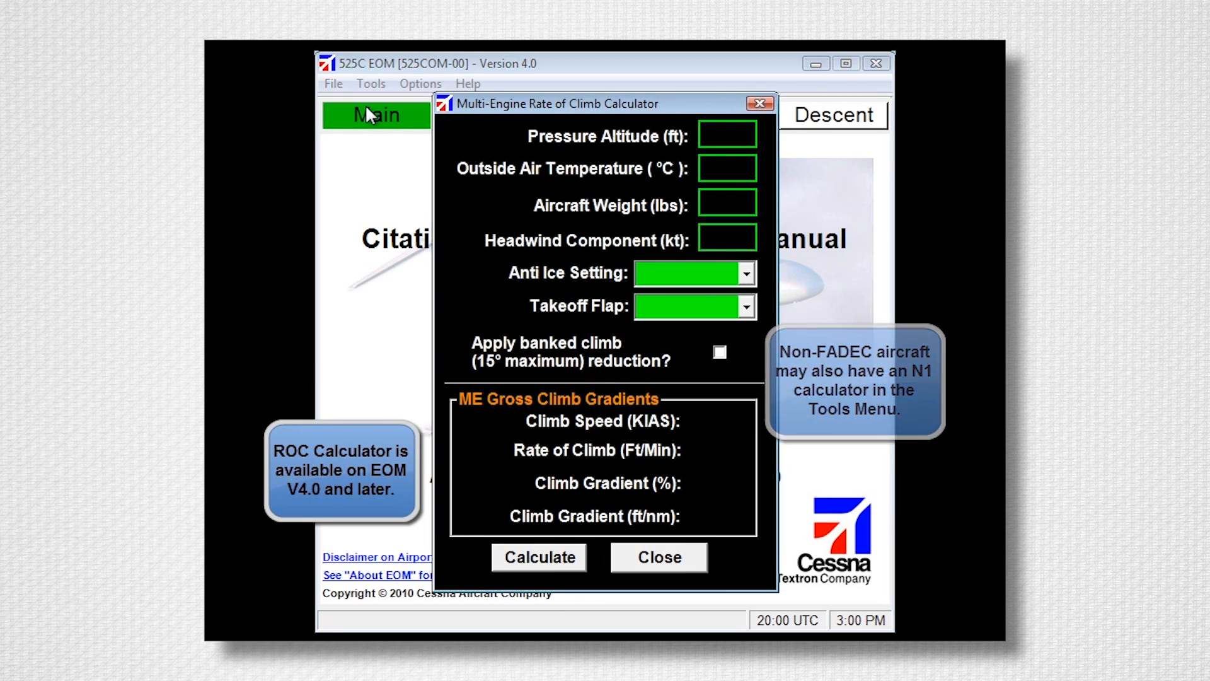
pyautogui.click(726, 133)
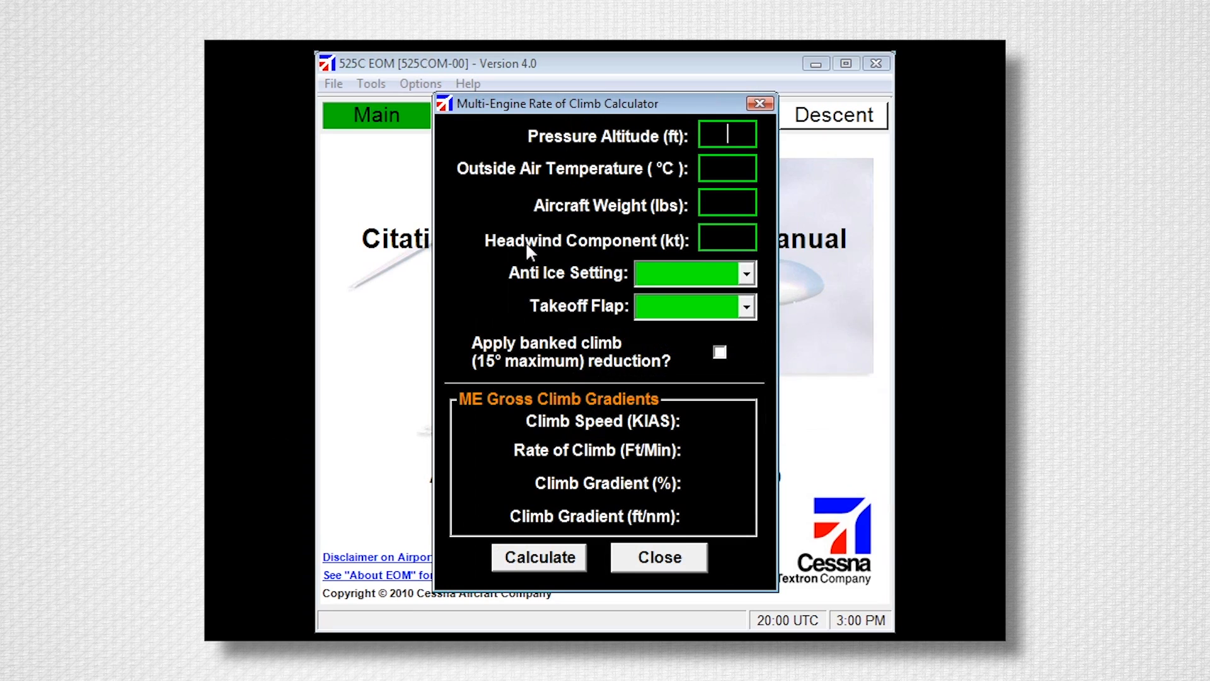
pyautogui.click(539, 557)
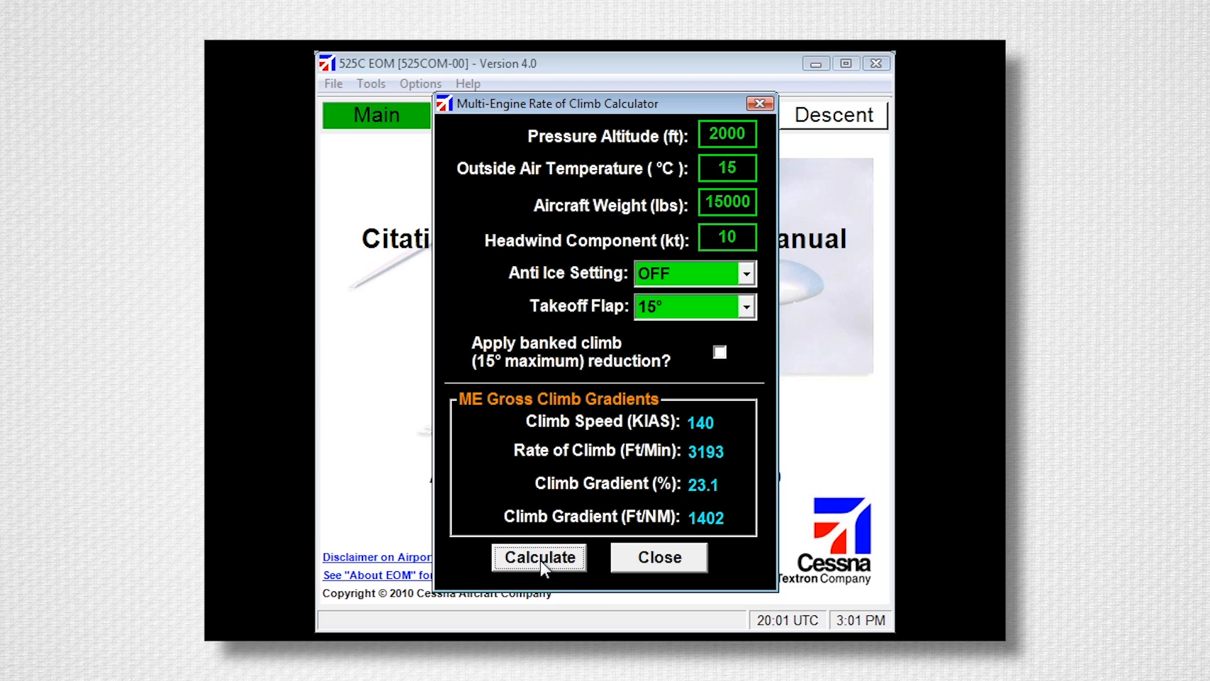
pyautogui.click(719, 352)
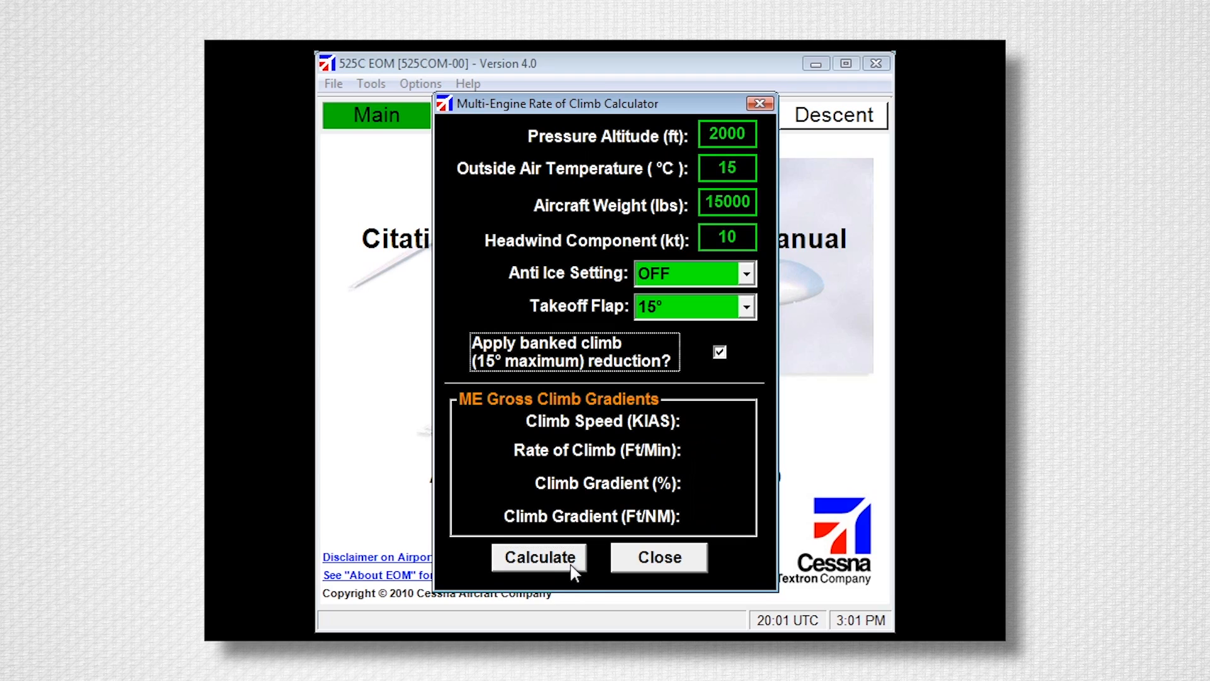
pyautogui.click(538, 556)
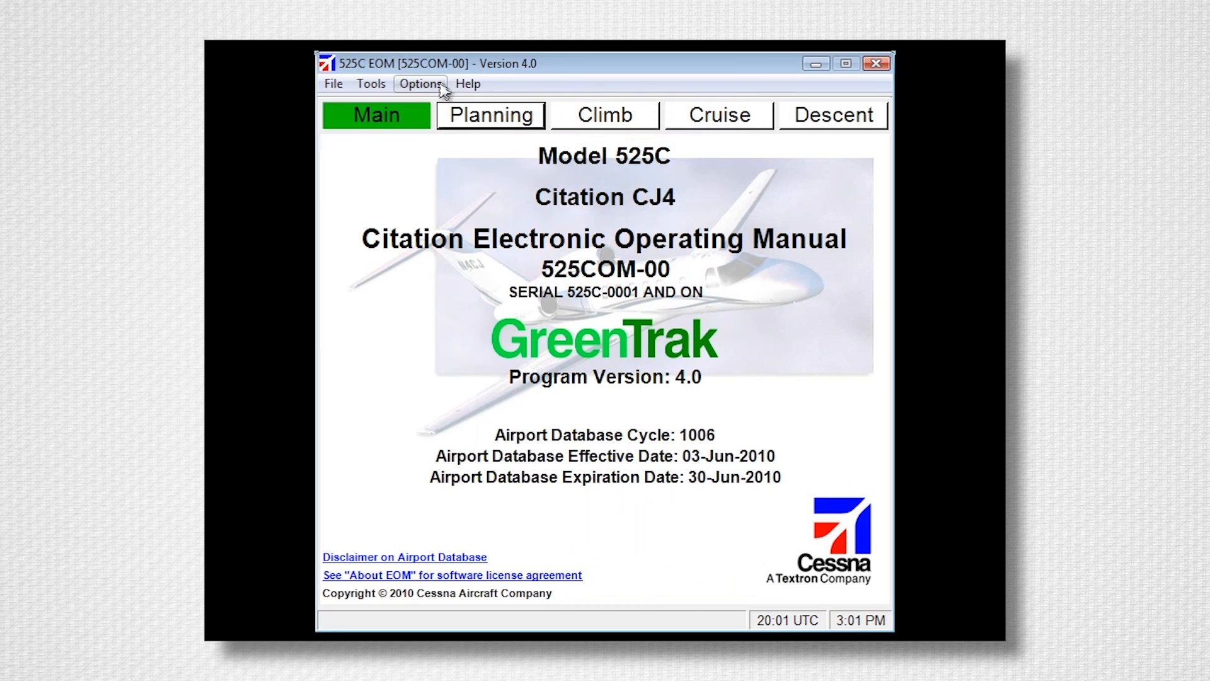
# - Switch on Use Gear Down Drag and acknowledge the gear-down performance warning
pyautogui.click(420, 83)
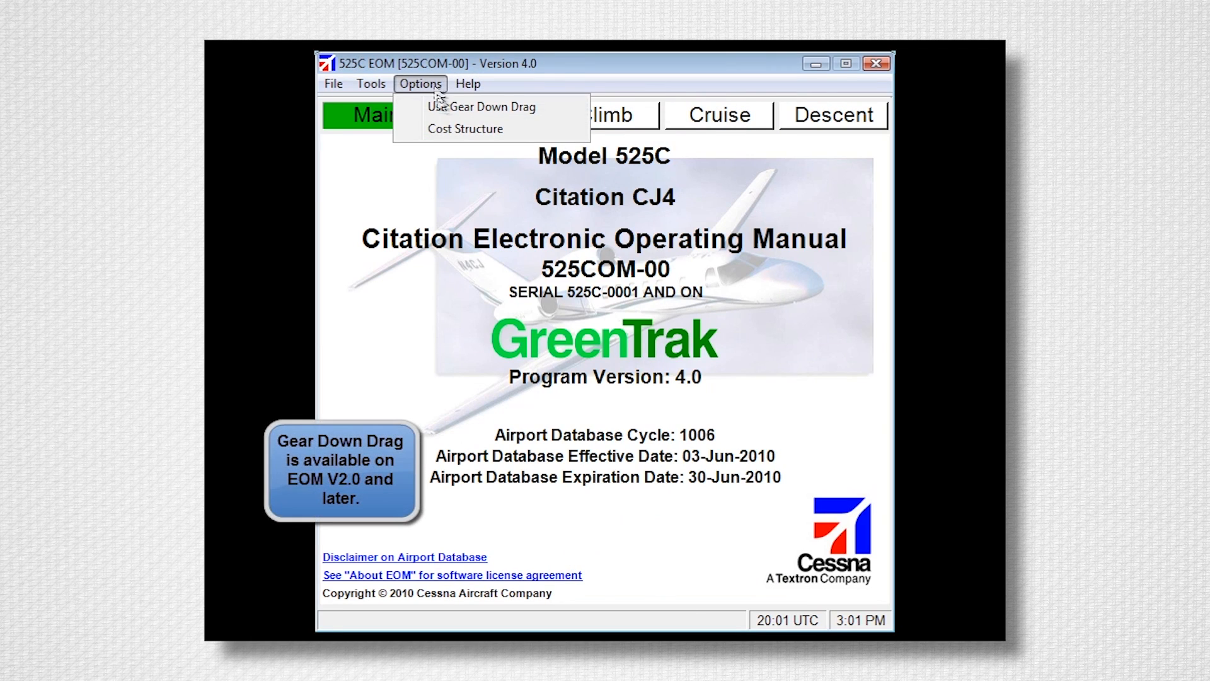
pyautogui.moveTo(481, 107)
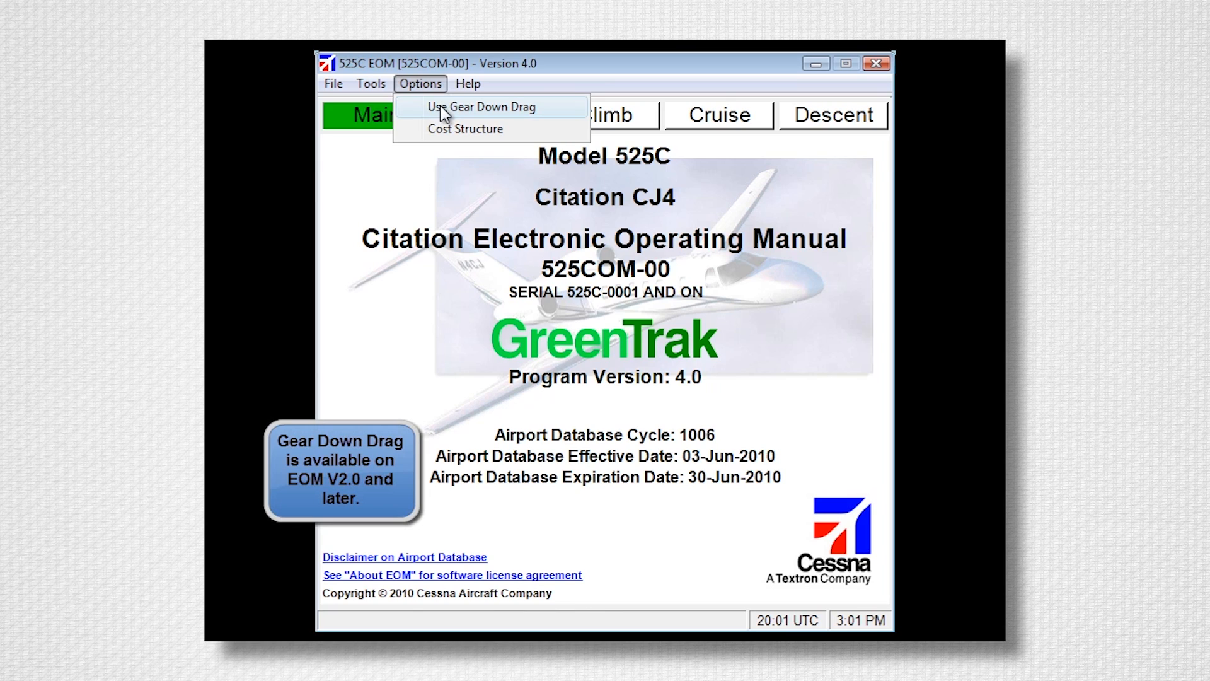
pyautogui.click(480, 107)
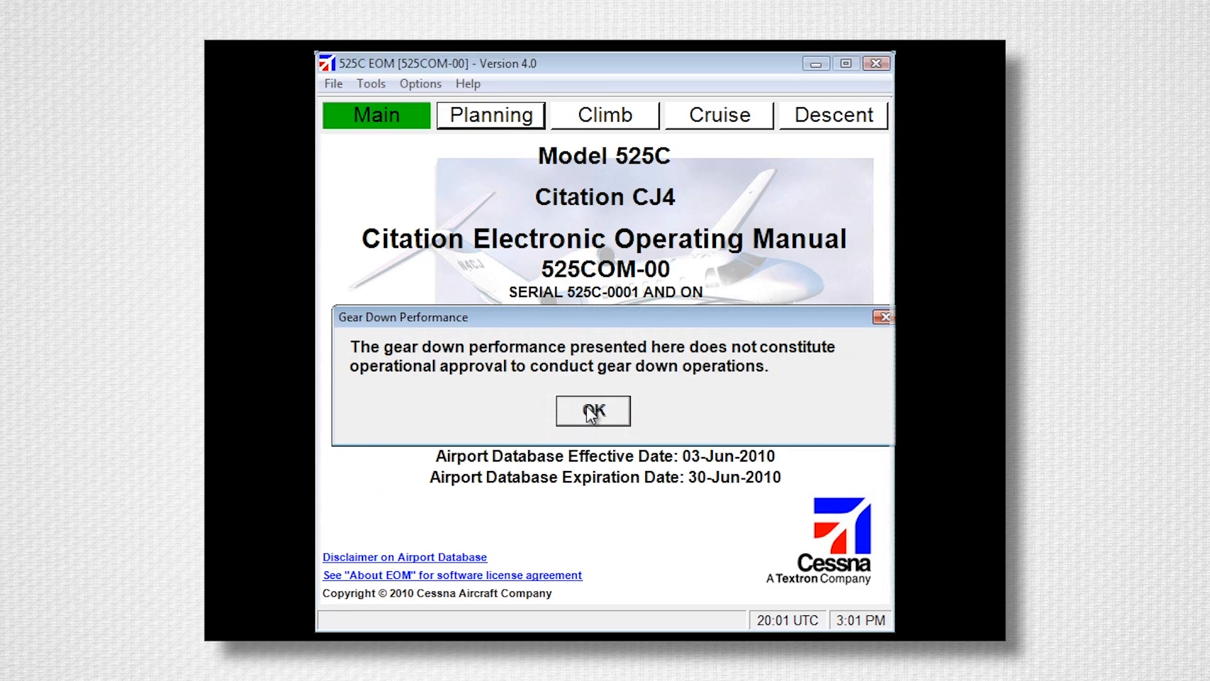
pyautogui.click(592, 410)
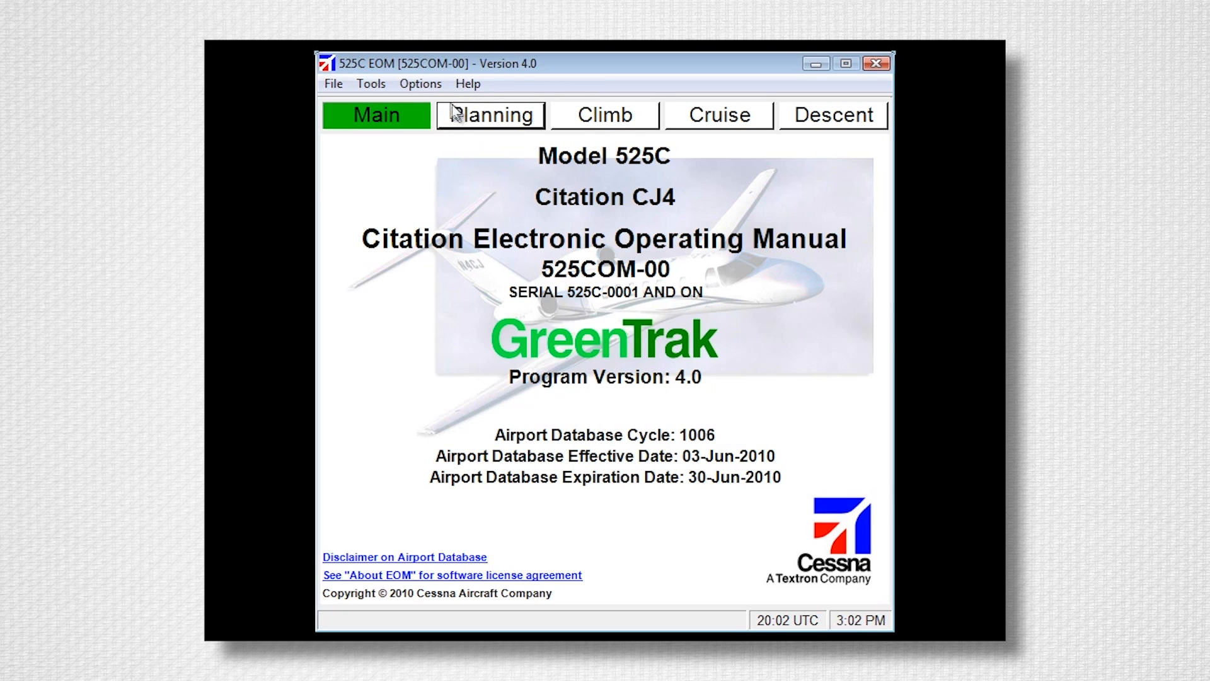
pyautogui.click(420, 83)
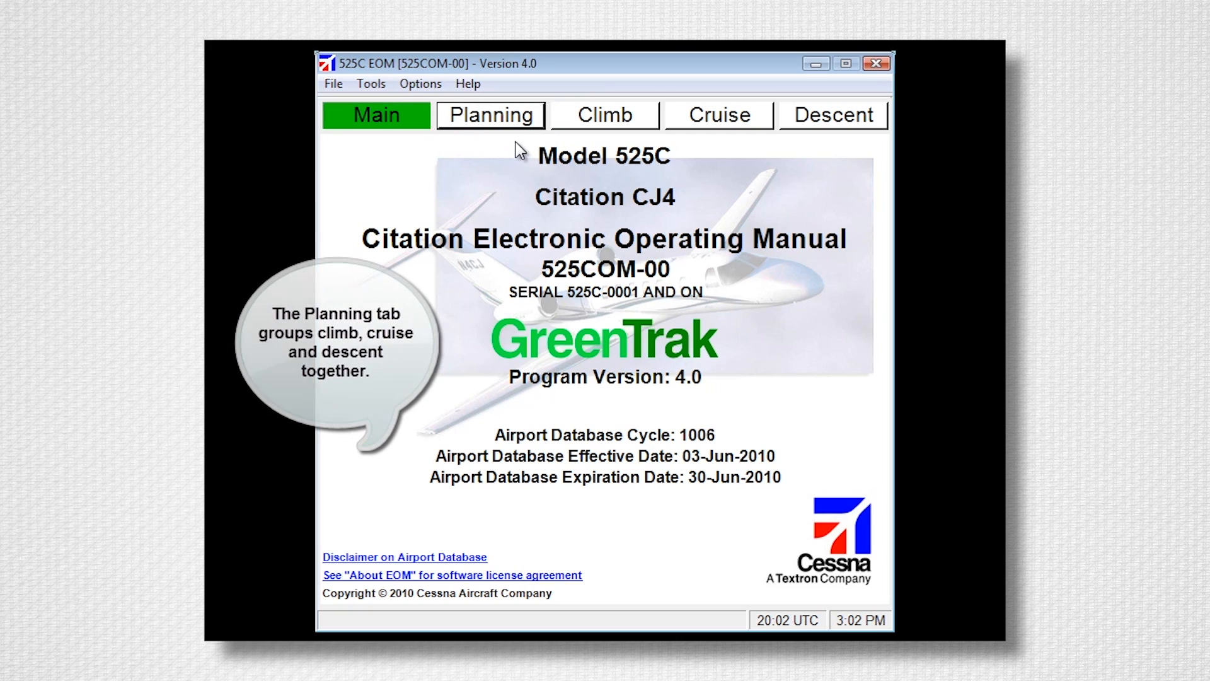
# - Go to Planning, glance at Simple Flight, and return to creating a mission profile
pyautogui.click(490, 114)
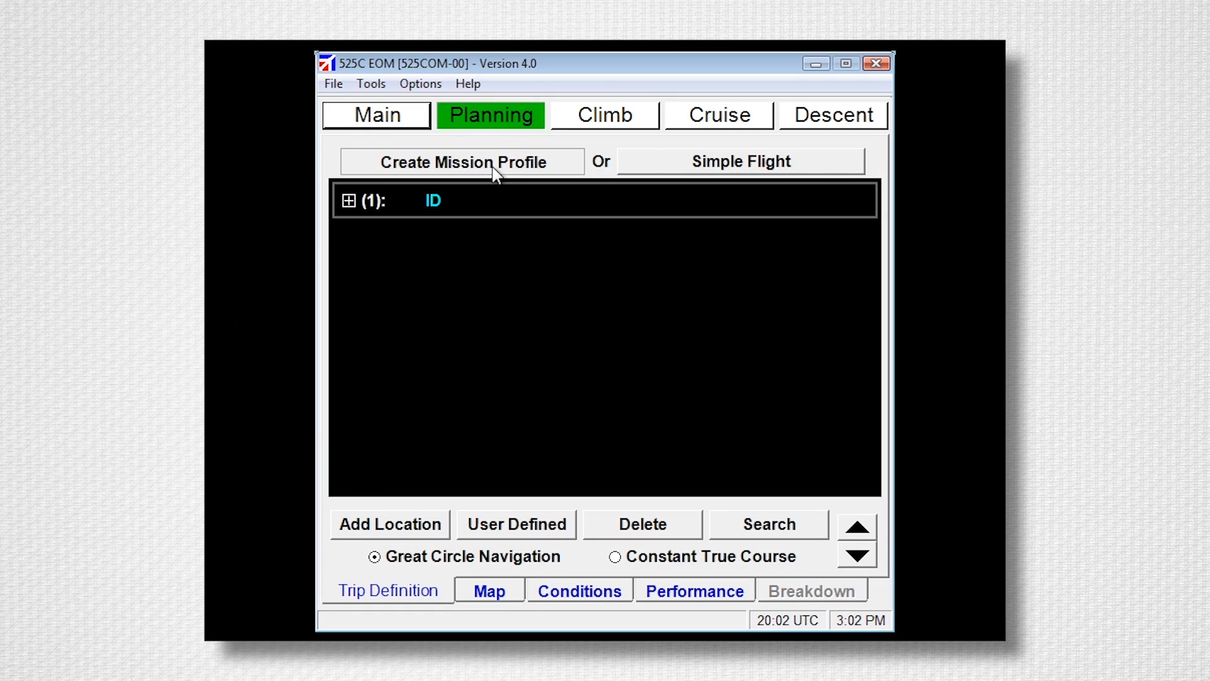
pyautogui.moveTo(689, 172)
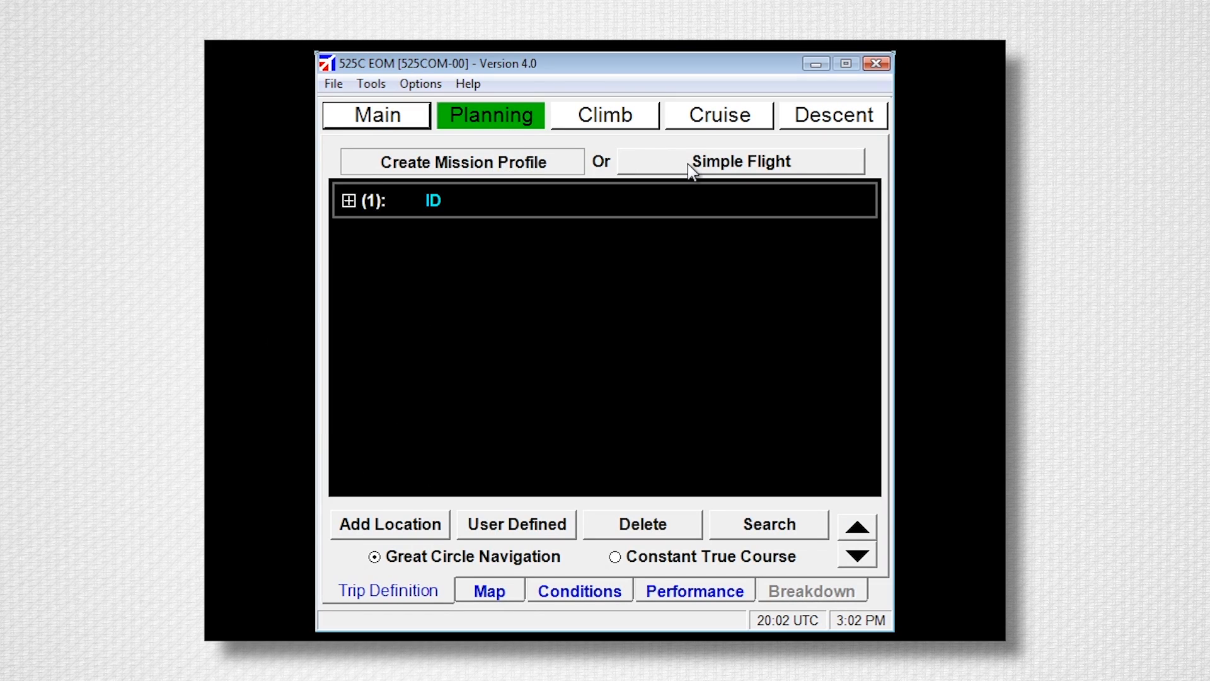
pyautogui.click(739, 161)
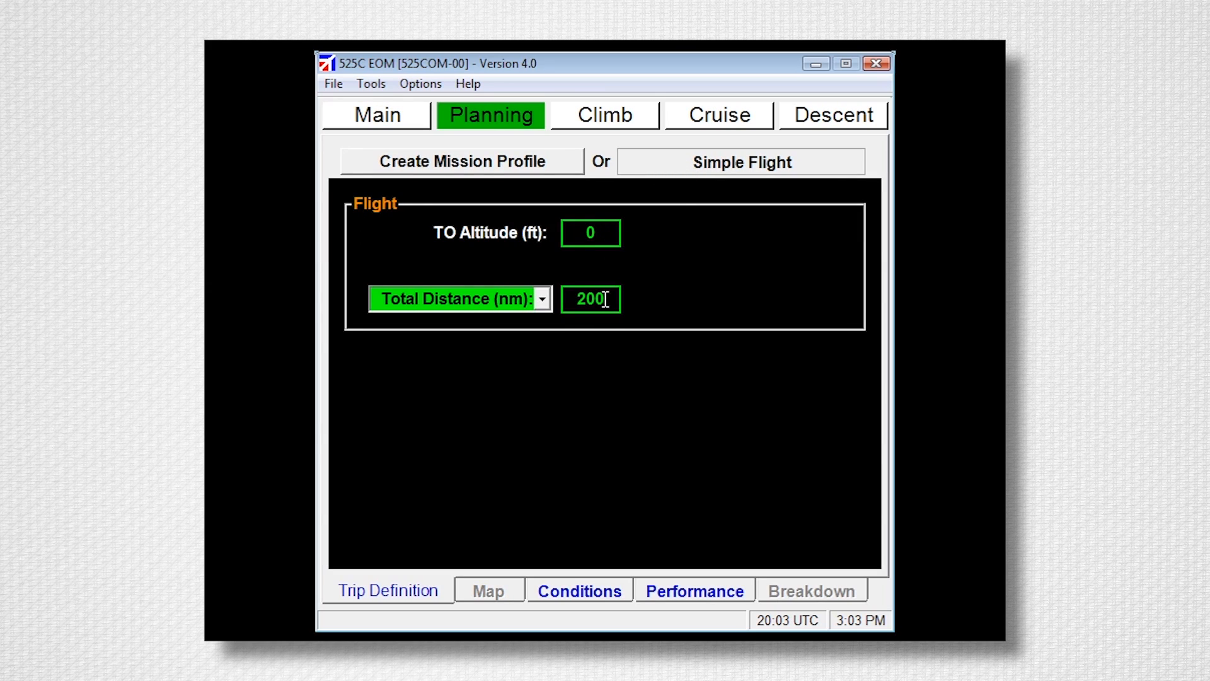
pyautogui.click(461, 162)
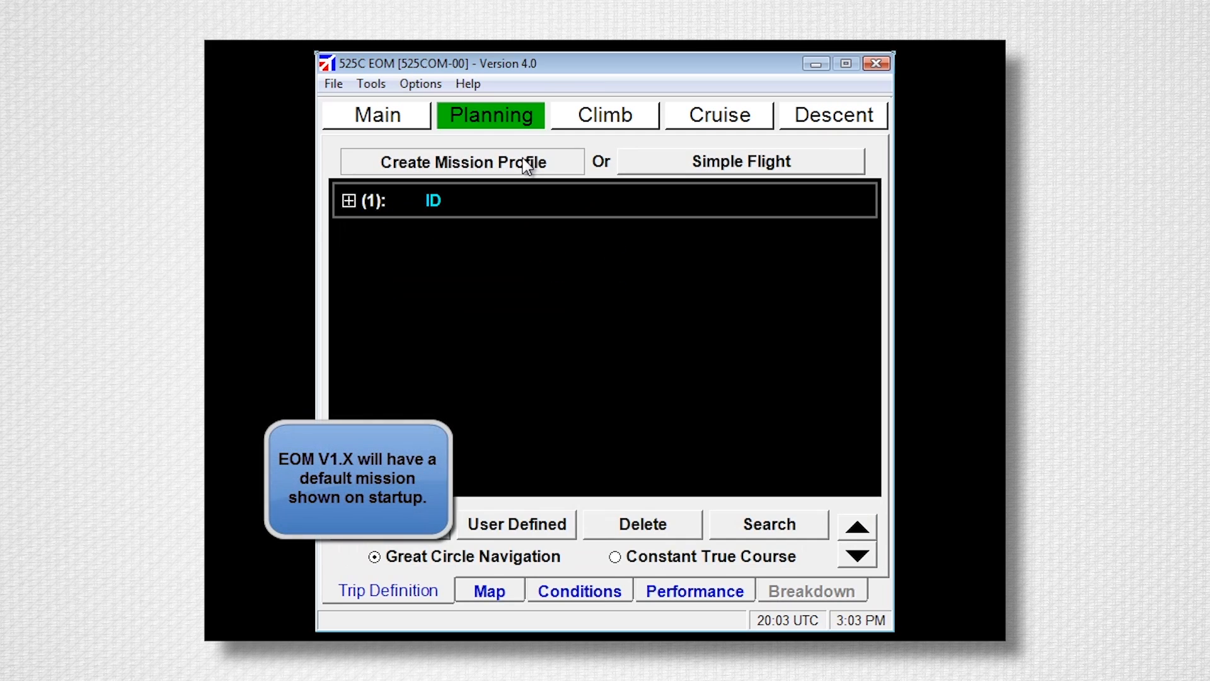
# - Enter KICT and KSAT, add the PIONEER (PER) VORTAC and move it between them
pyautogui.doubleClick(433, 200)
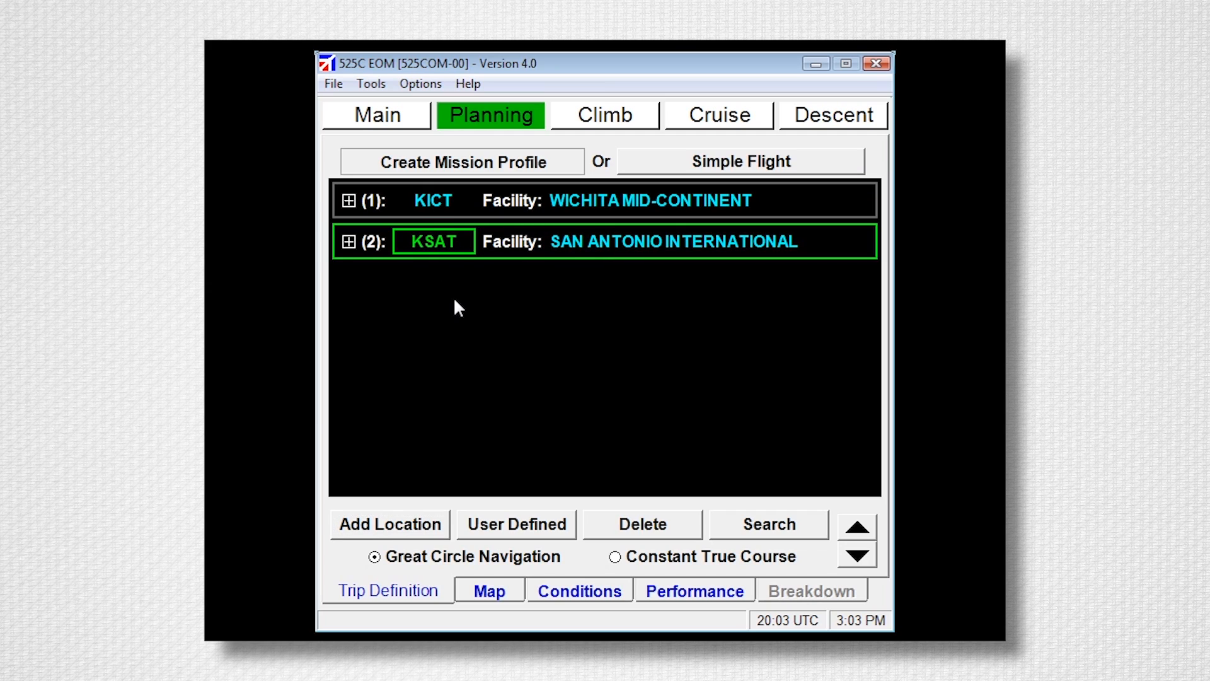
pyautogui.moveTo(468, 202)
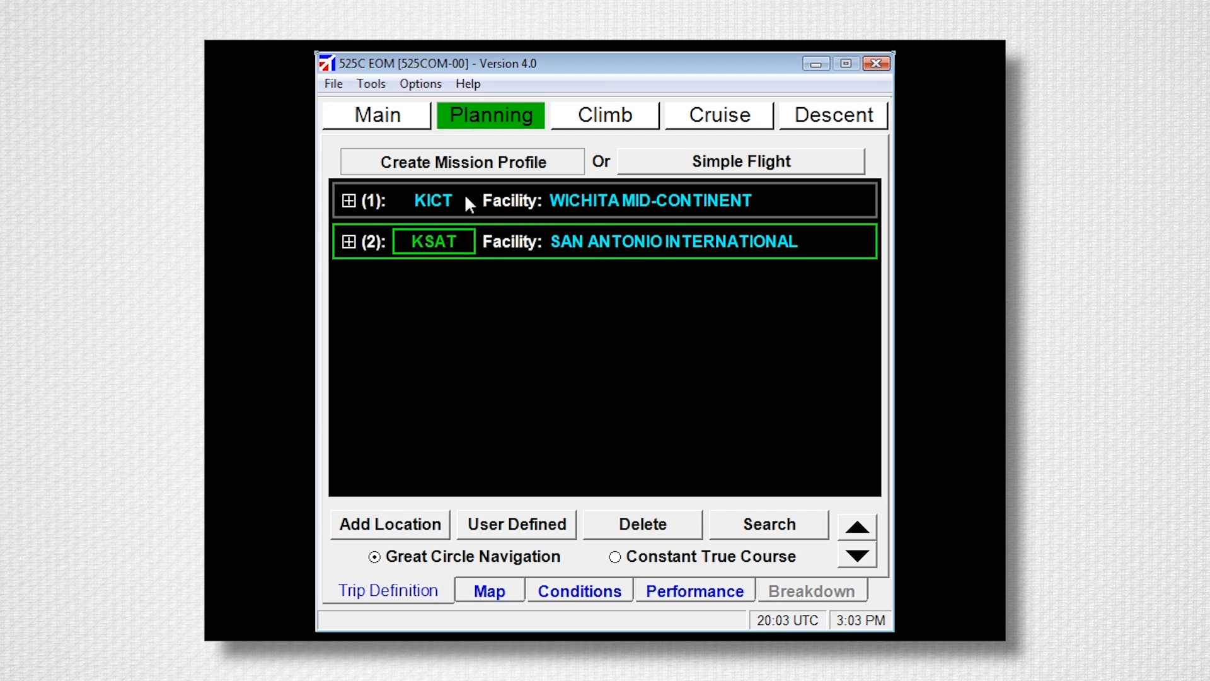
pyautogui.click(389, 523)
pyautogui.write('PER')
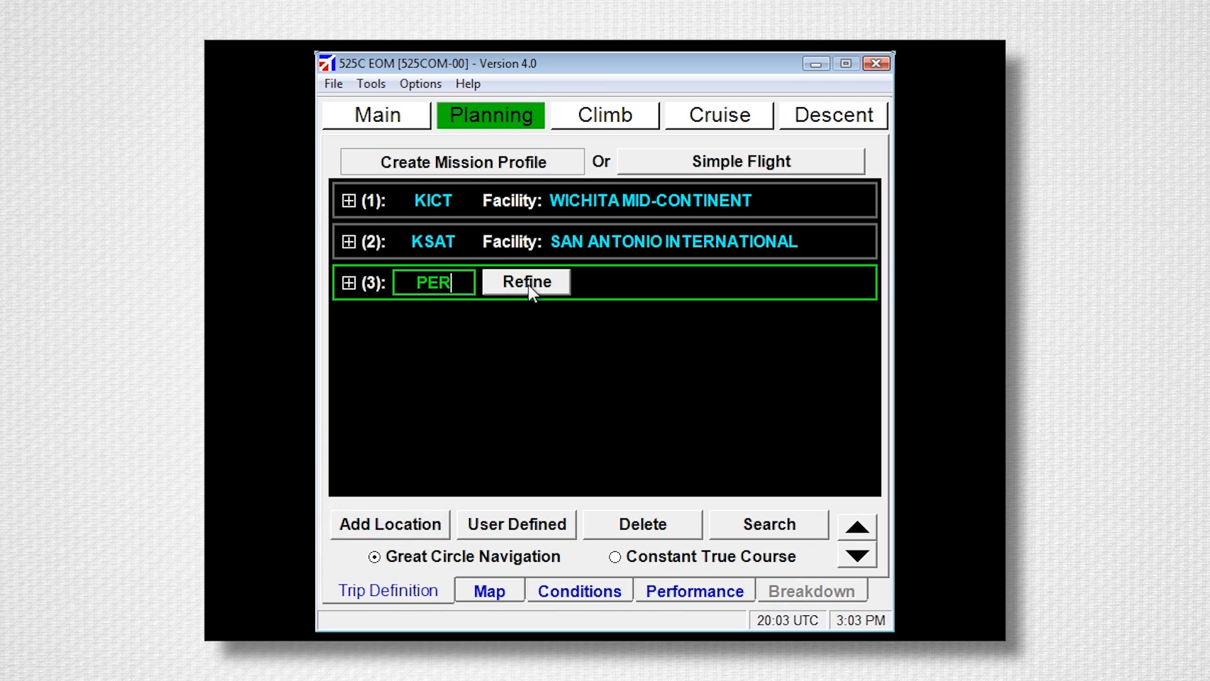
pyautogui.click(526, 281)
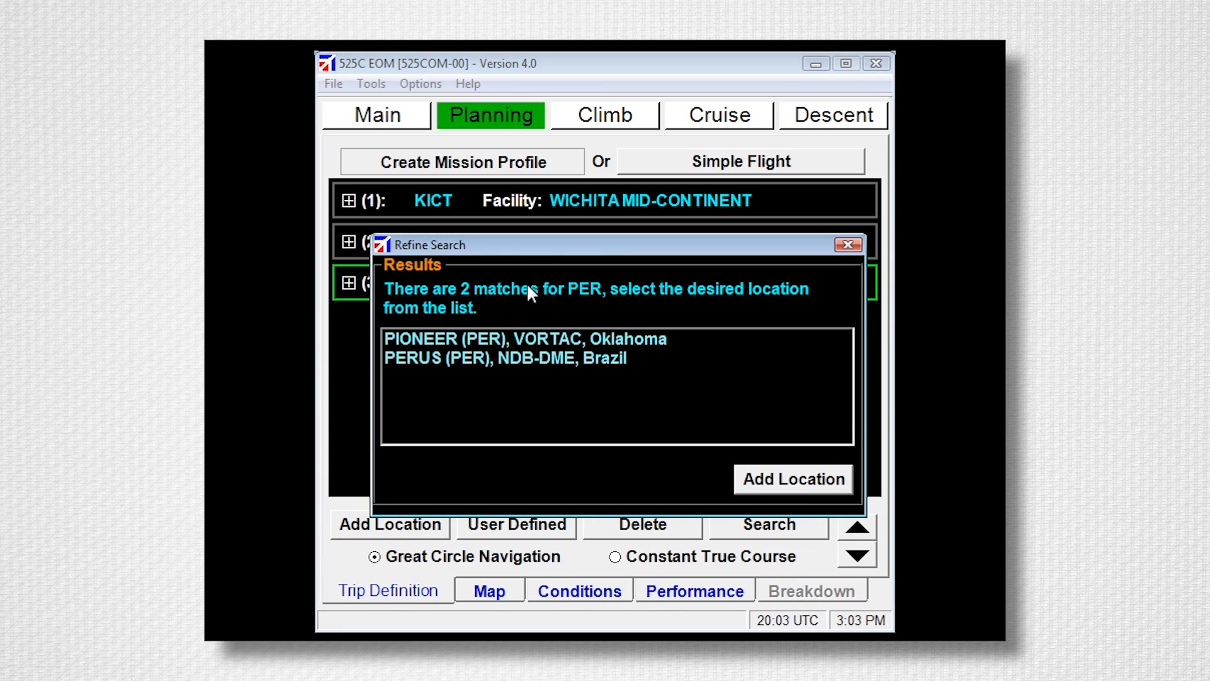
pyautogui.click(525, 338)
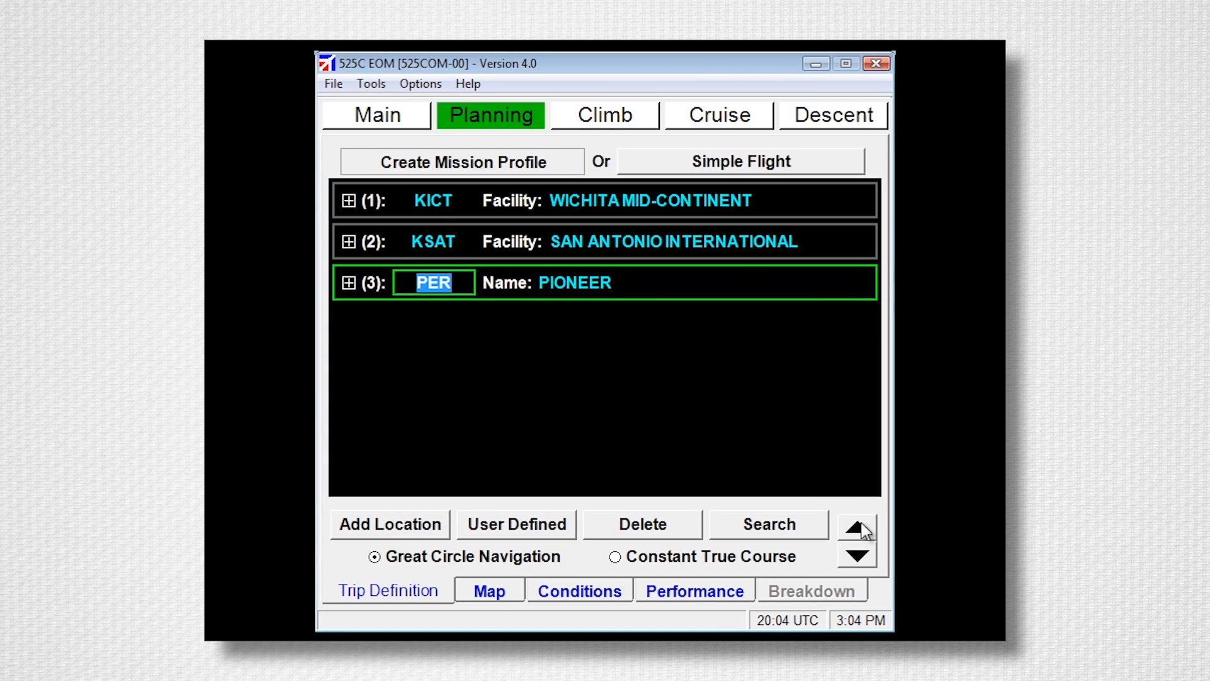
pyautogui.click(856, 527)
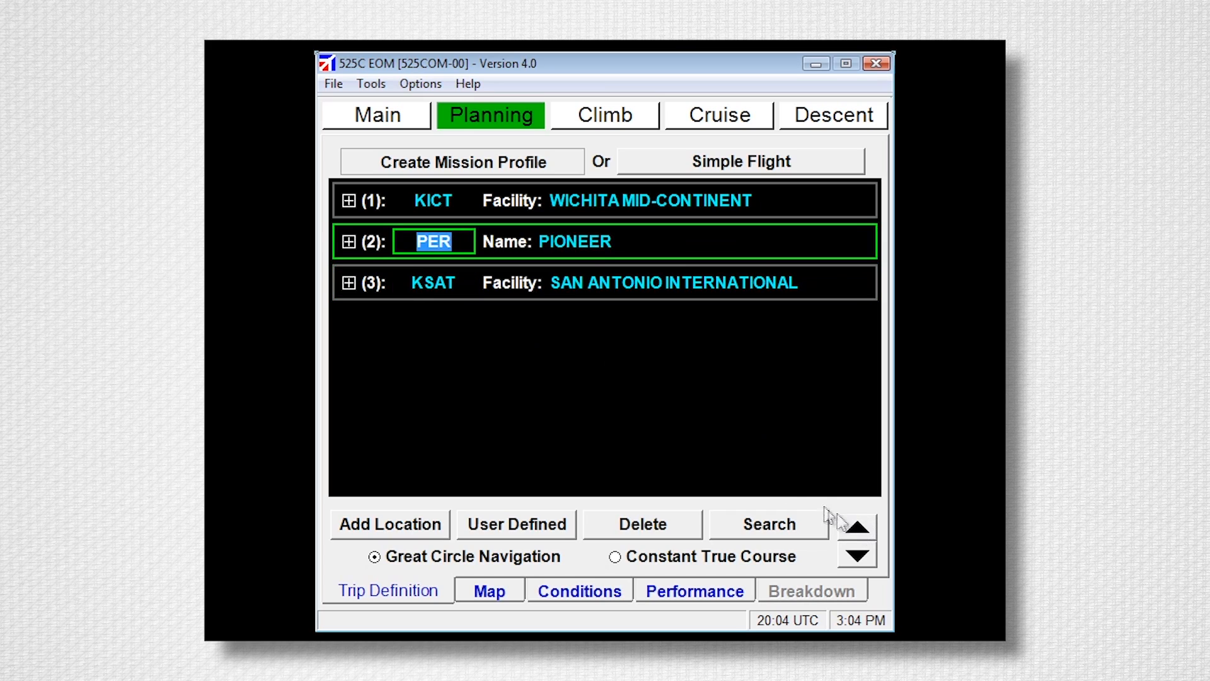
pyautogui.moveTo(540, 387)
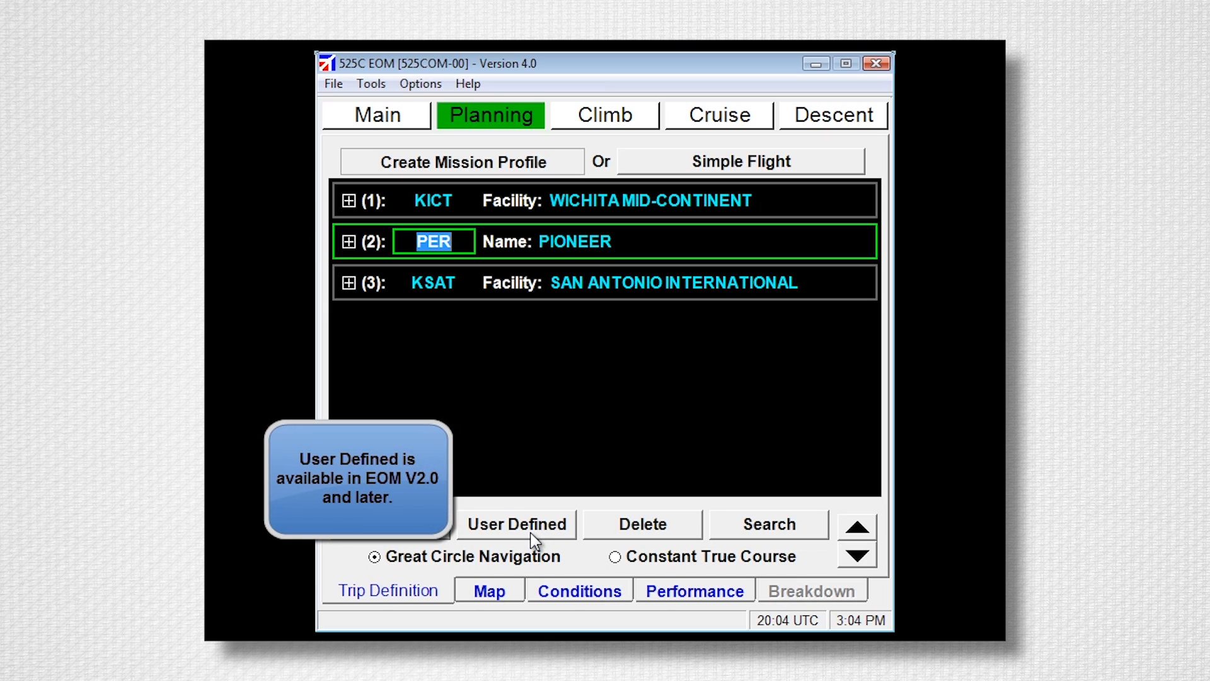
# - Bring up the User Defined airport/navaid/waypoint entry form
pyautogui.click(517, 524)
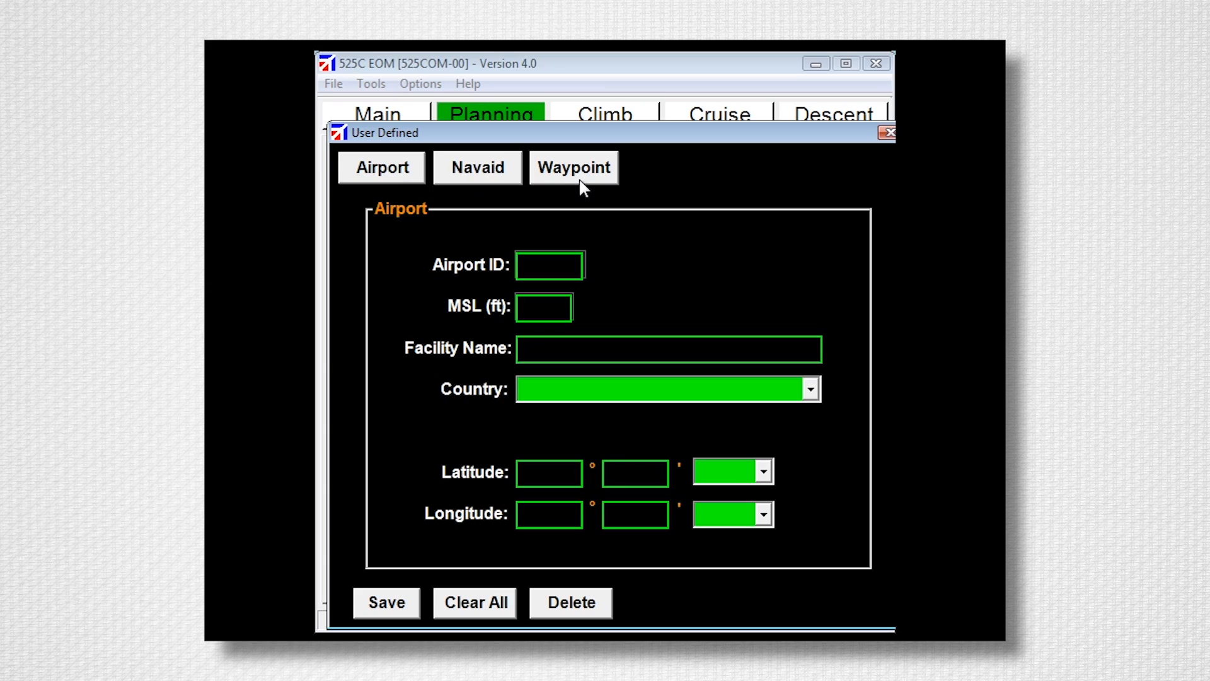
pyautogui.moveTo(566, 293)
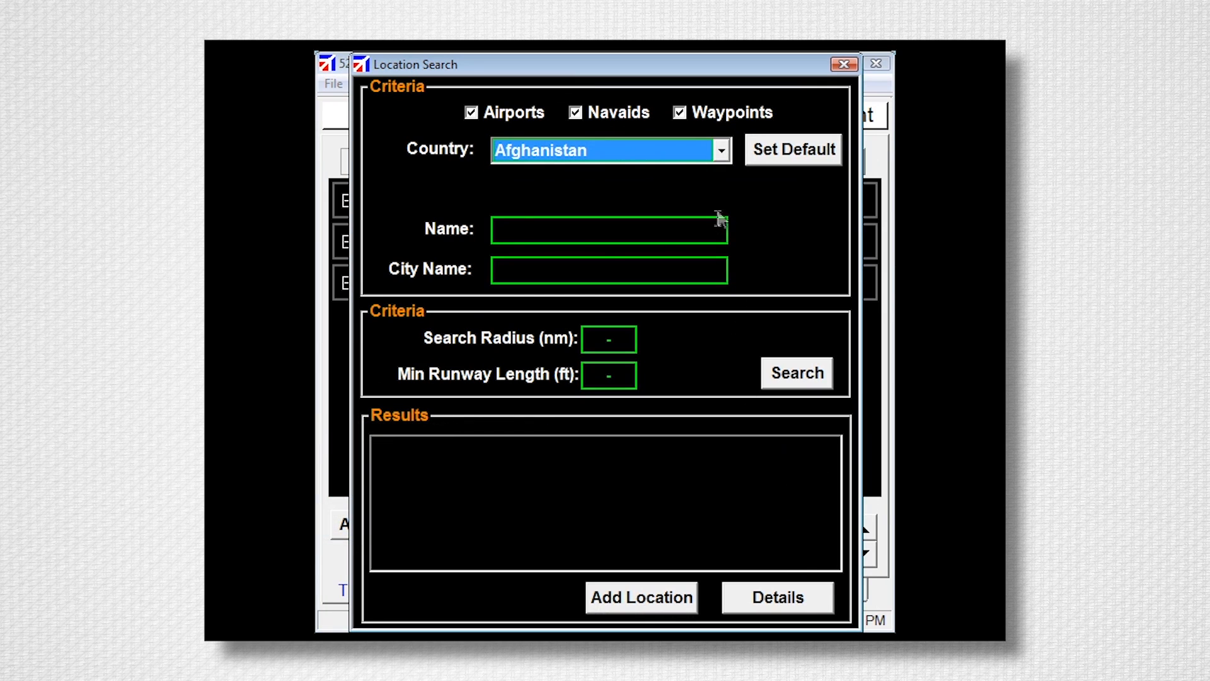
# - Search Arizona airports within 50 nm of Phoenix with 6000 ft runways, then return to the trip list
pyautogui.click(720, 150)
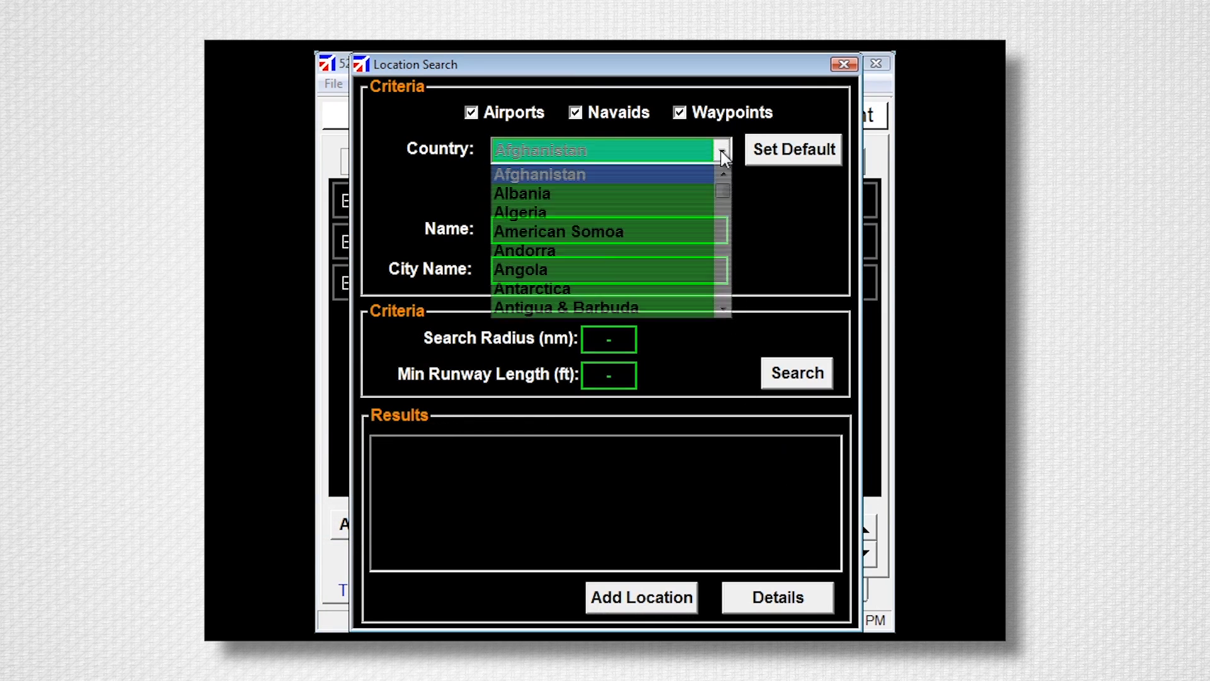
pyautogui.scroll(-3)
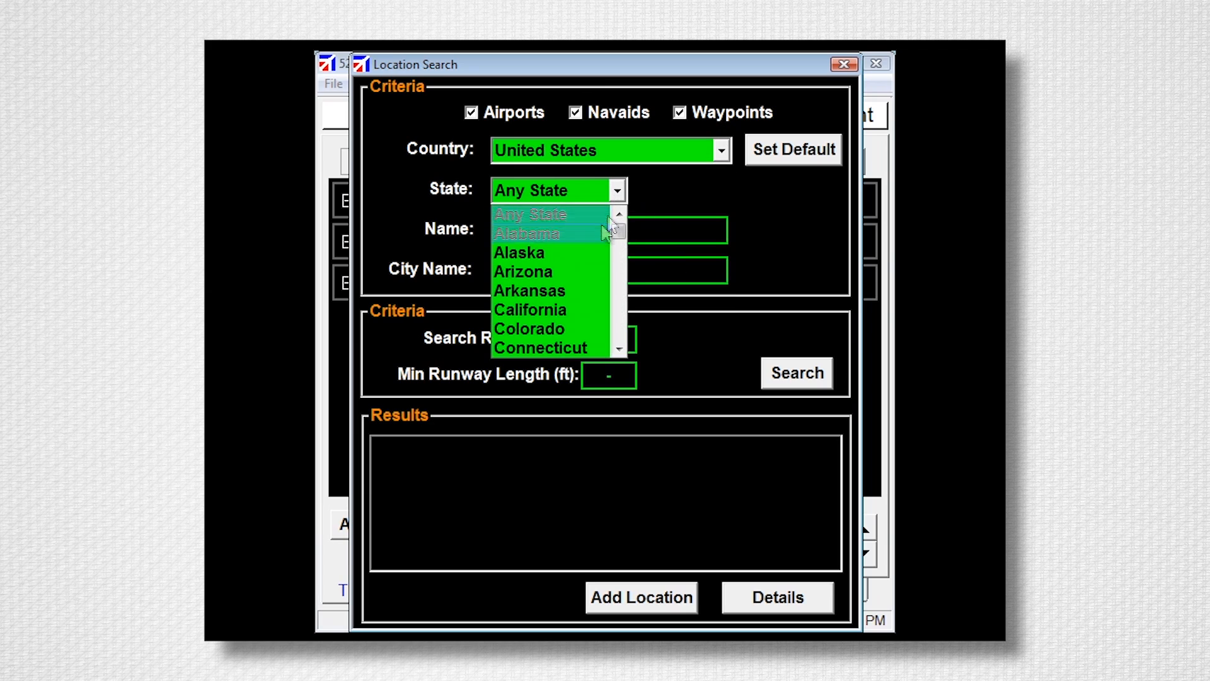
pyautogui.click(524, 271)
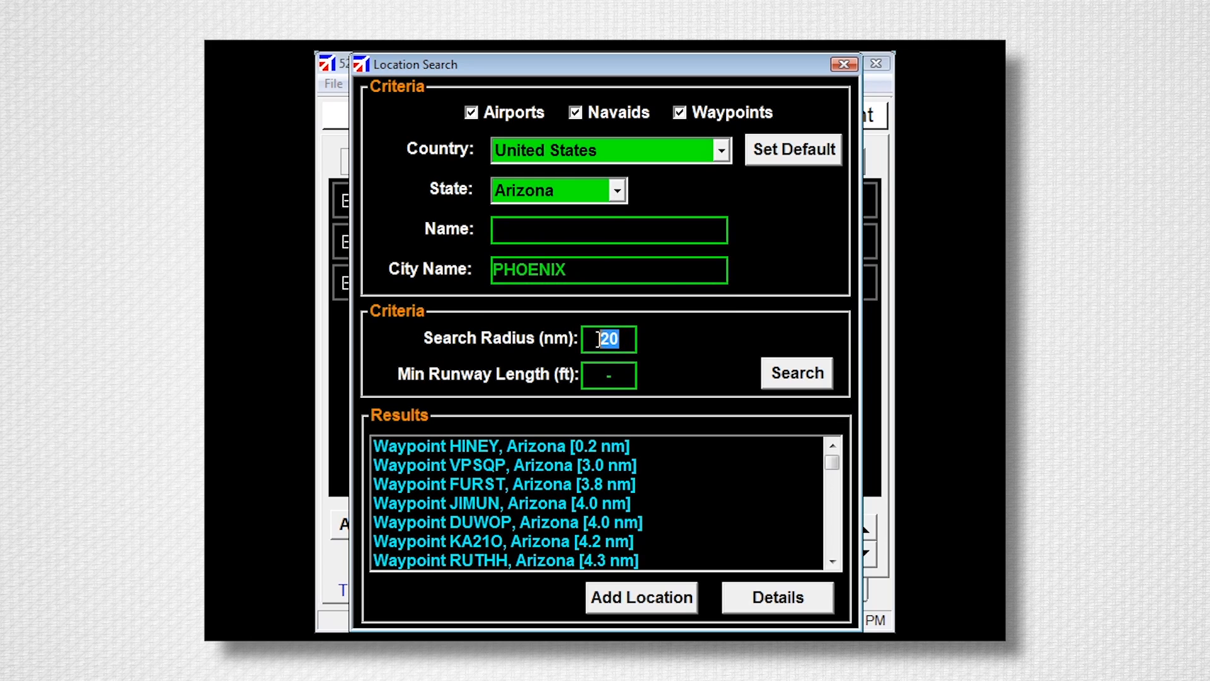
pyautogui.write('50')
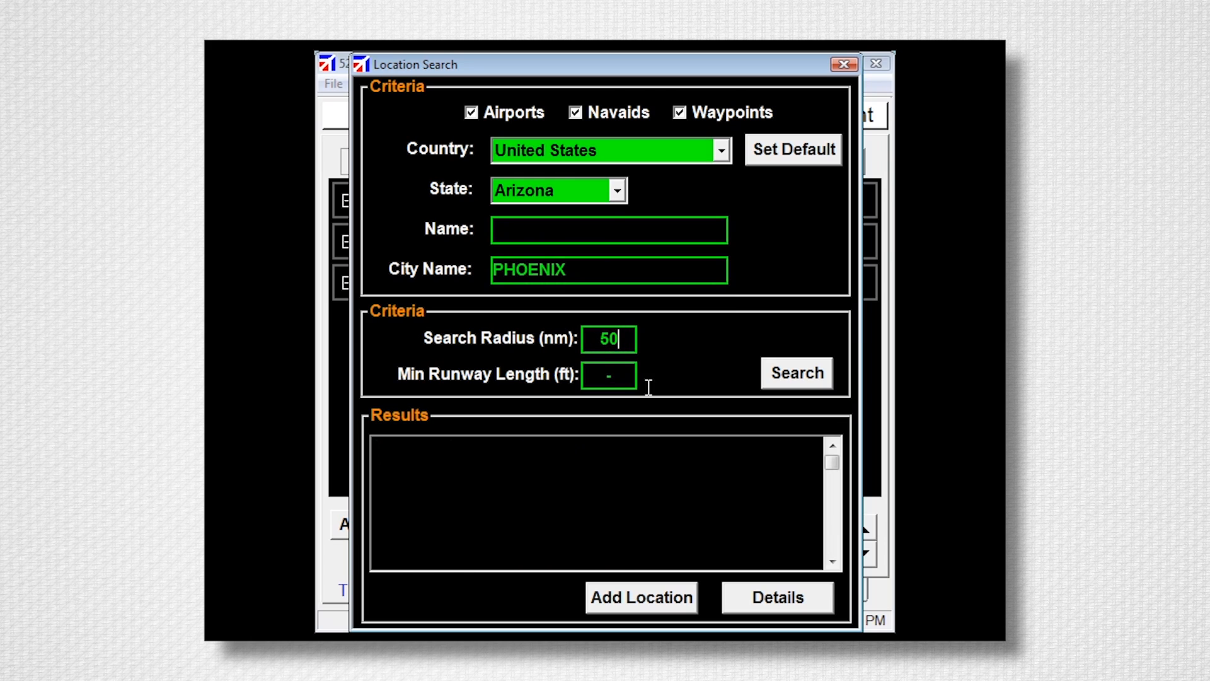
pyautogui.write('6')
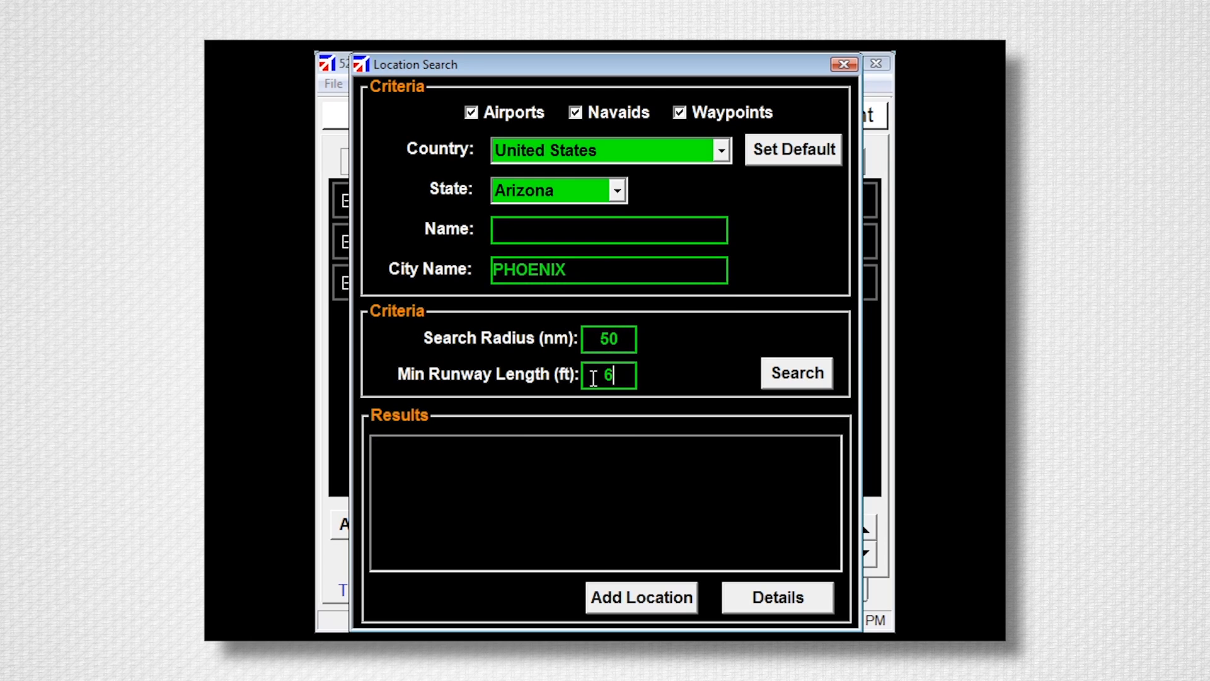
pyautogui.click(795, 372)
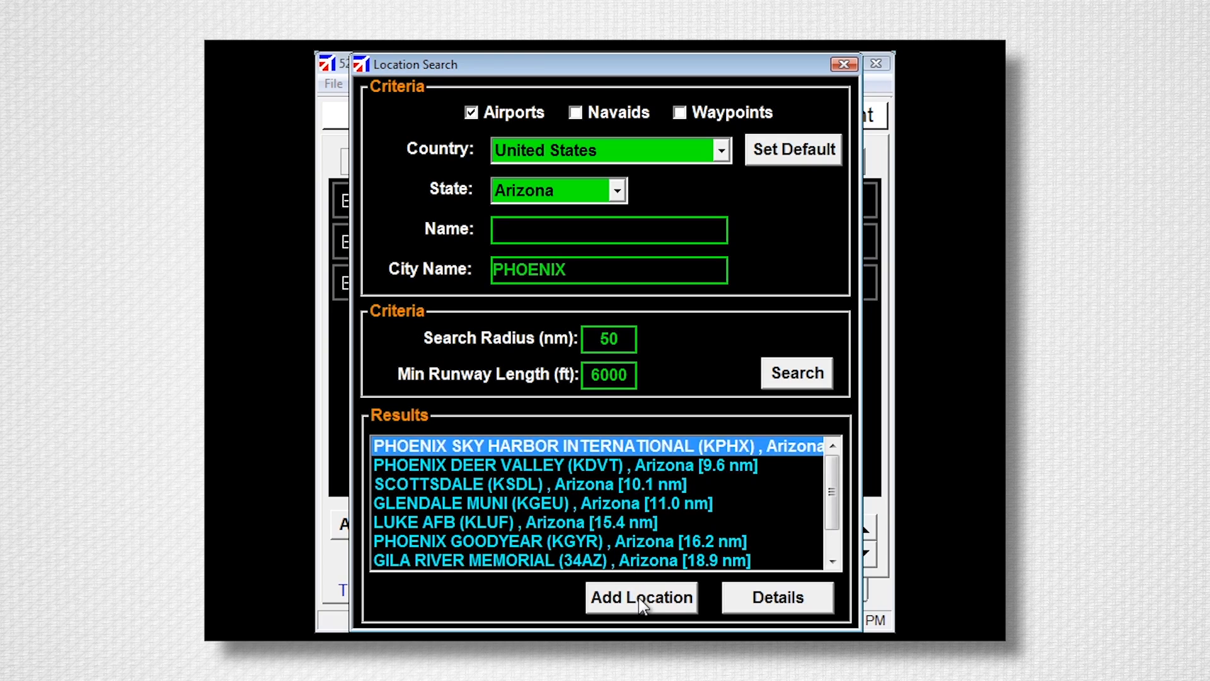
pyautogui.click(640, 597)
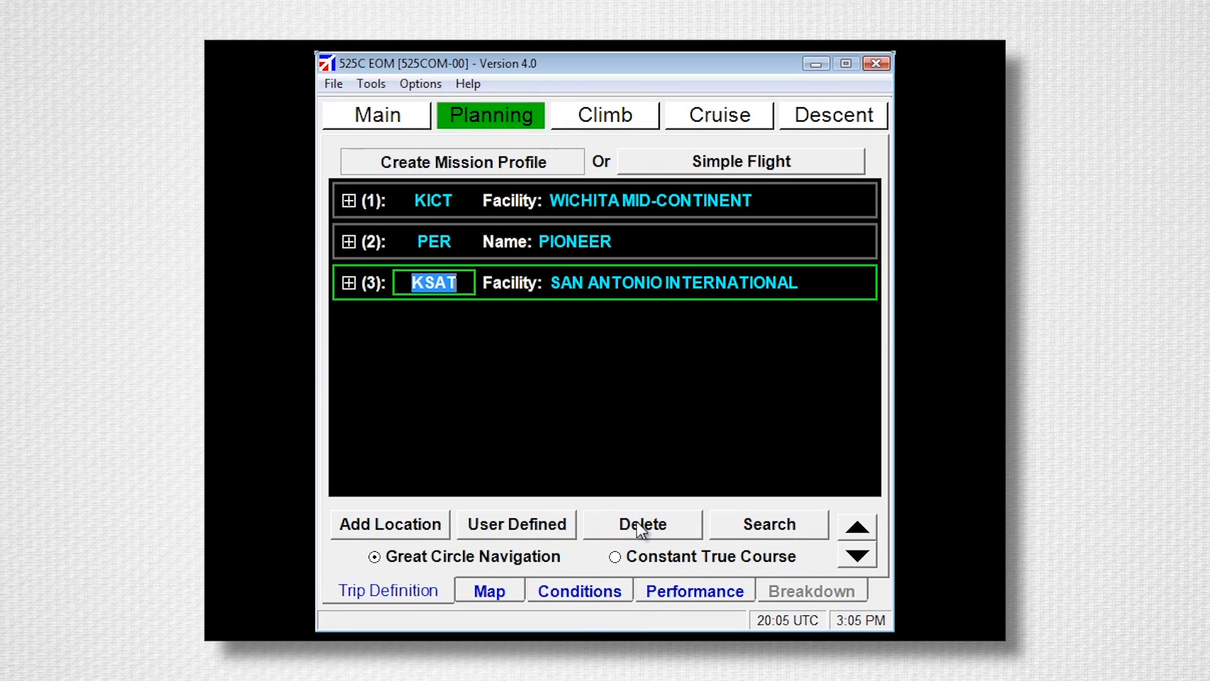
pyautogui.moveTo(538, 567)
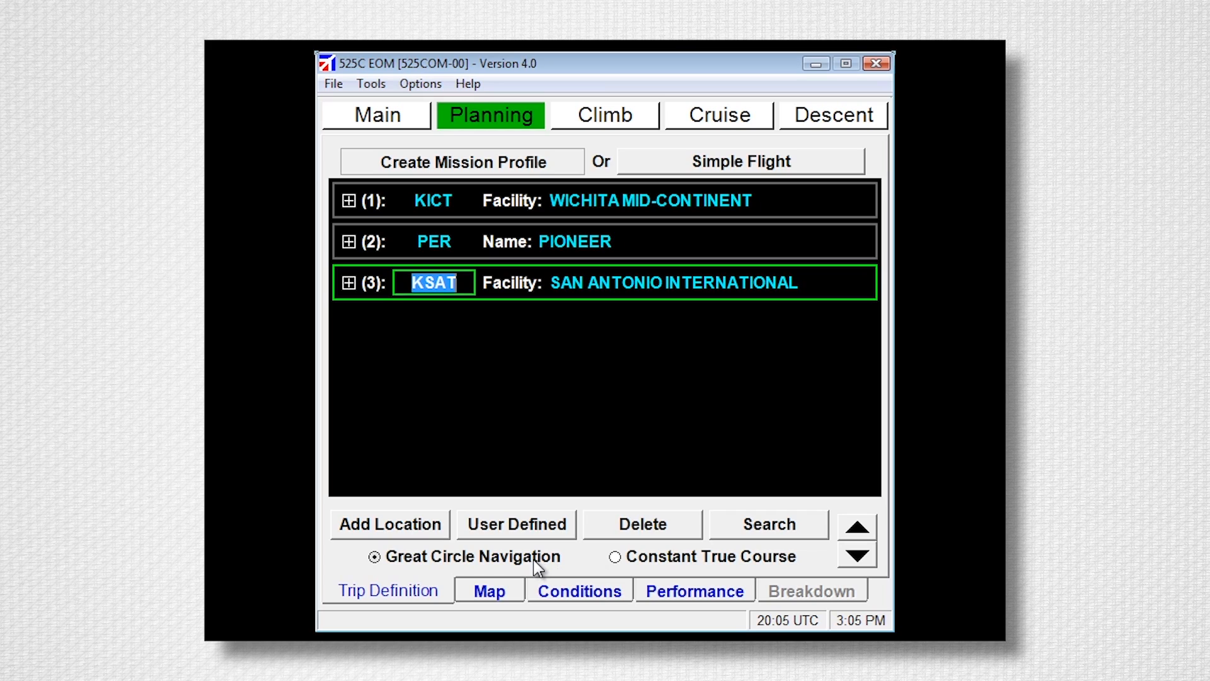
pyautogui.moveTo(673, 571)
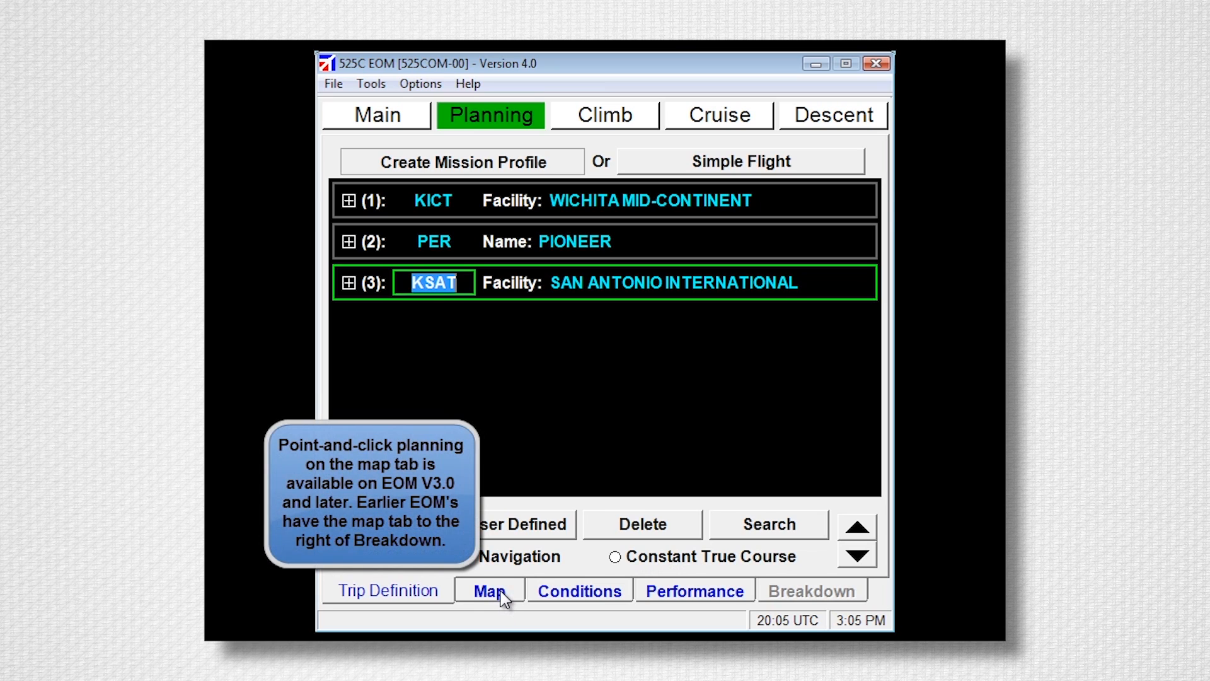
# - Show the route map with navaid IDs displayed and zoom in around KSAT
pyautogui.click(490, 590)
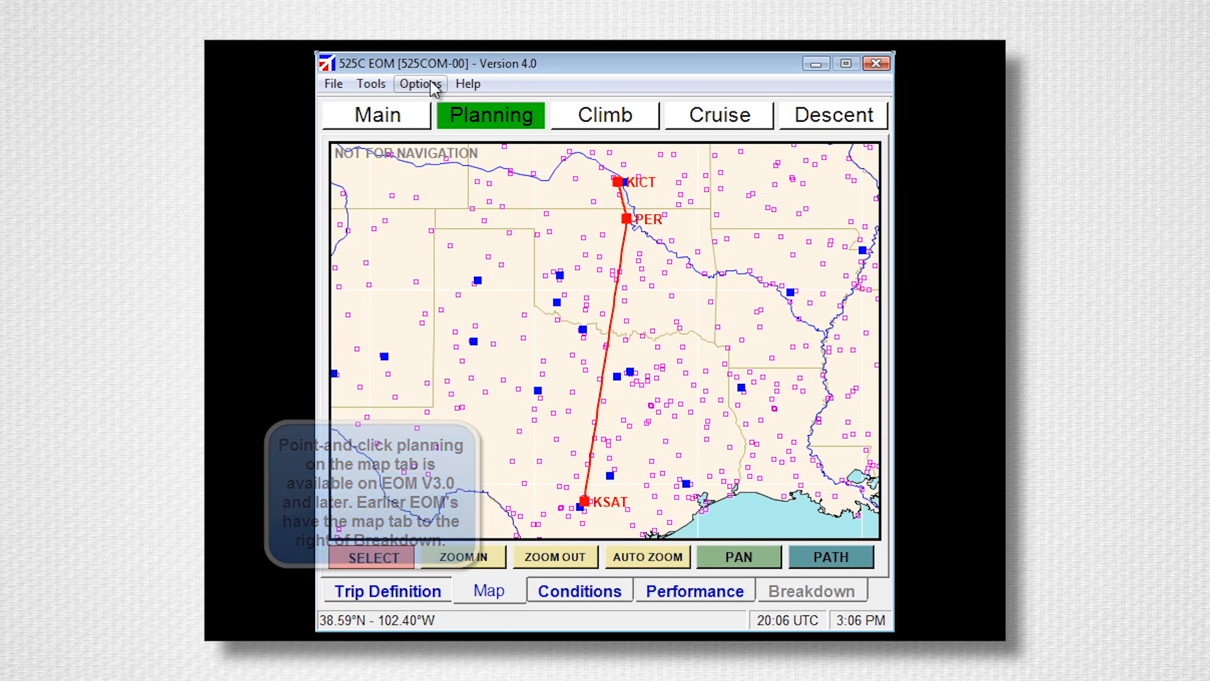
pyautogui.click(420, 83)
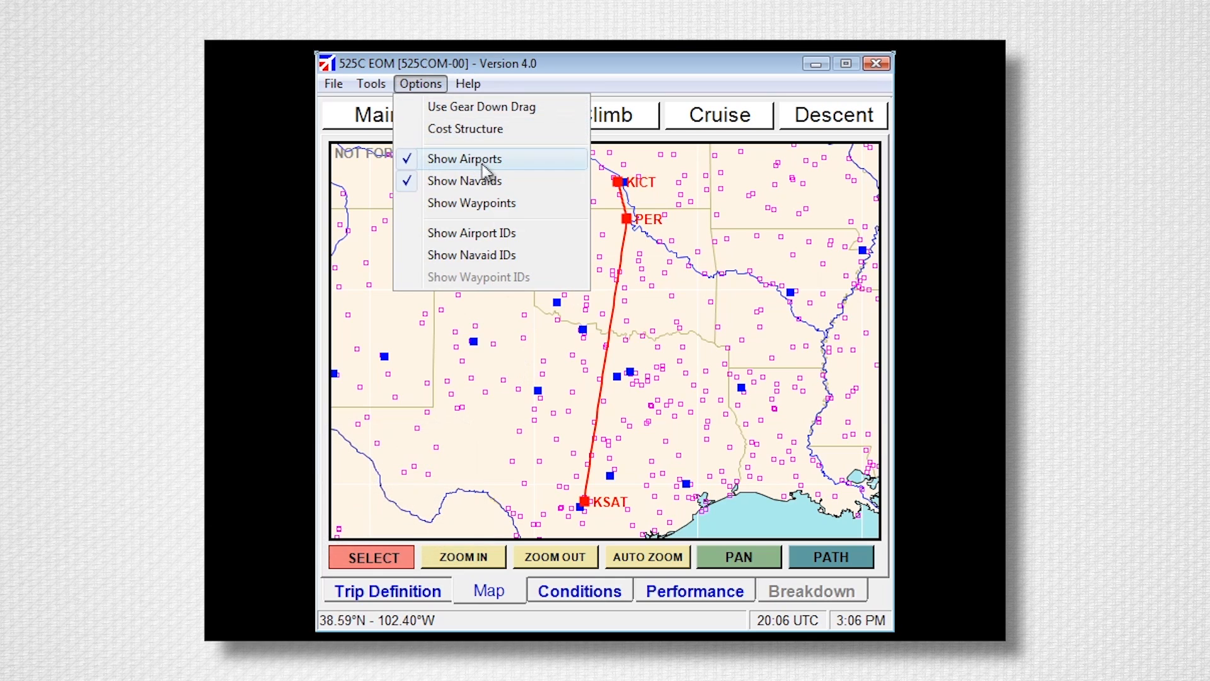
pyautogui.moveTo(498, 203)
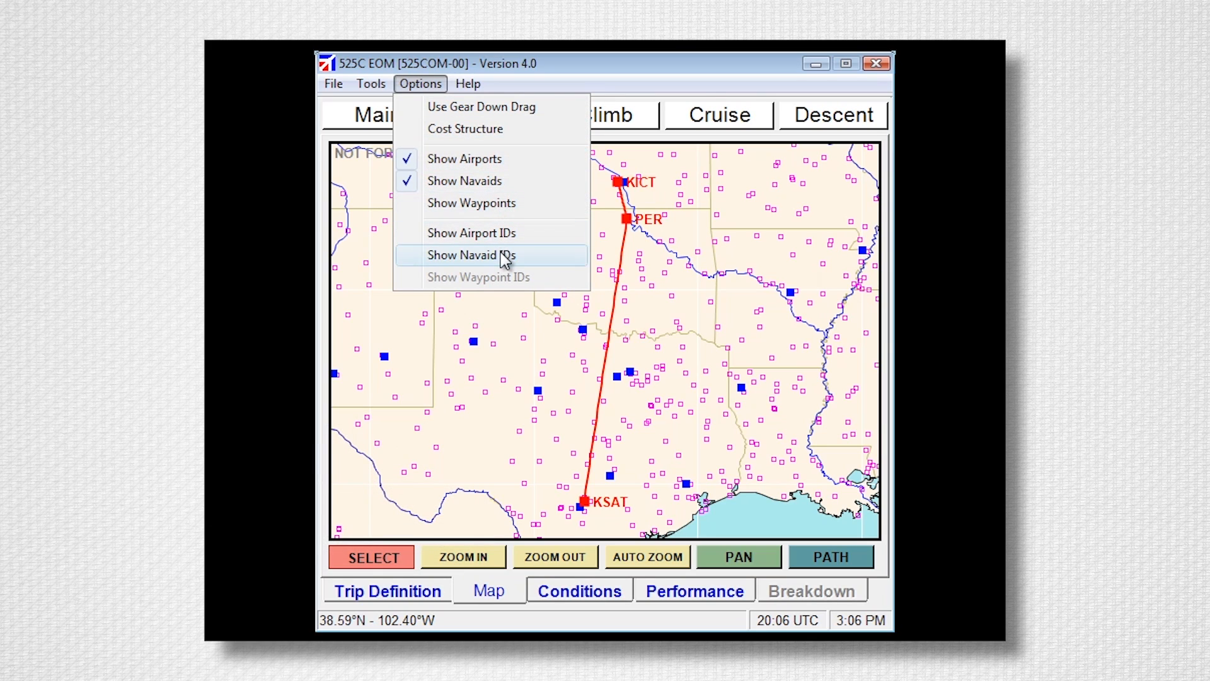
pyautogui.click(471, 254)
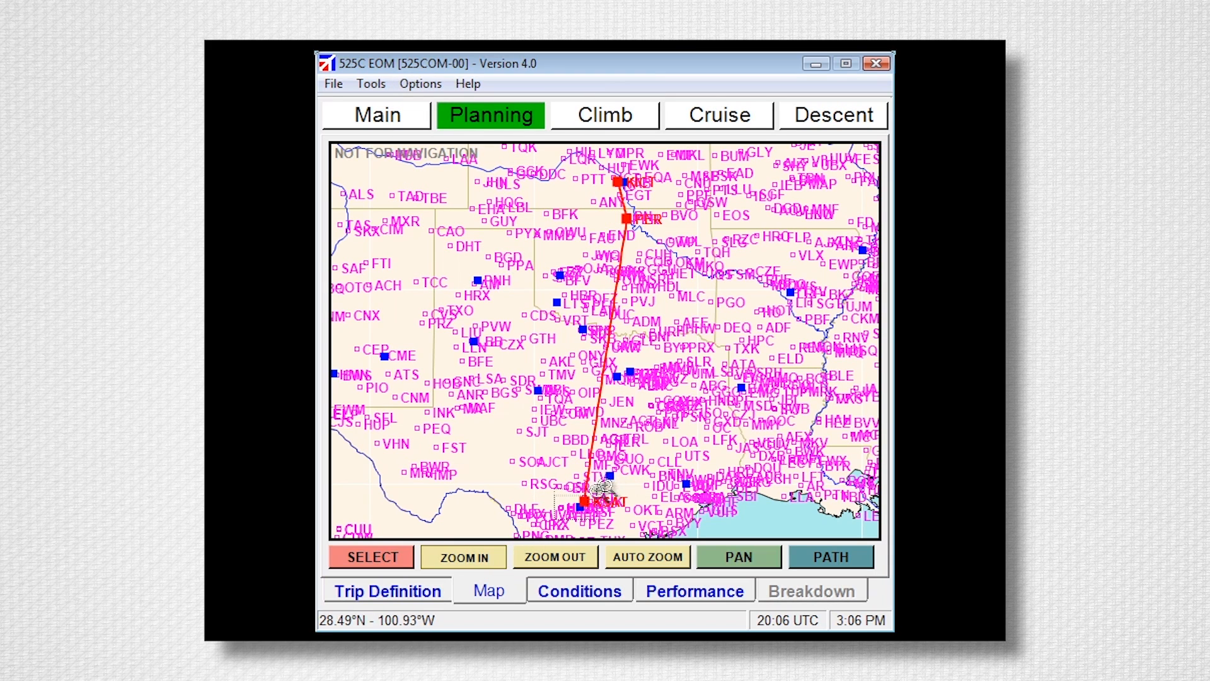
pyautogui.click(462, 557)
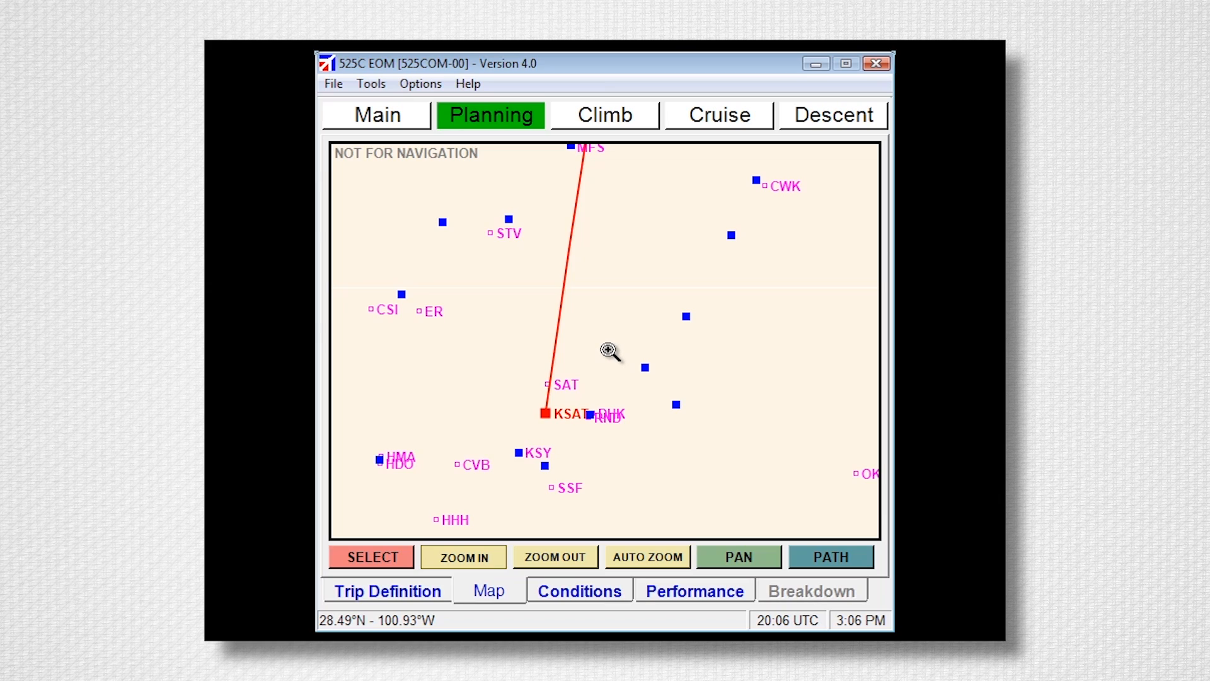
pyautogui.moveTo(606, 359)
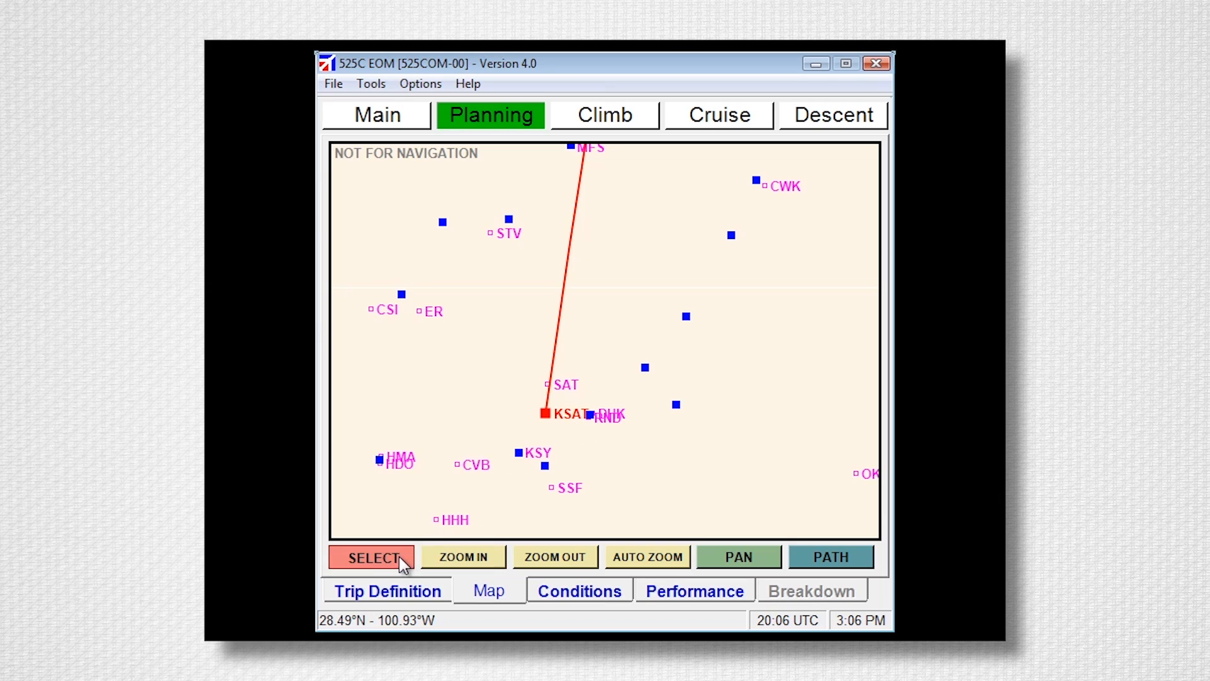
# - Select the SAT VORTAC on the map to insert it before KSAT, then return to Trip Definition
pyautogui.click(547, 384)
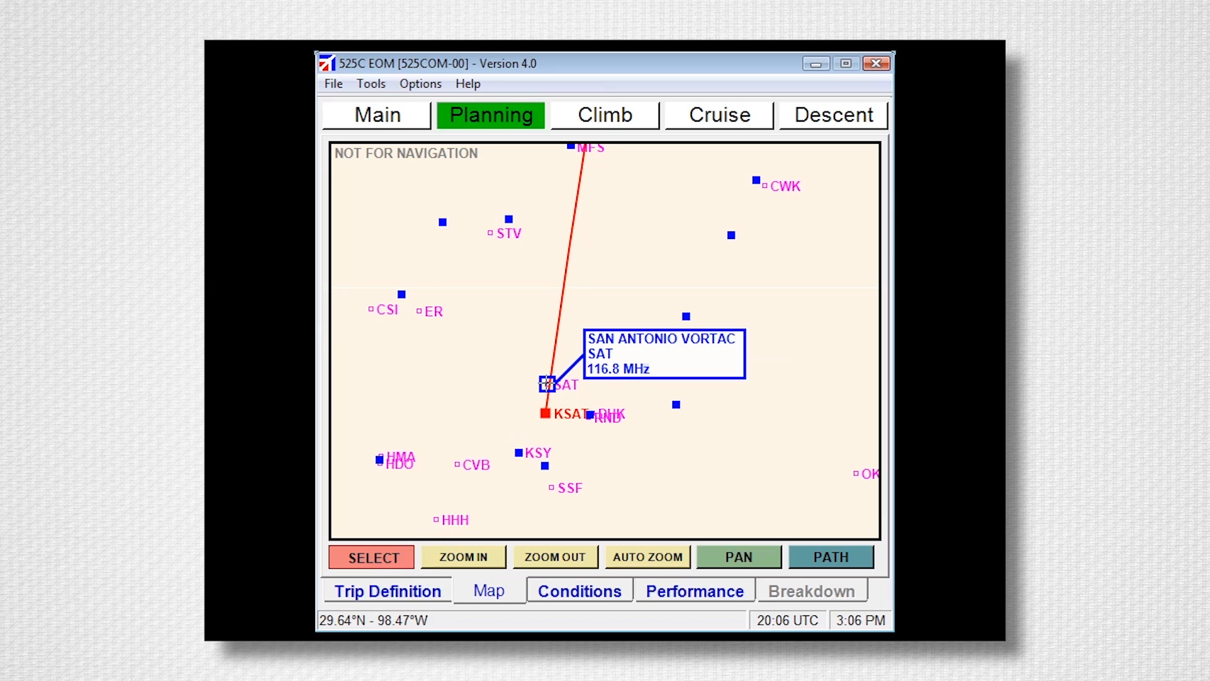
pyautogui.rightClick(548, 385)
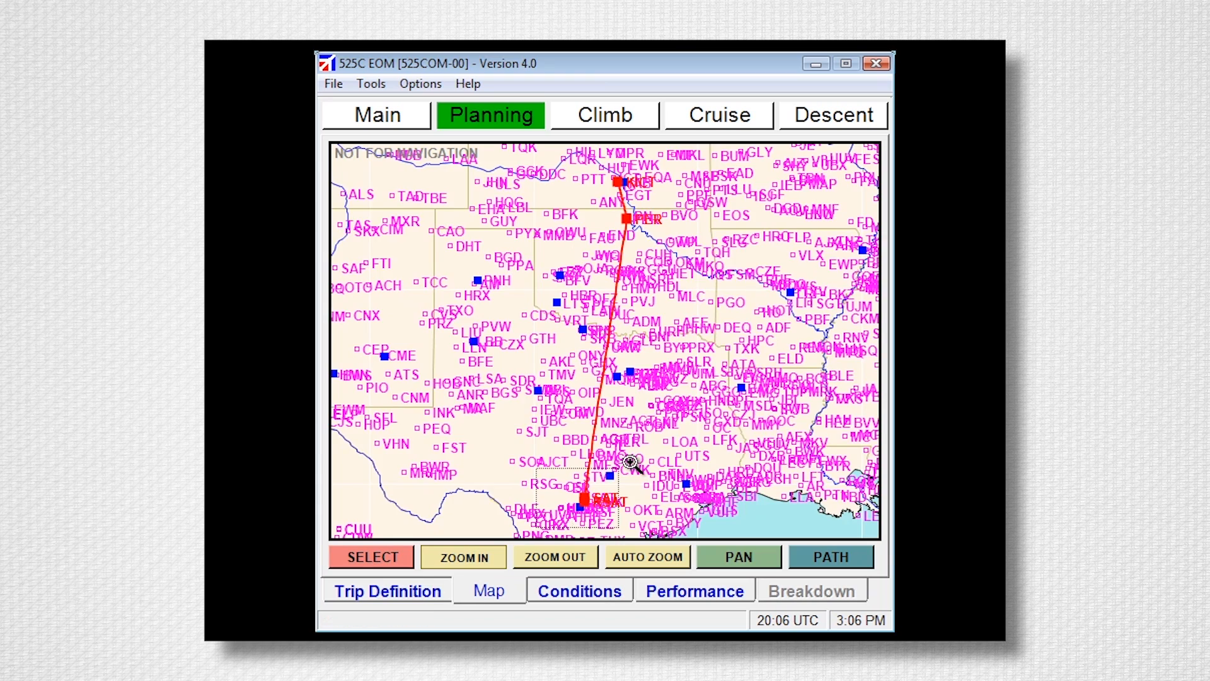
pyautogui.click(386, 591)
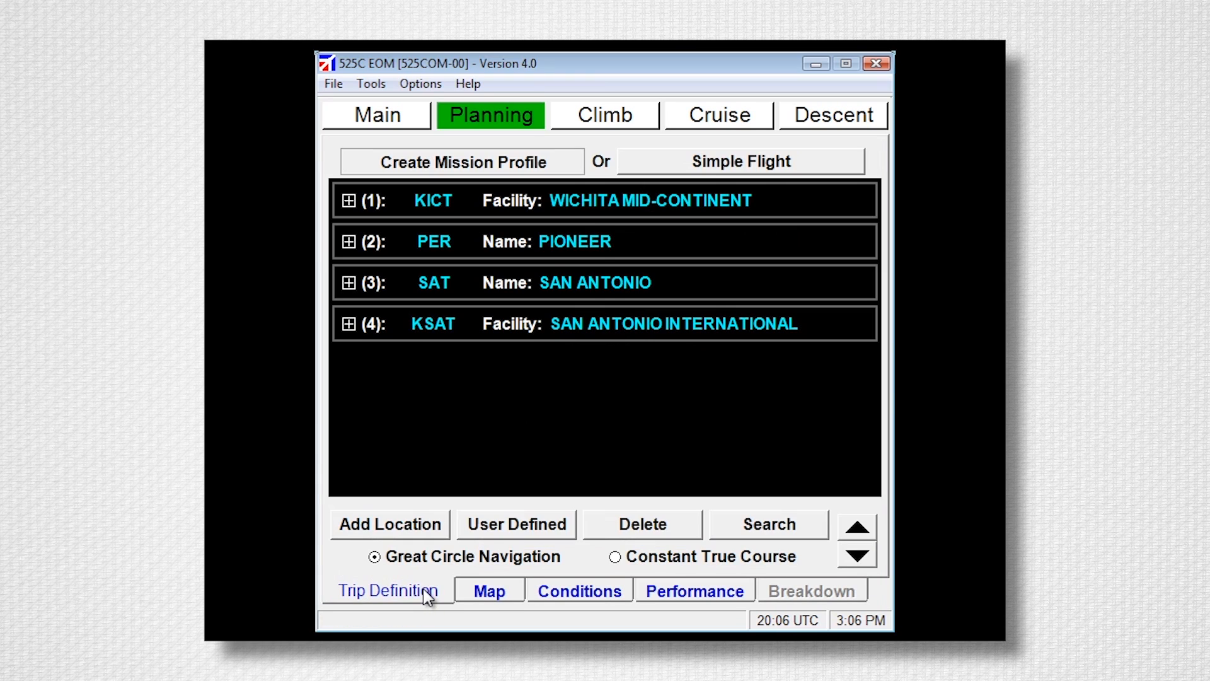
# - In Conditions, review cruise altitude and speed and set Delta ISA to +5 °C
pyautogui.click(579, 590)
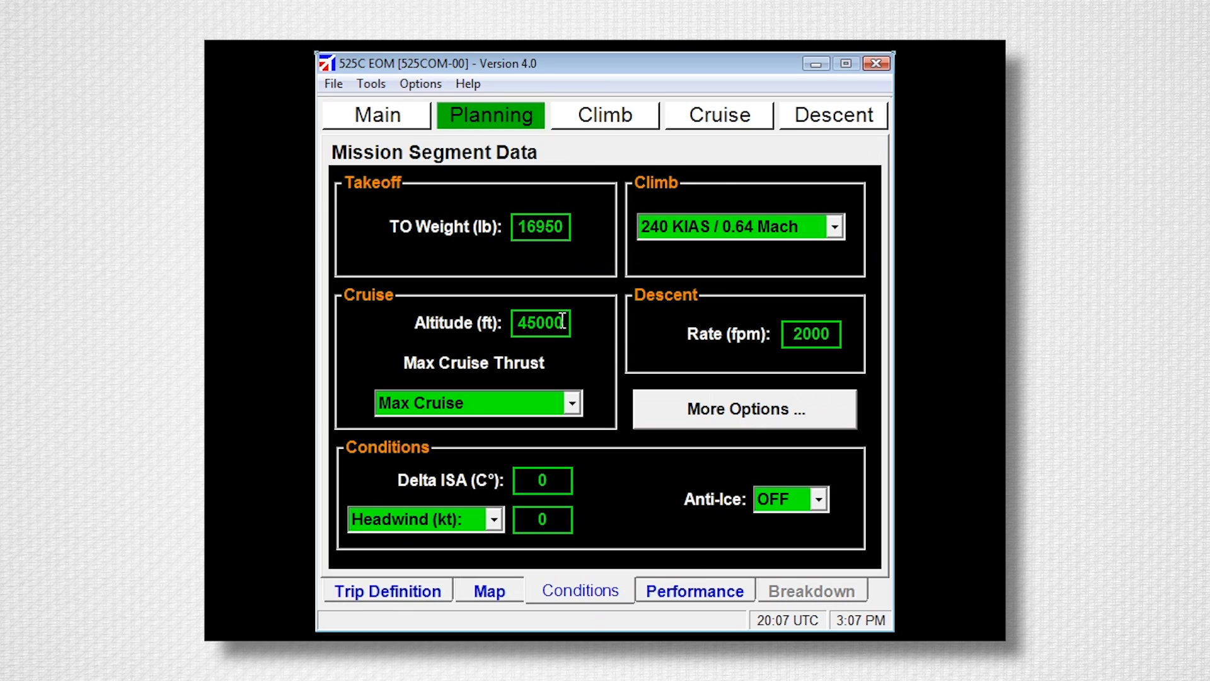
pyautogui.tripleClick(540, 323)
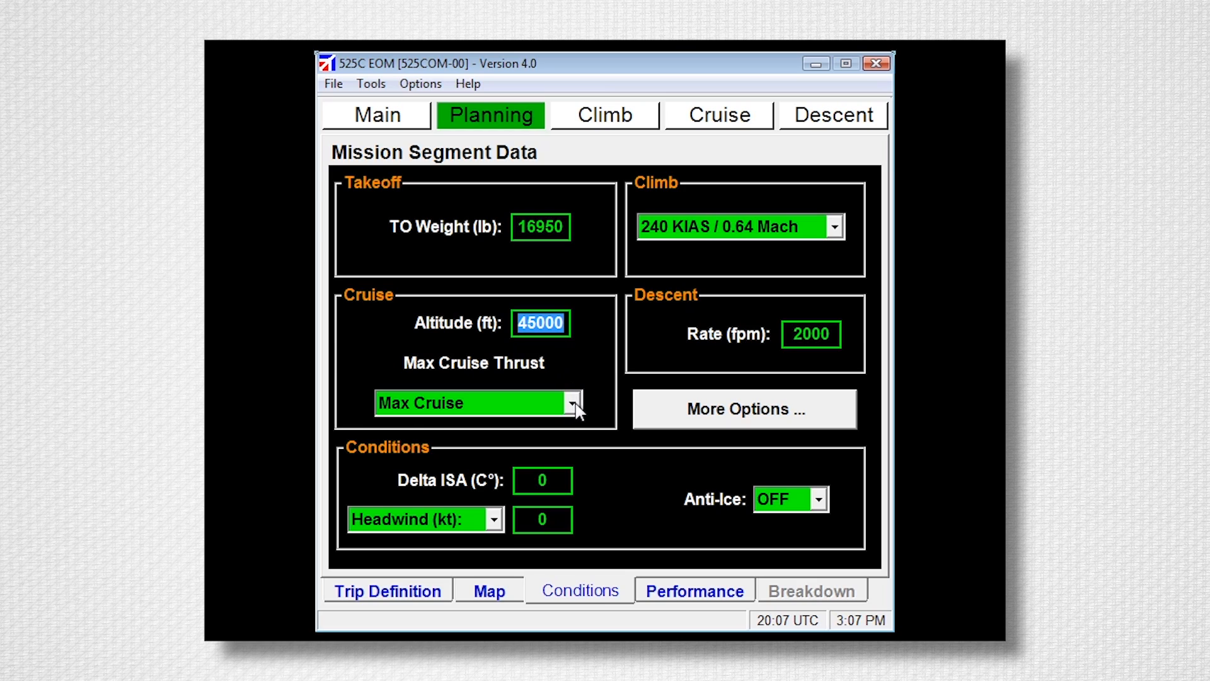
pyautogui.click(574, 403)
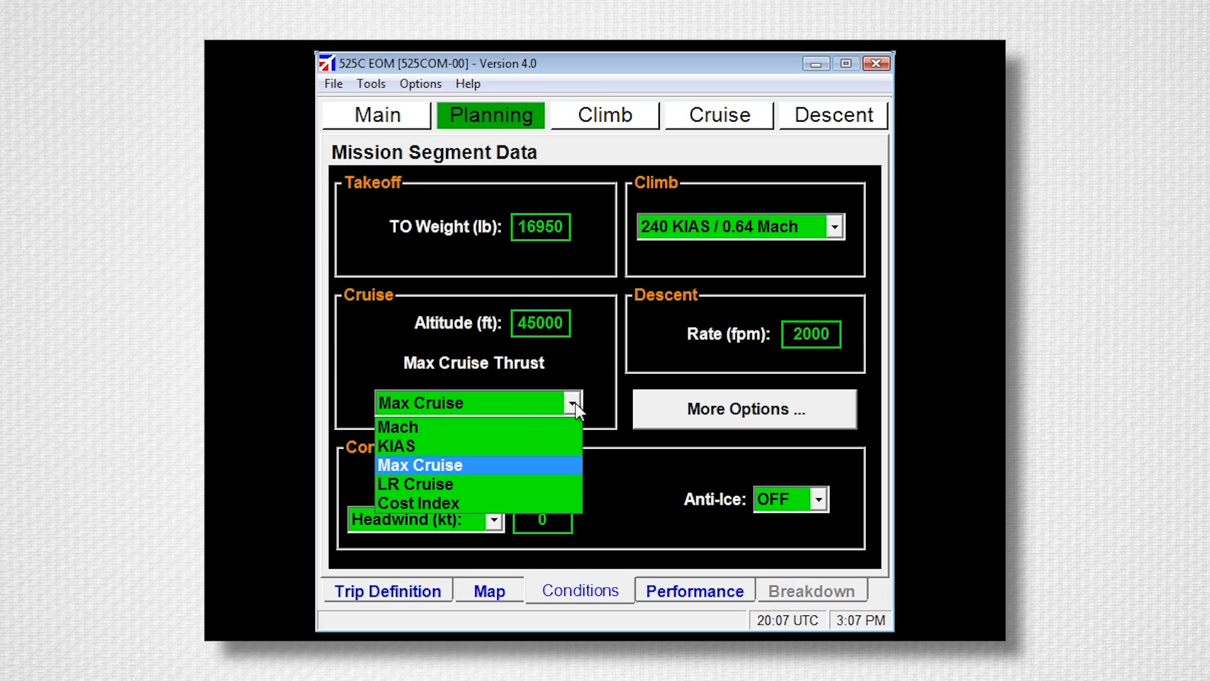
pyautogui.moveTo(553, 427)
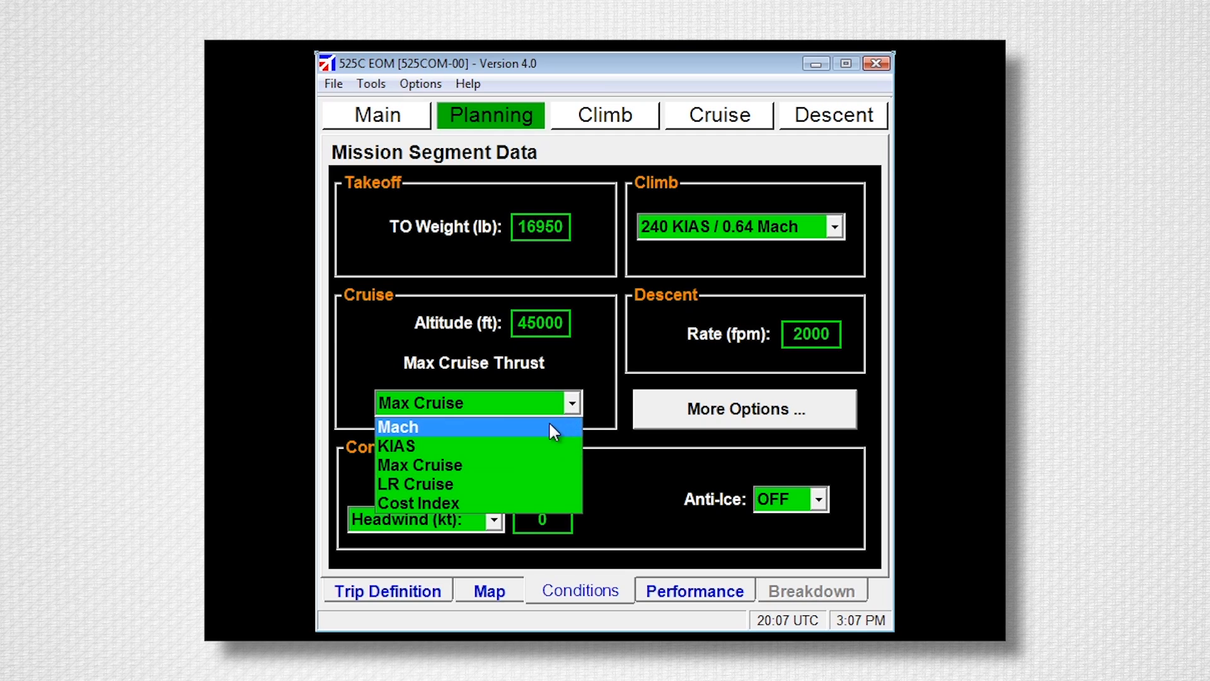
pyautogui.moveTo(544, 446)
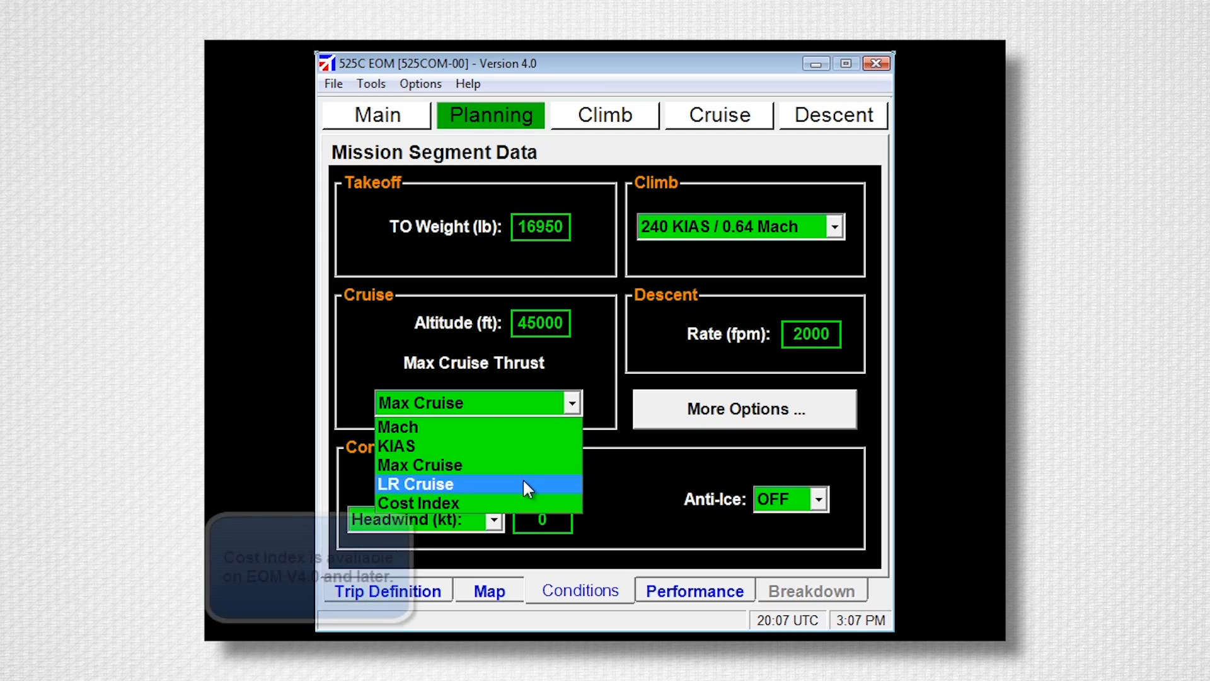
pyautogui.moveTo(527, 503)
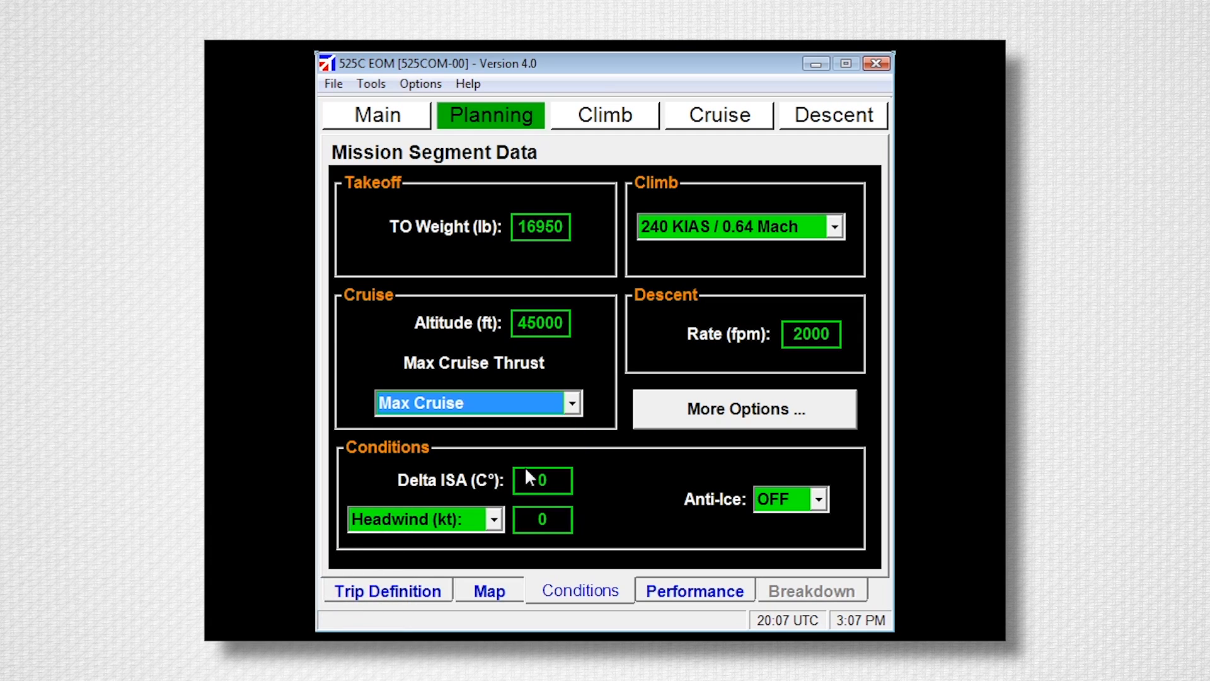
pyautogui.click(543, 479)
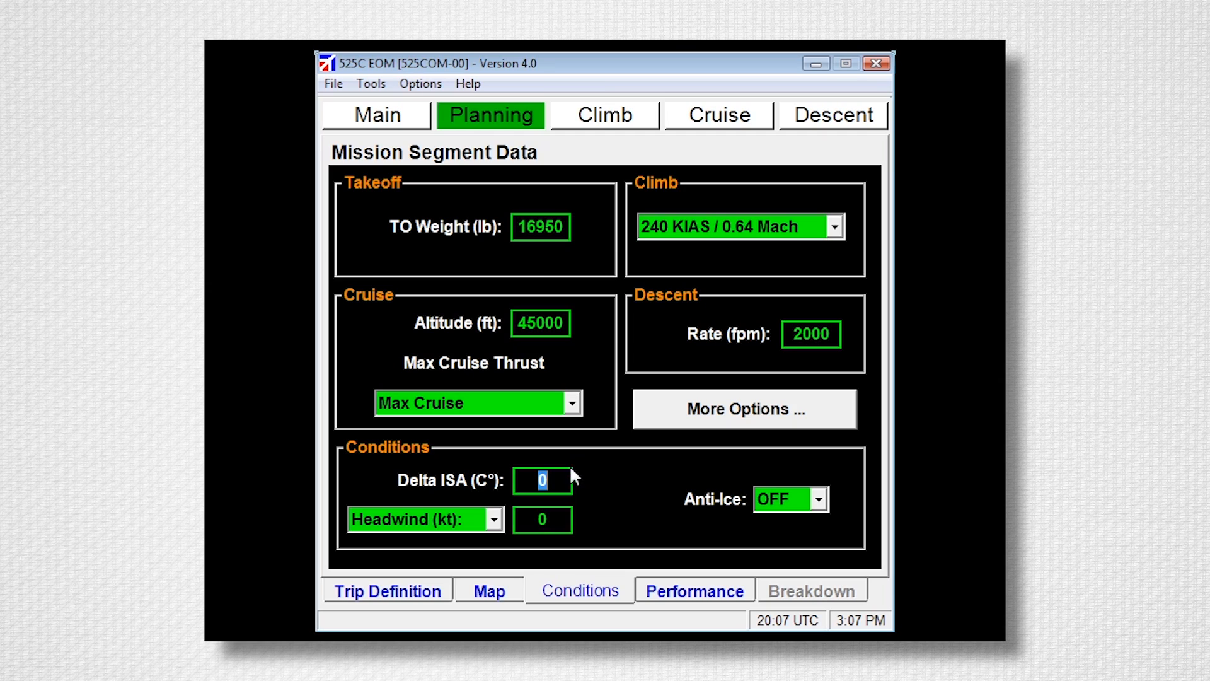
pyautogui.write('5')
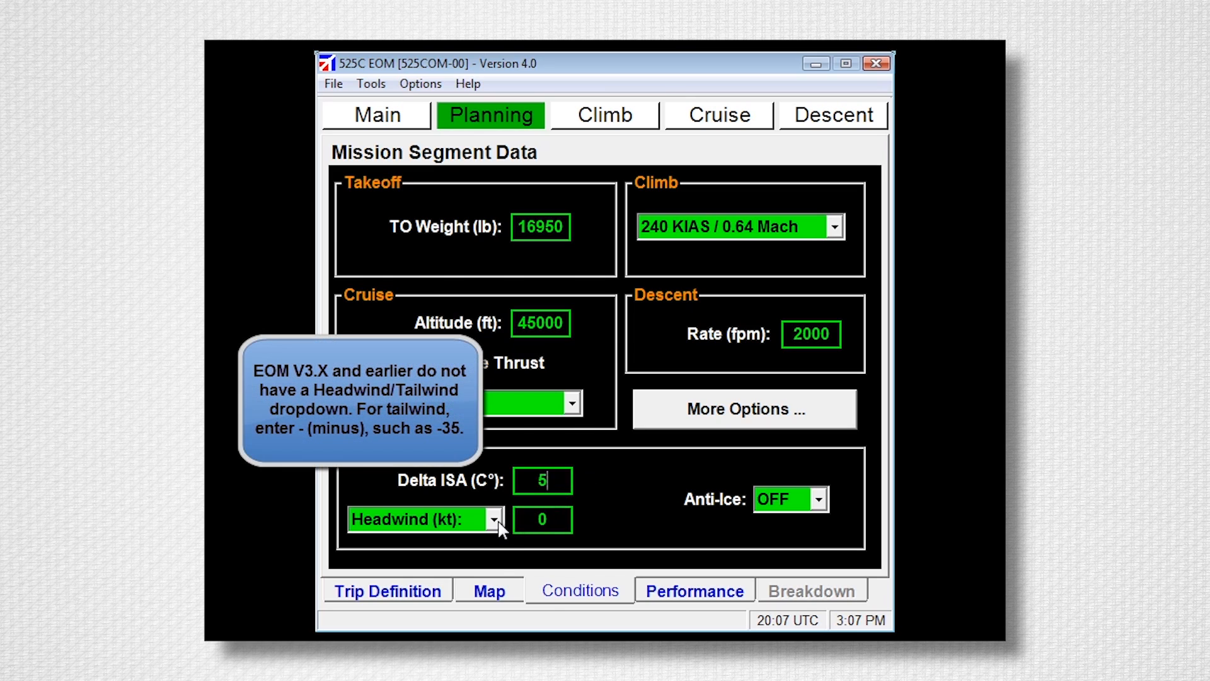
# - Set a 20 kt tailwind and a 2500 fpm descent rate
pyautogui.click(496, 519)
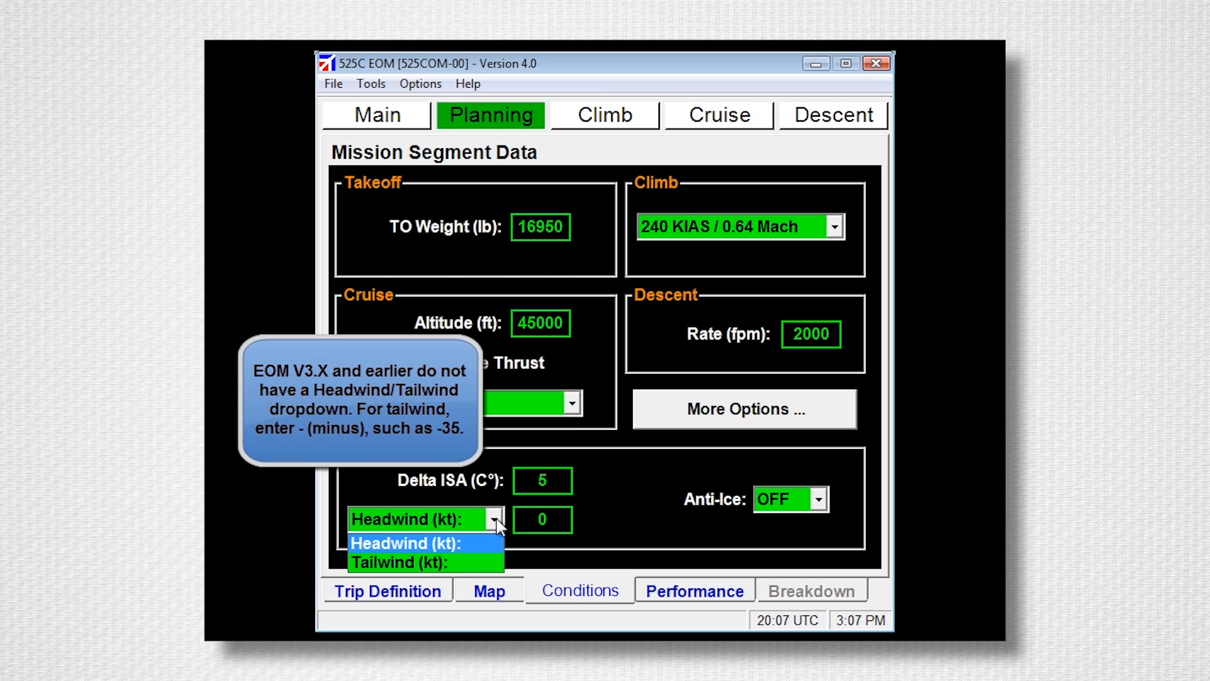
pyautogui.moveTo(482, 562)
pyautogui.write('20')
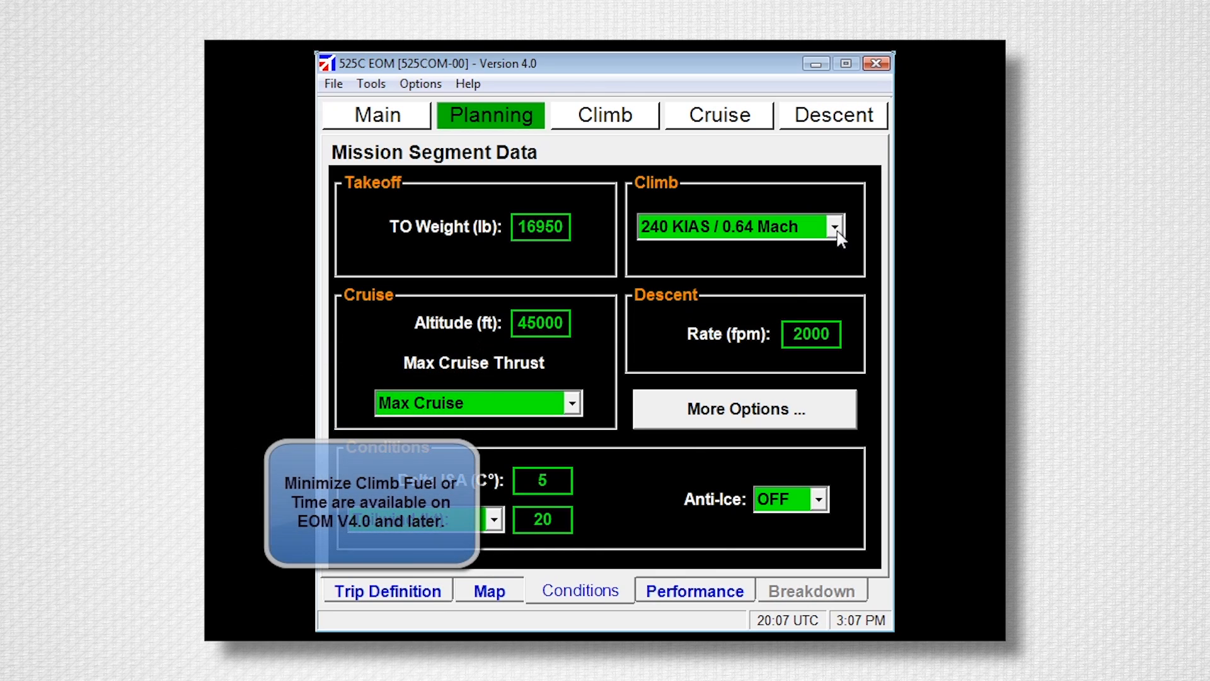
pyautogui.click(834, 226)
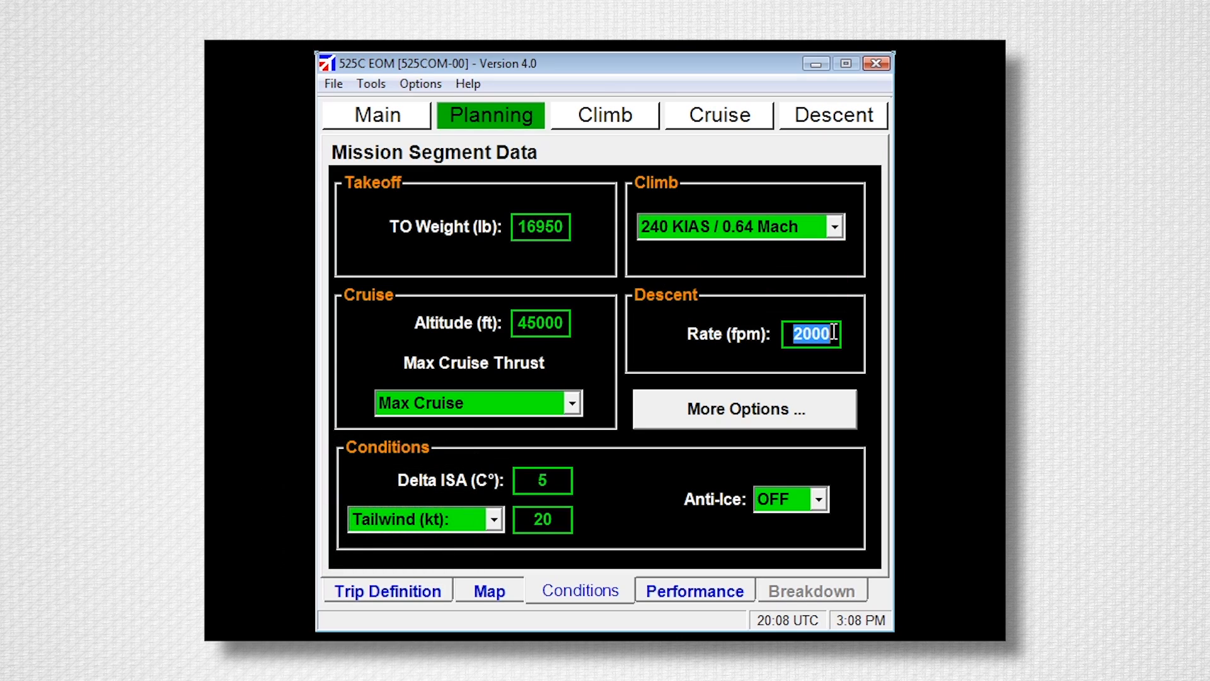
pyautogui.write('2500')
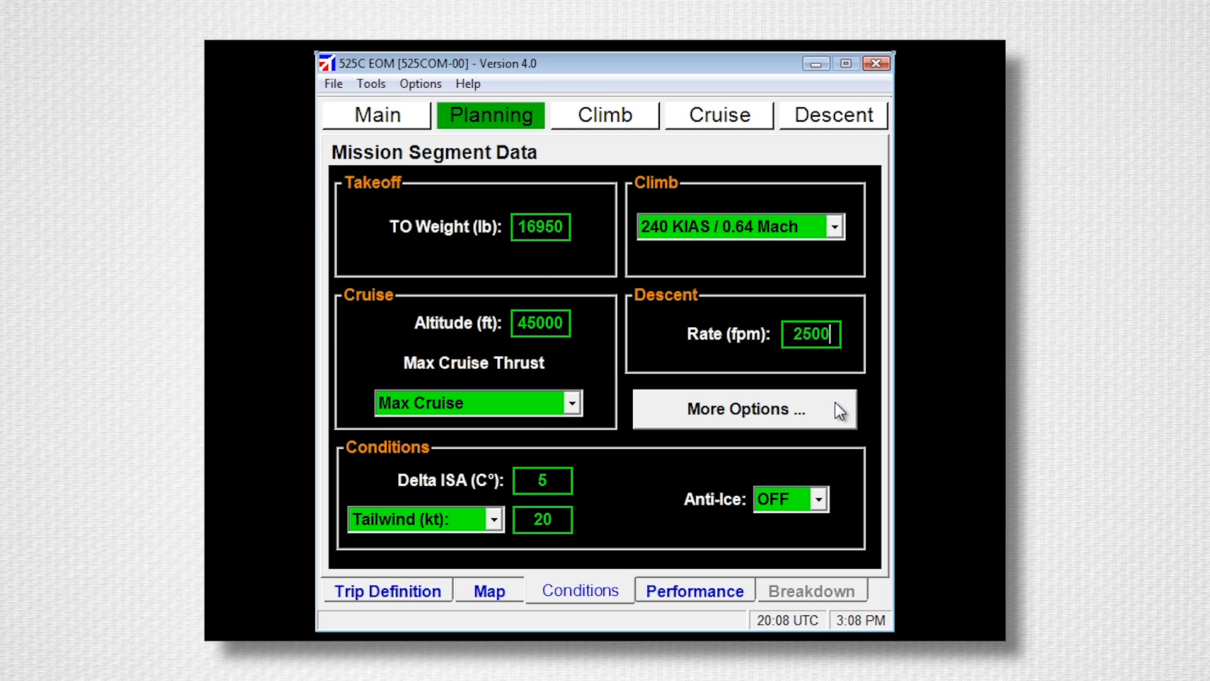
# - Set reserve fuel to 1200 lb in More Options and return to the basic options
pyautogui.click(744, 409)
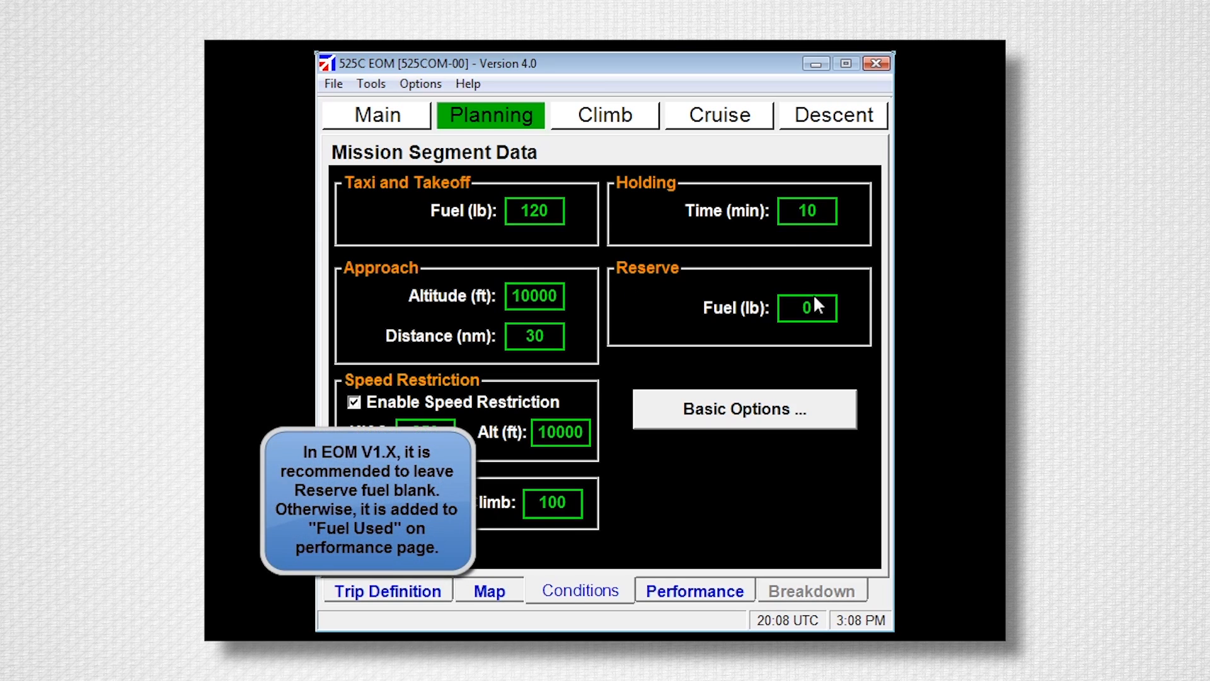
pyautogui.click(806, 307)
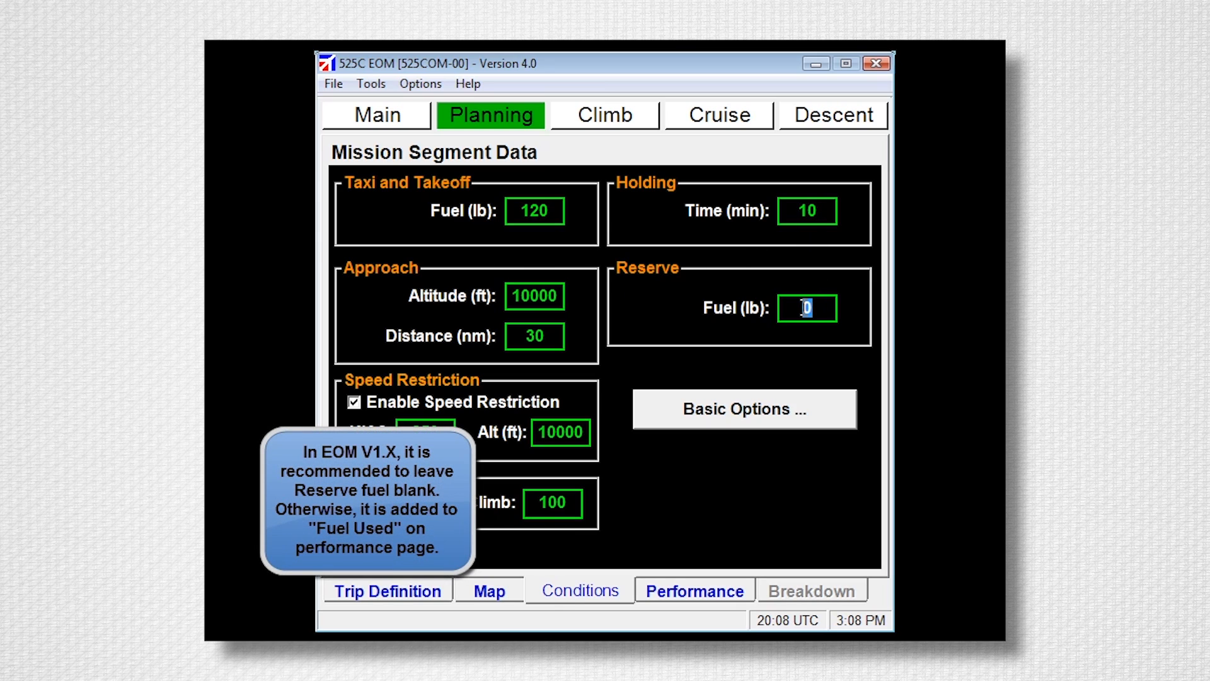
pyautogui.write('1200')
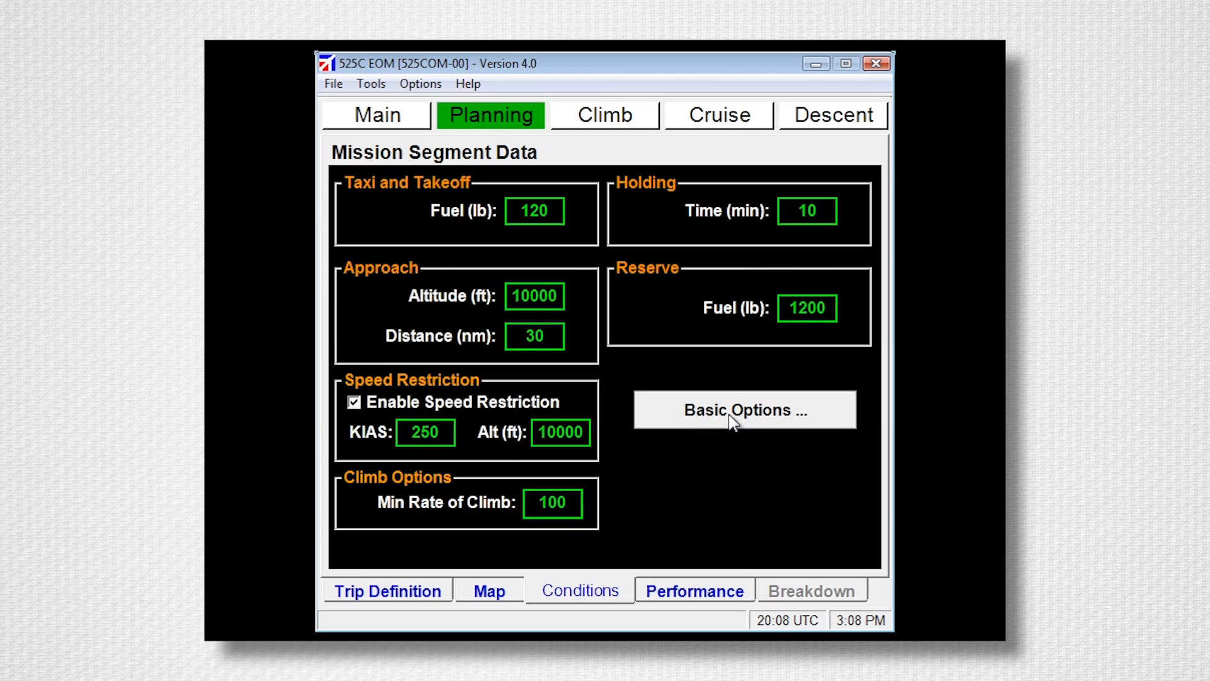
pyautogui.click(743, 410)
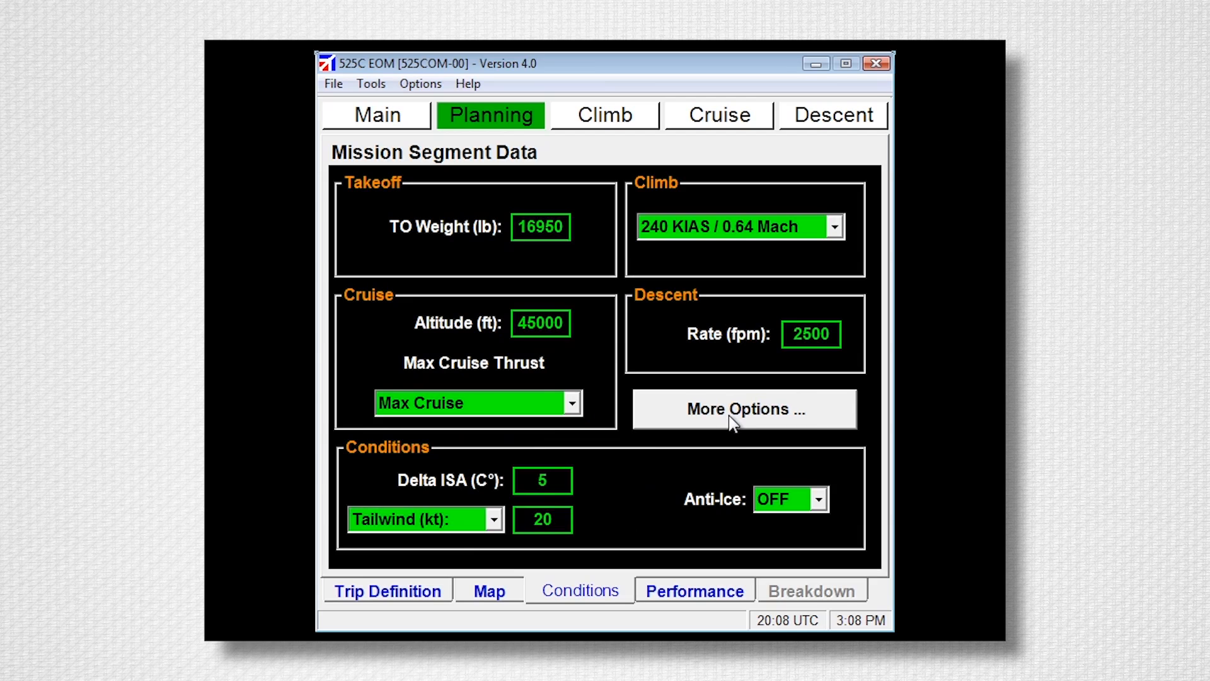
# - Show the Planning Performance results and their Cruise weight/N1/Mach schedule
pyautogui.click(694, 591)
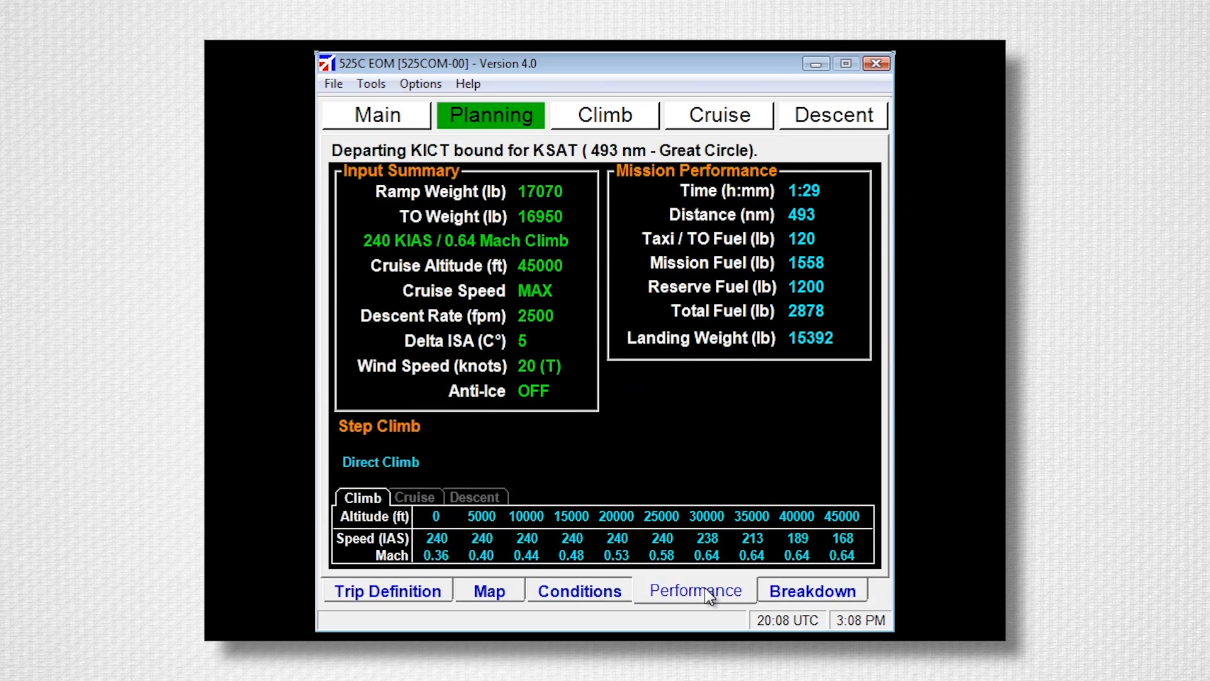
pyautogui.moveTo(747, 512)
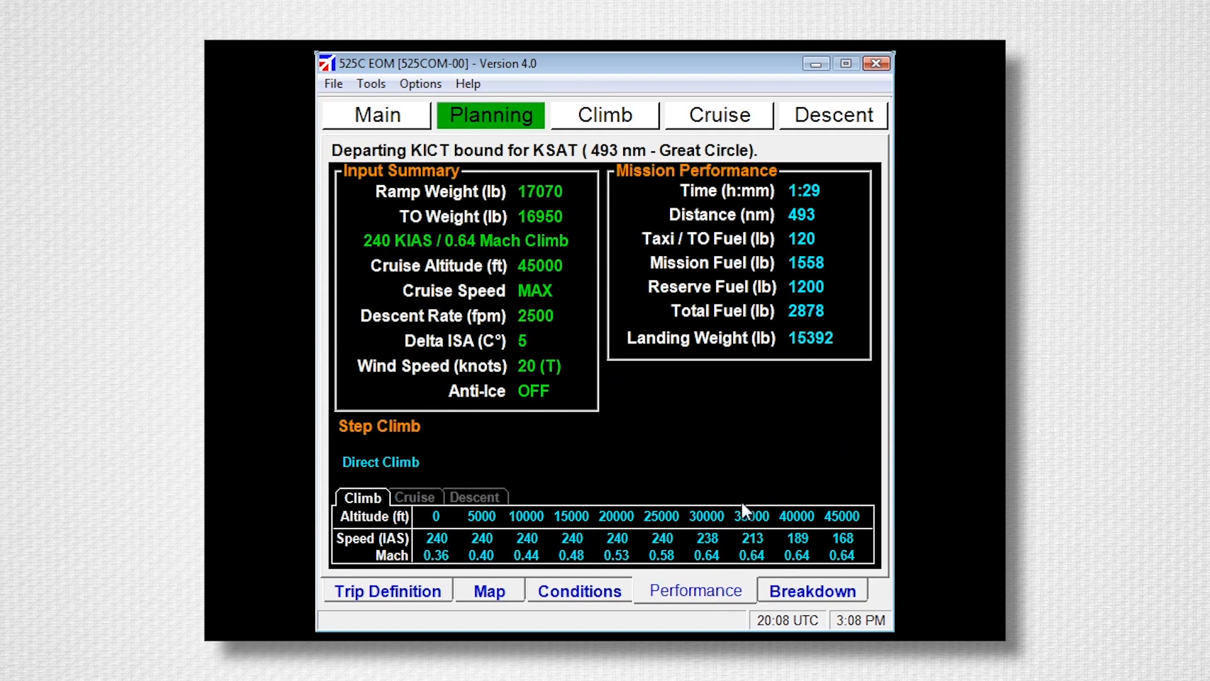
pyautogui.moveTo(836, 199)
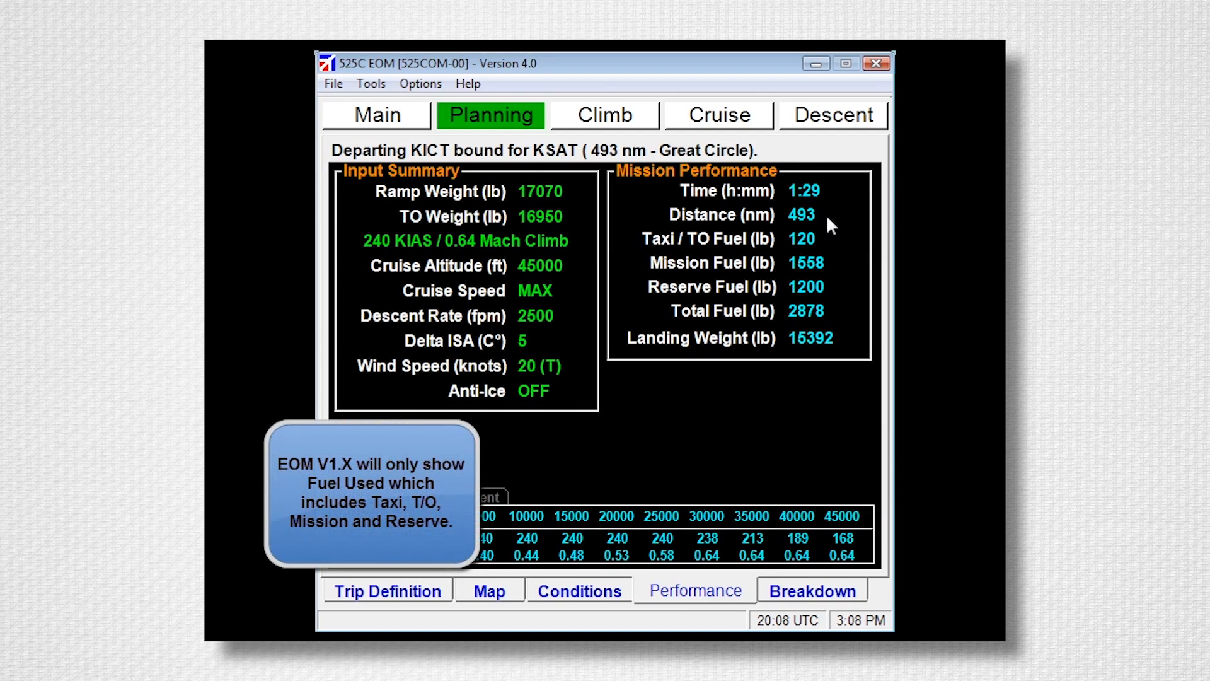
pyautogui.moveTo(833, 259)
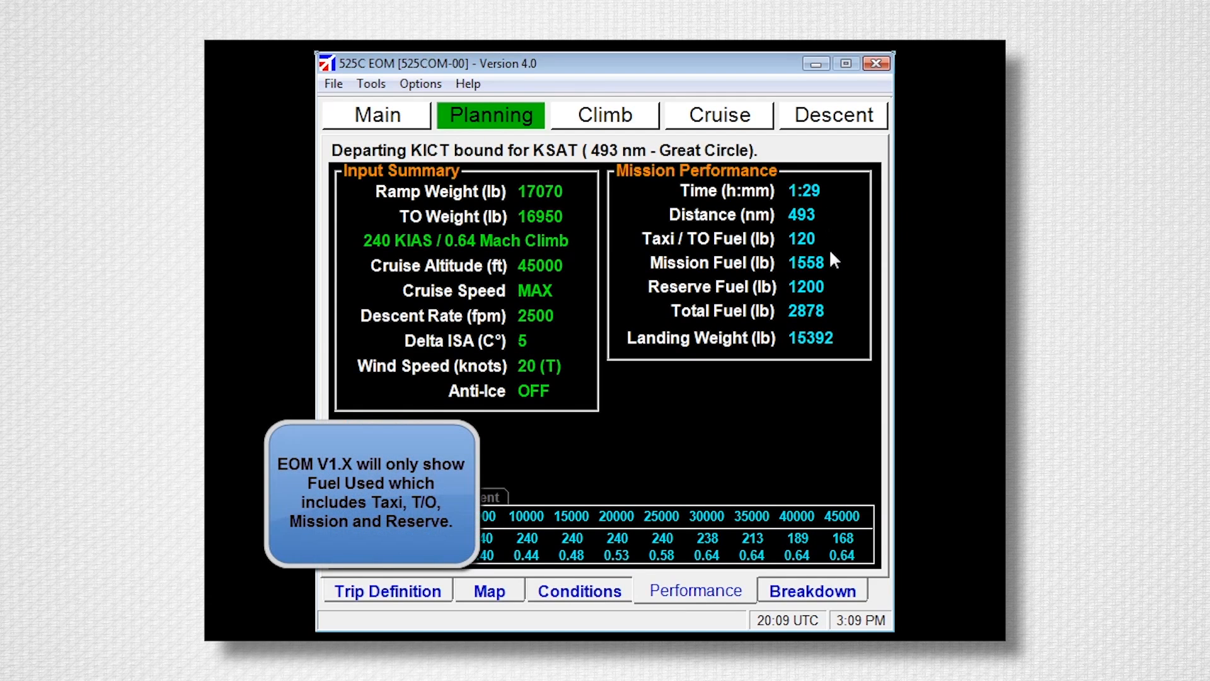
pyautogui.moveTo(836, 292)
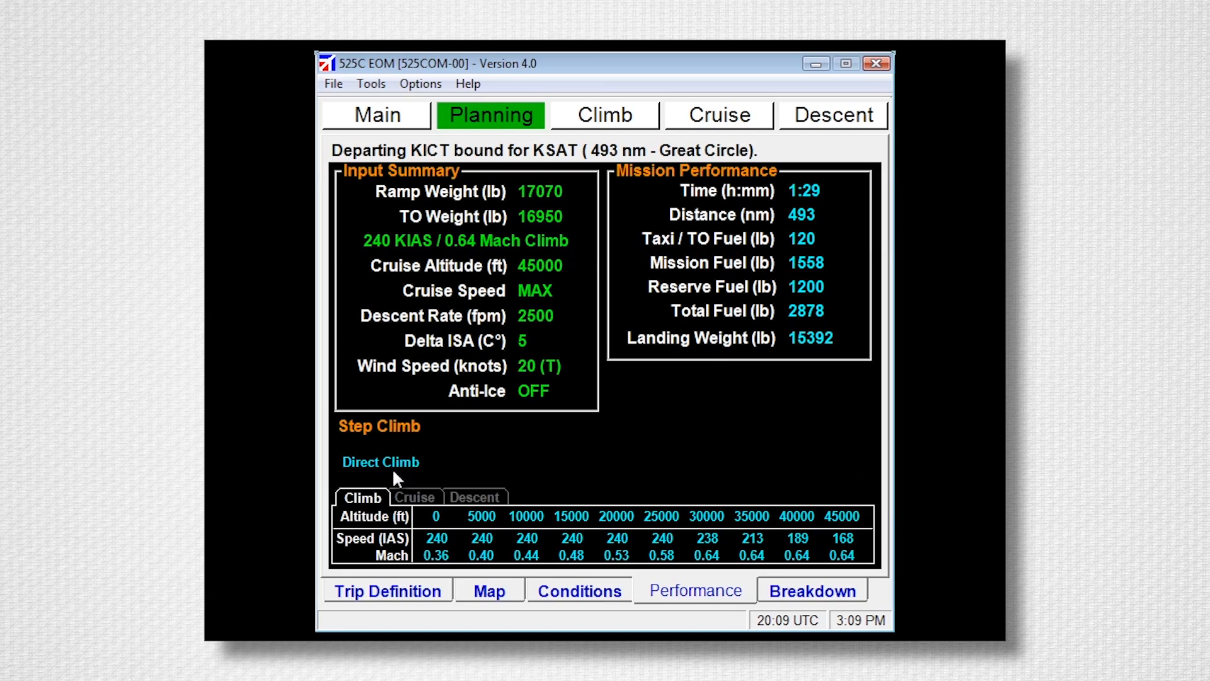
pyautogui.moveTo(409, 500)
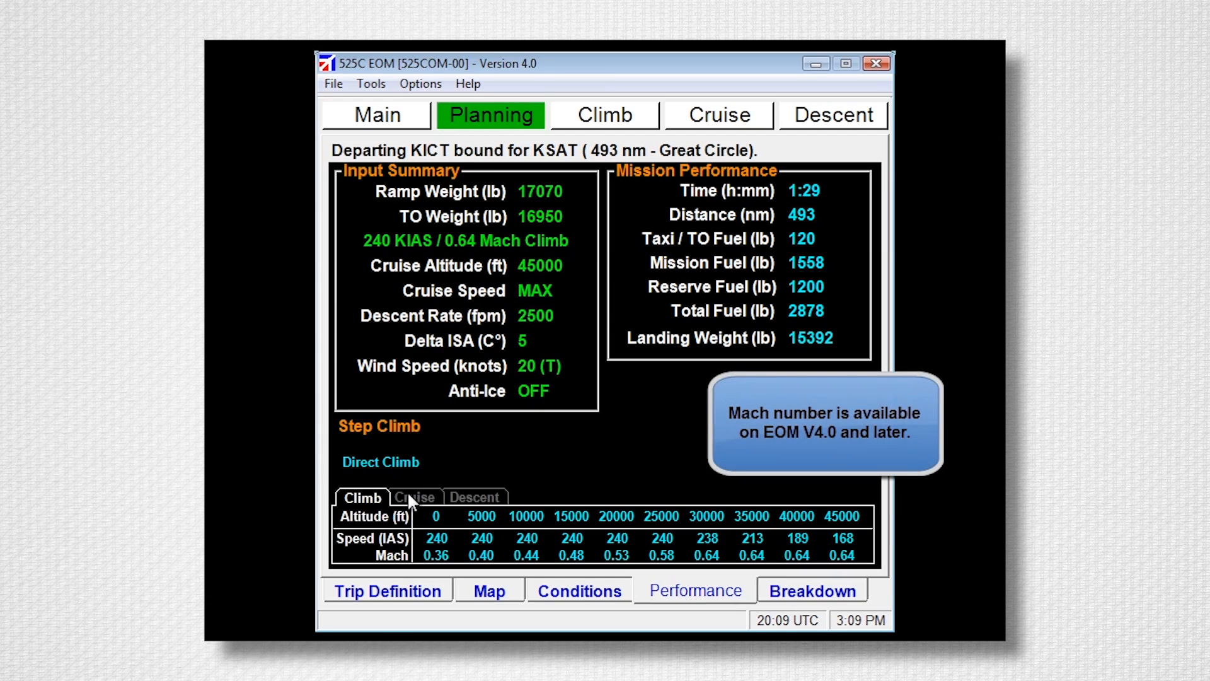
pyautogui.click(415, 496)
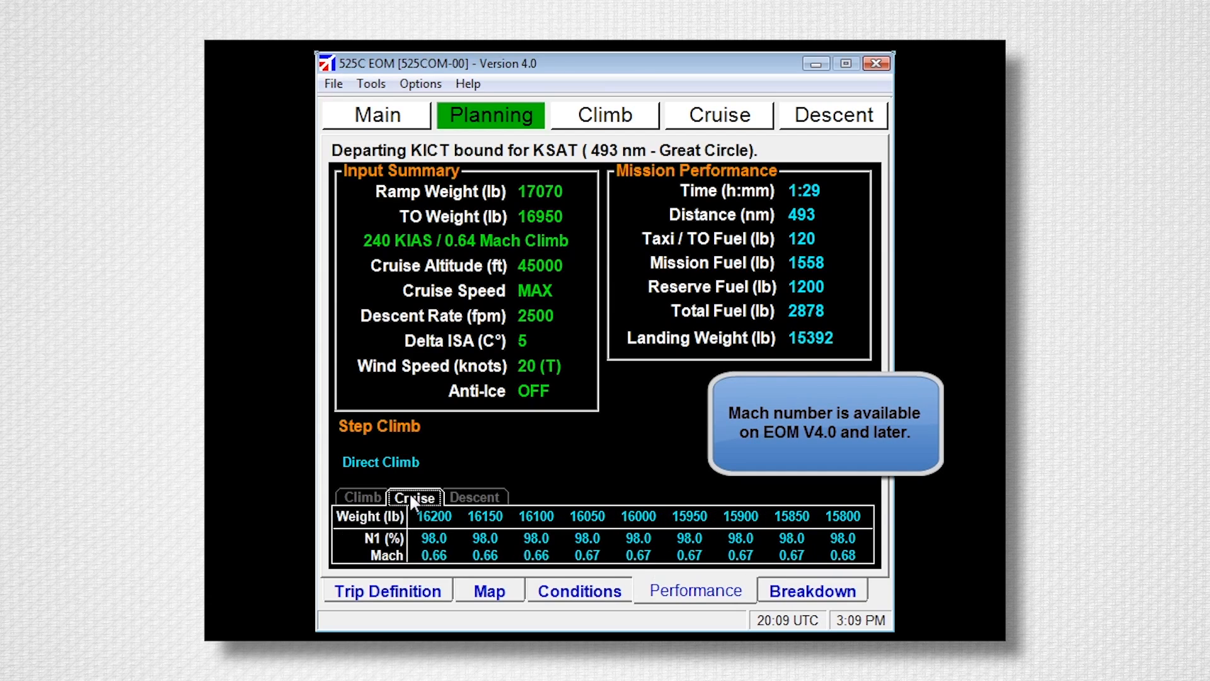
pyautogui.moveTo(822, 616)
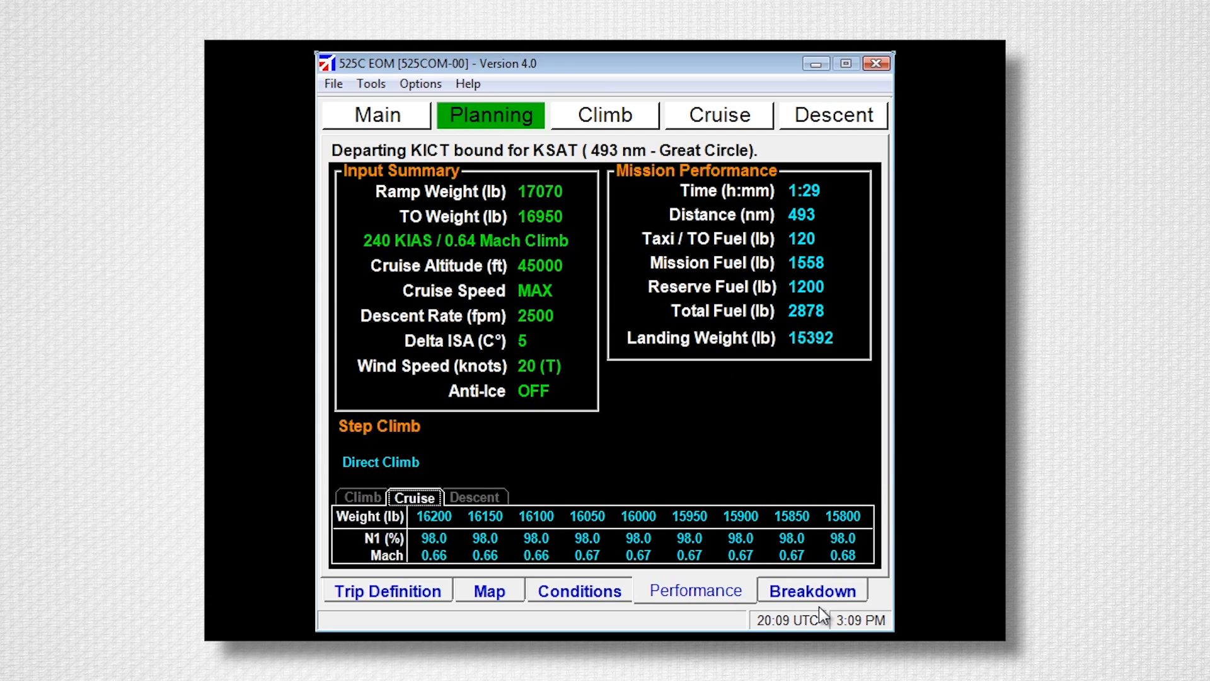
# - Show the Breakdown of climb, cruise and descent with totals and CO2 emissions
pyautogui.click(812, 590)
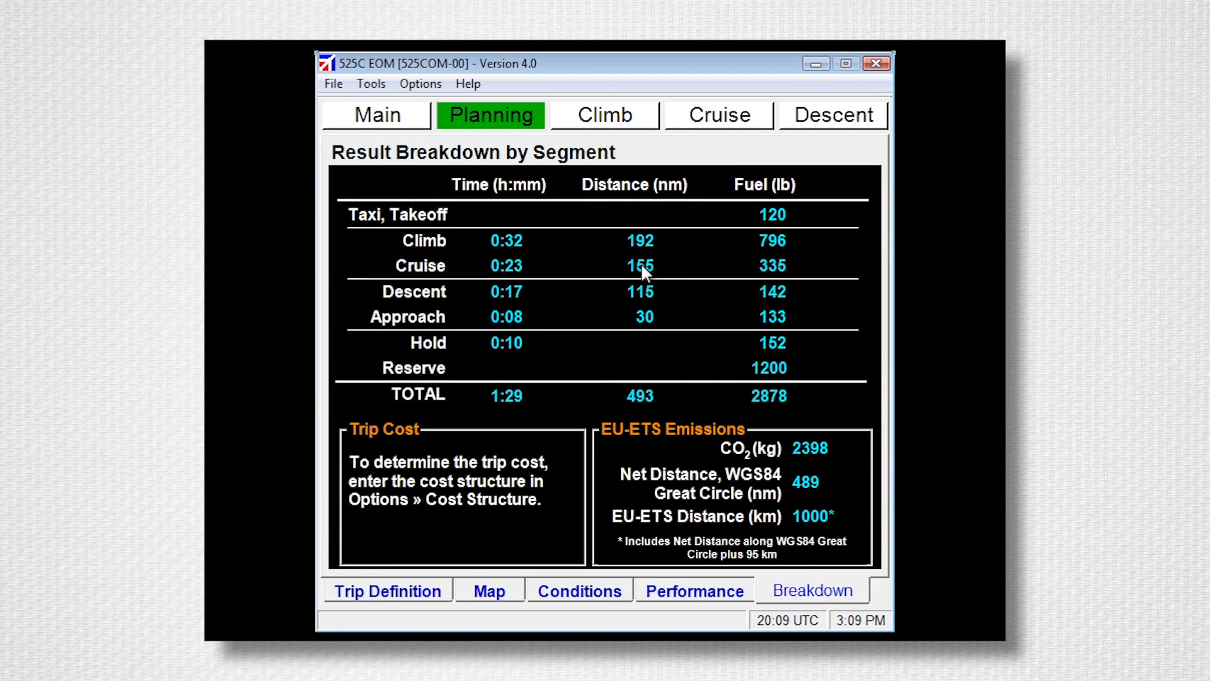
pyautogui.moveTo(674, 247)
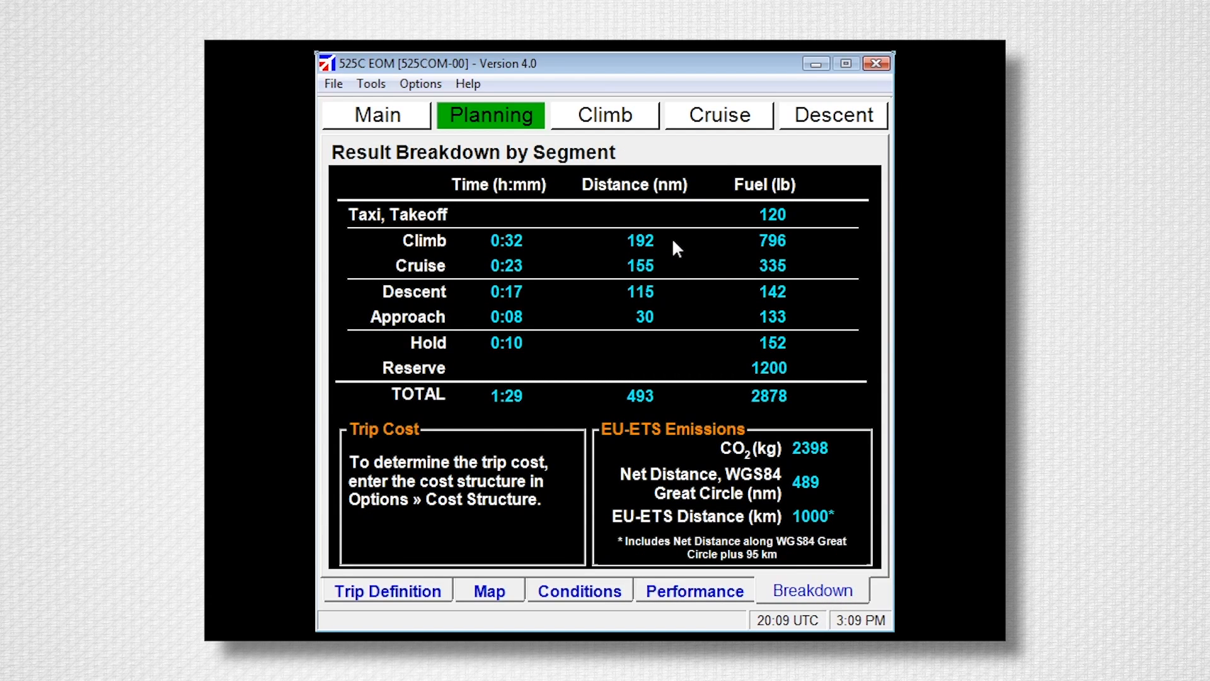
pyautogui.moveTo(836, 453)
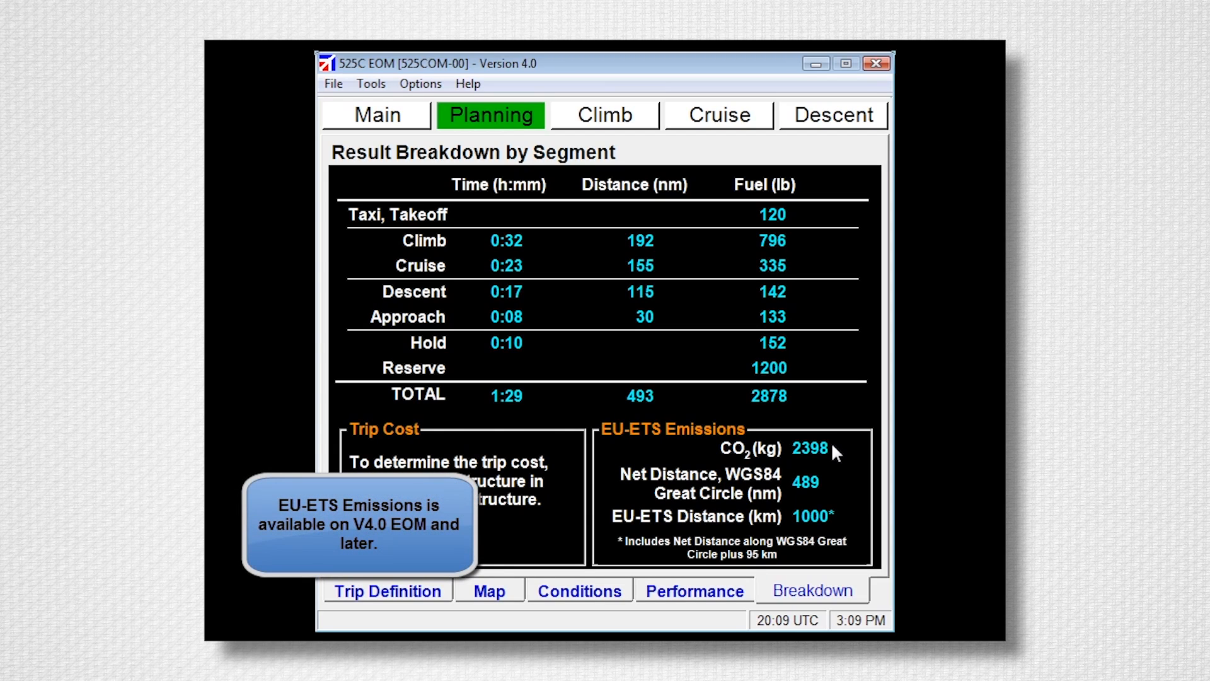
pyautogui.moveTo(832, 485)
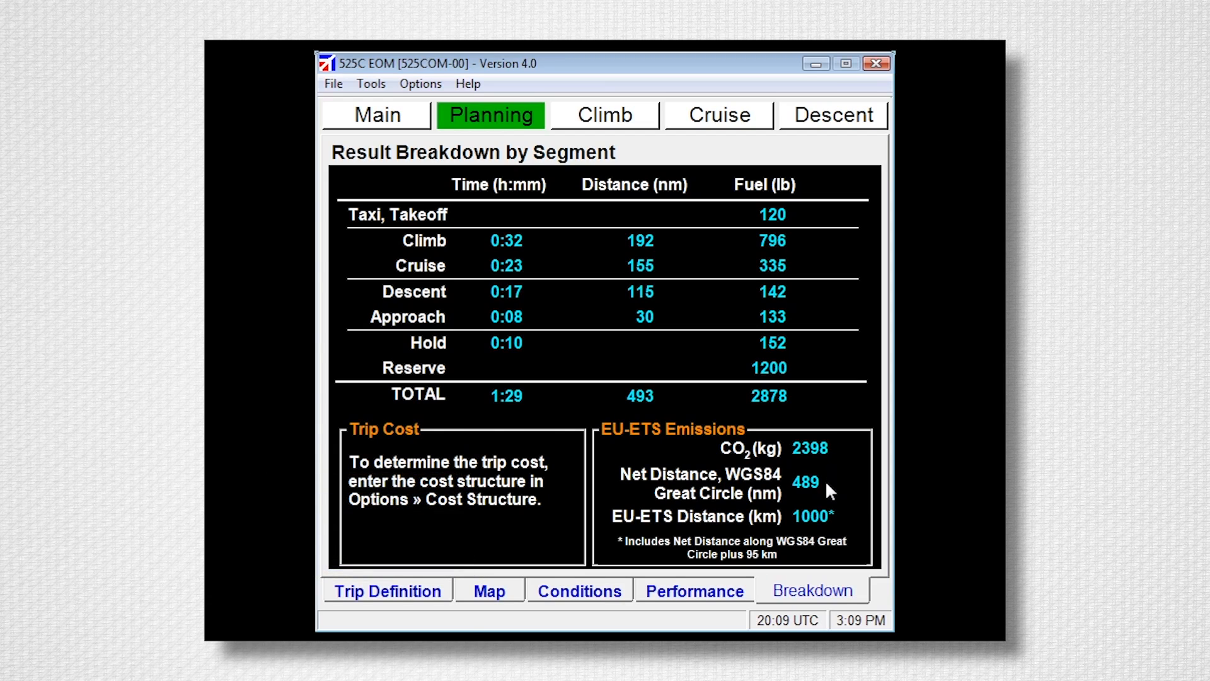
pyautogui.moveTo(839, 521)
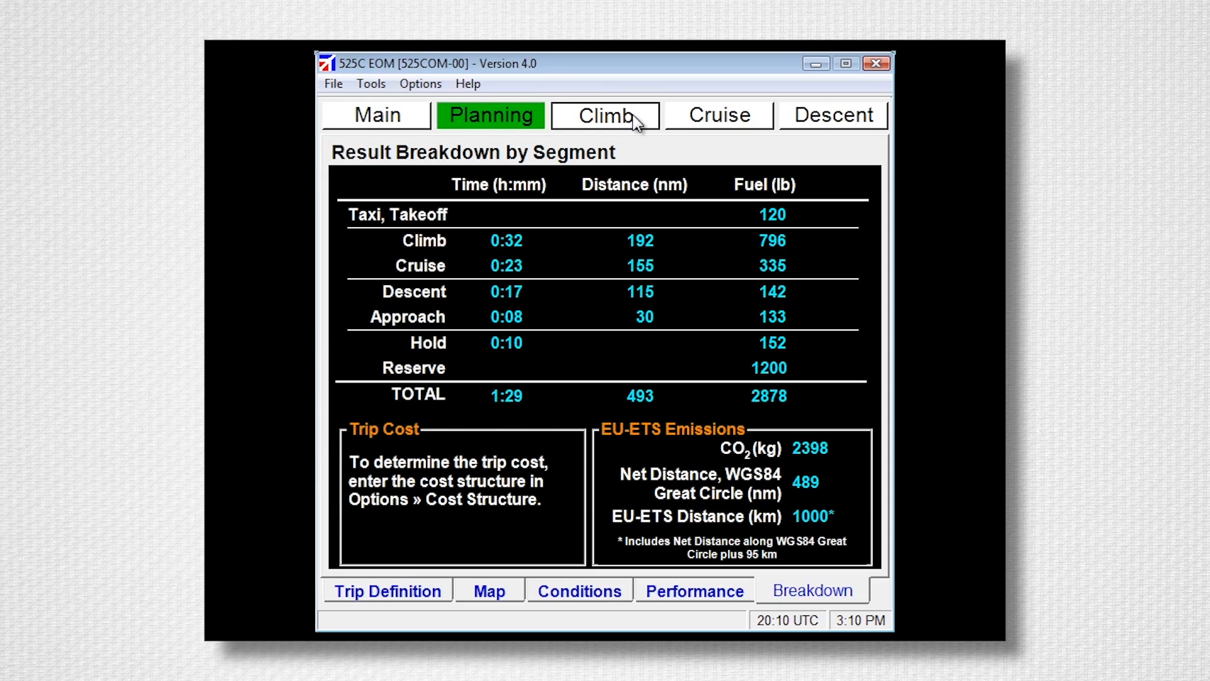
# - Show the climb performance: 0:32, 197 nm, 810 lb fuel, final weight 16140 lb
pyautogui.click(604, 115)
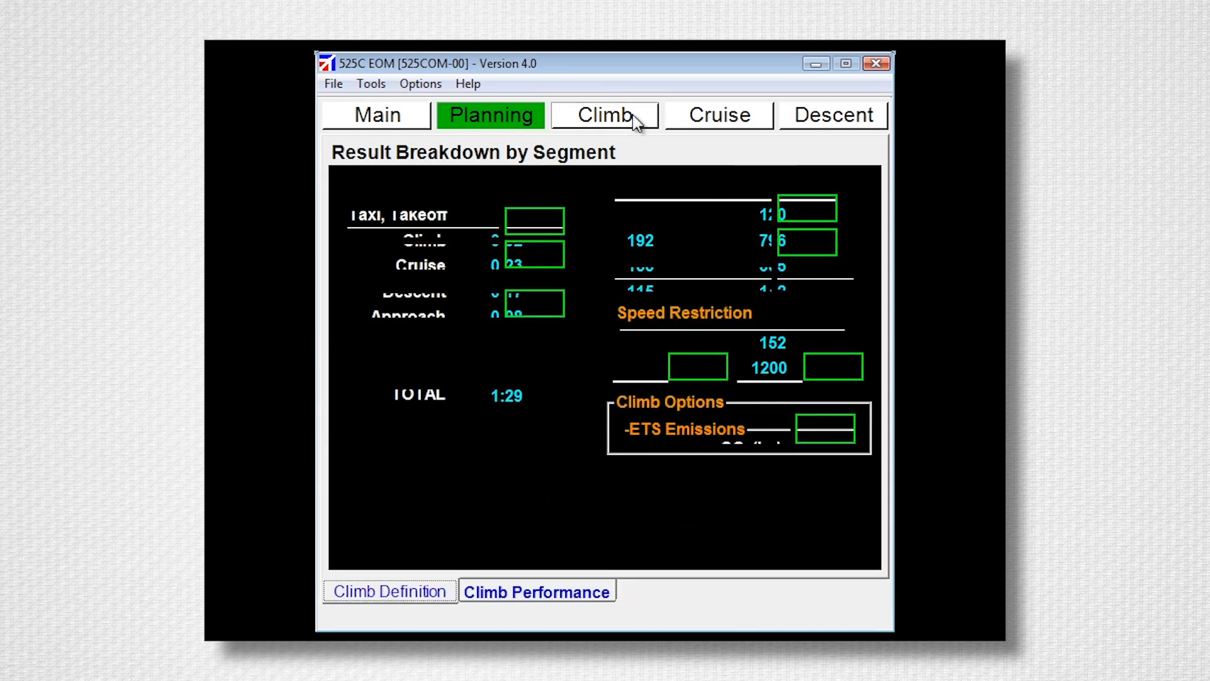
pyautogui.click(604, 115)
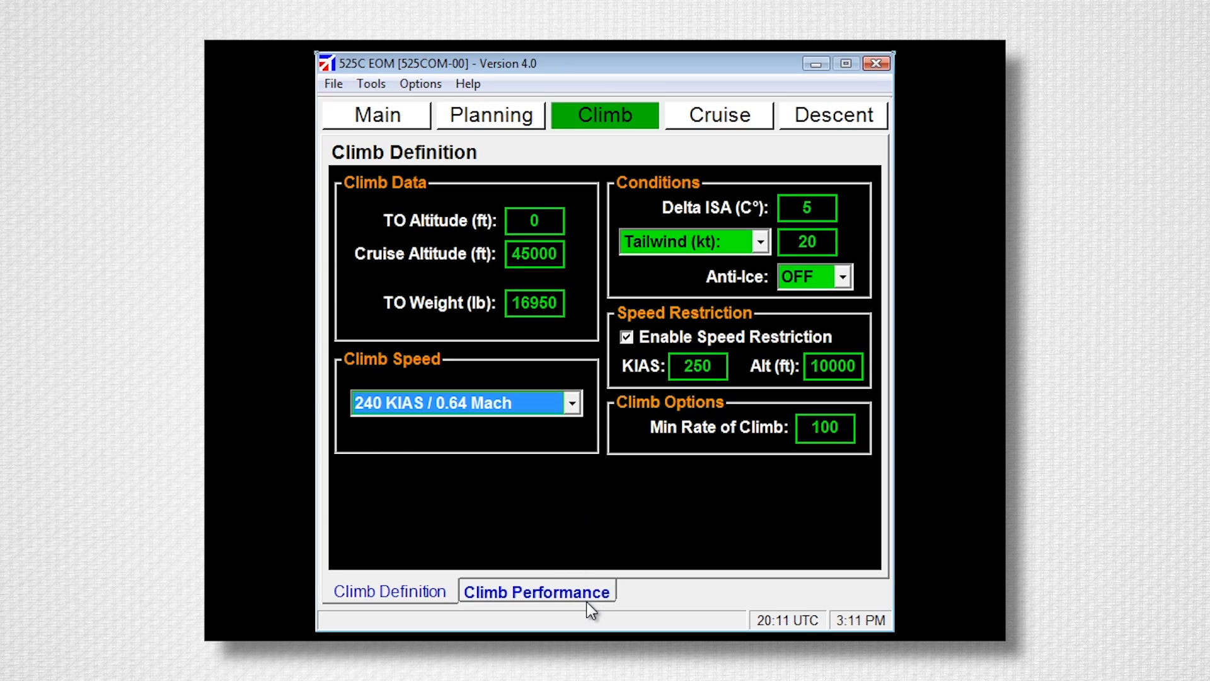
pyautogui.click(536, 591)
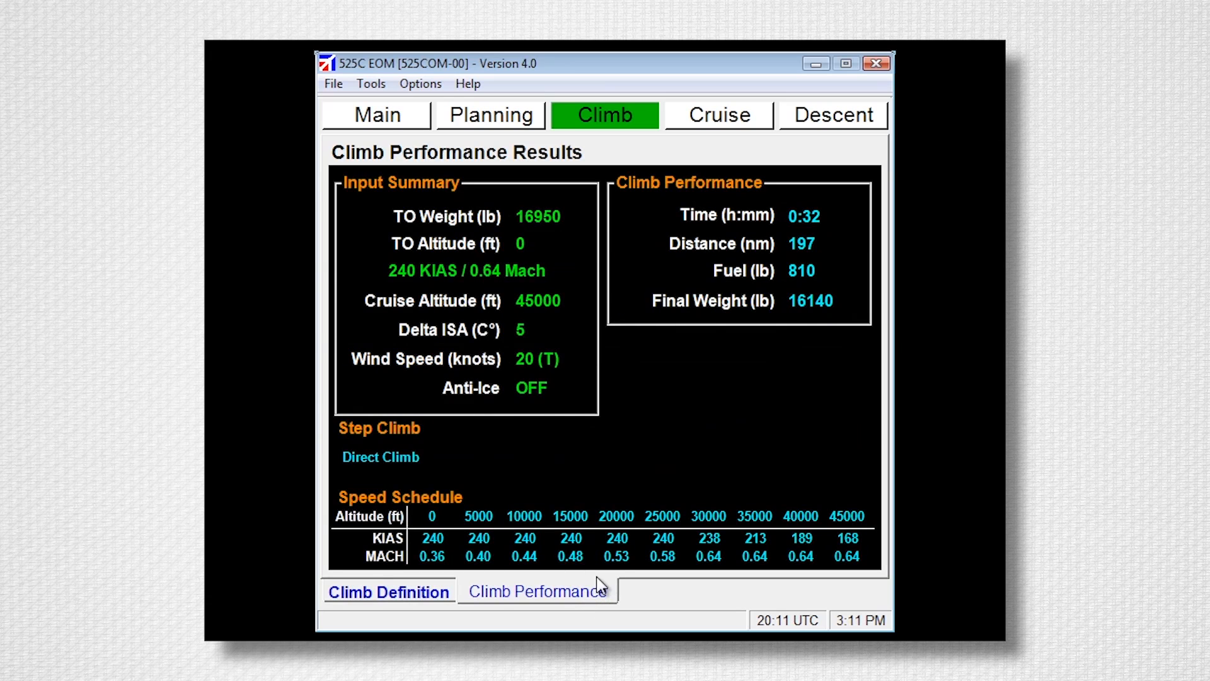
pyautogui.moveTo(821, 245)
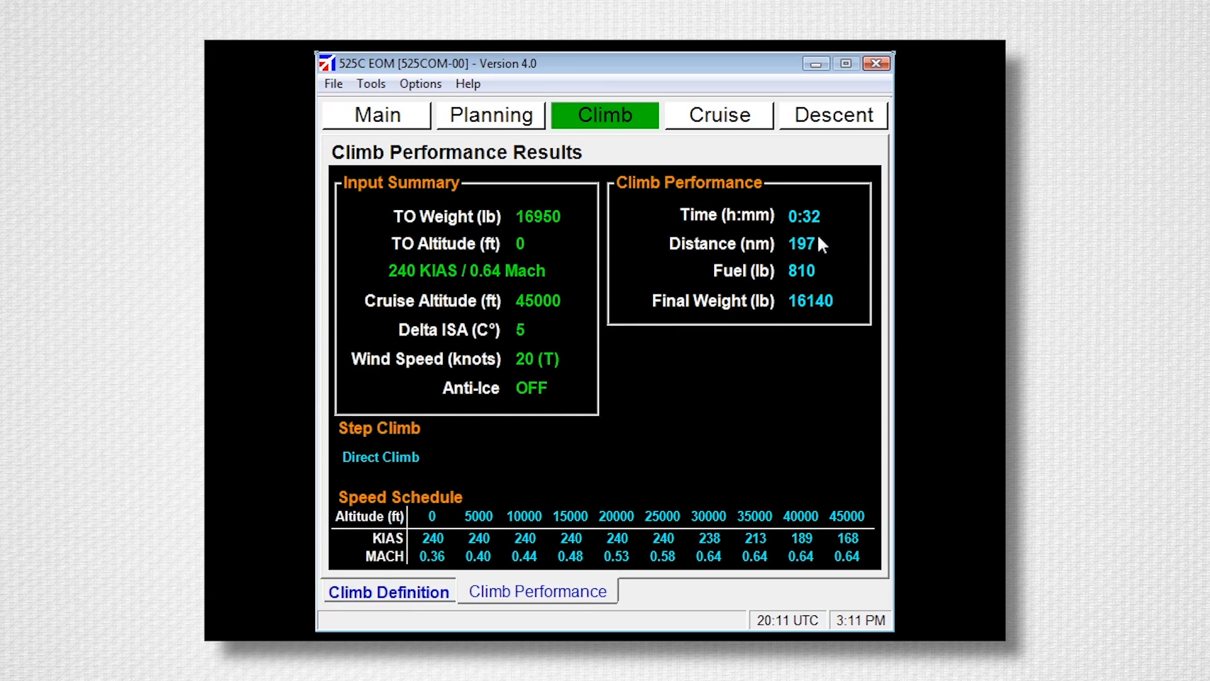
pyautogui.moveTo(833, 311)
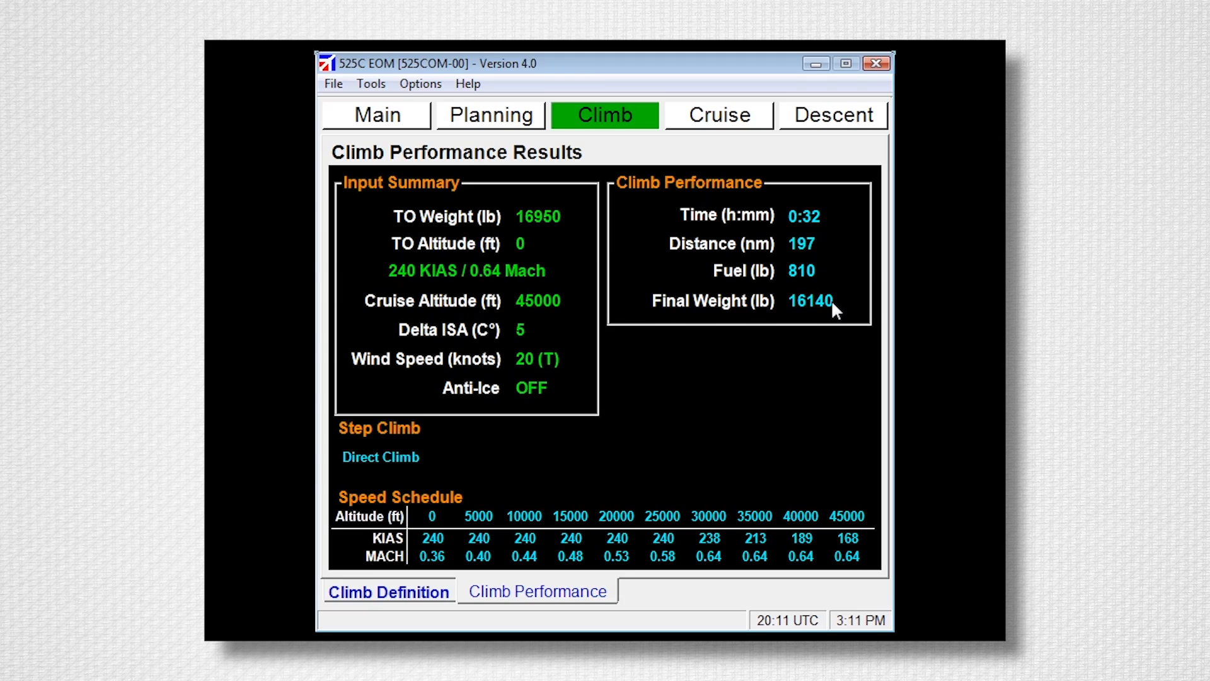
pyautogui.moveTo(752, 146)
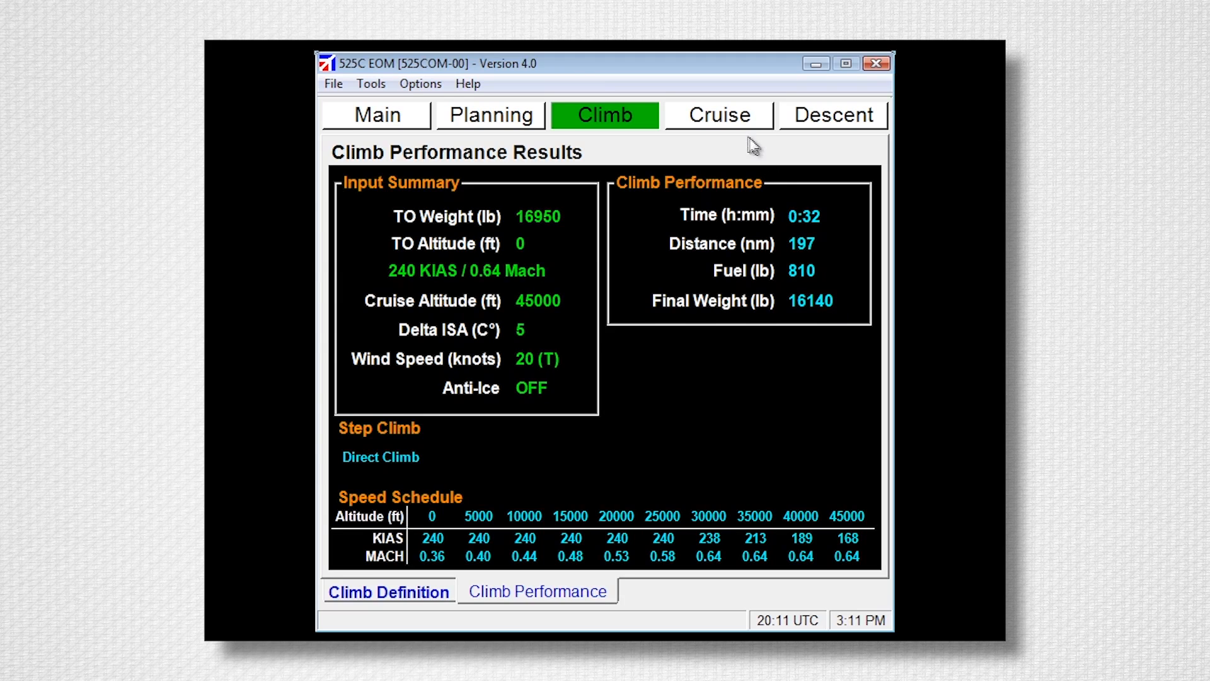
pyautogui.moveTo(743, 125)
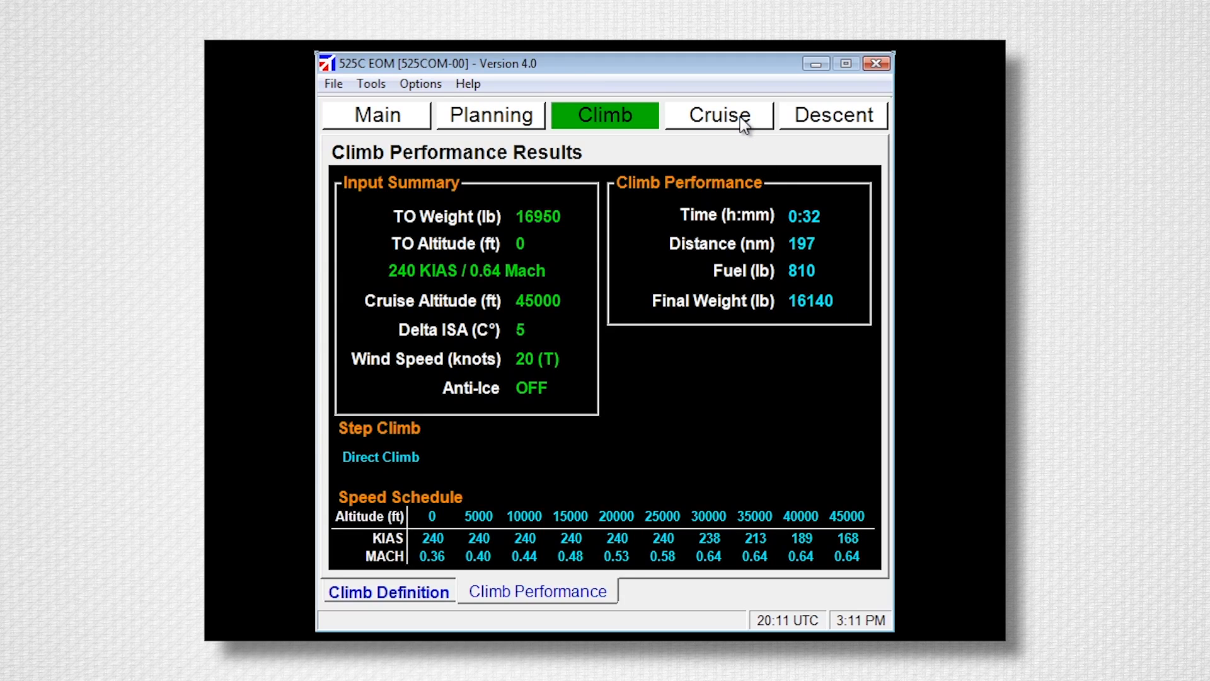
# - Set cruise to one engine at 25000 ft, keeping 14000 lb, ISA +5 °C, 20-knot tailwind
pyautogui.click(717, 114)
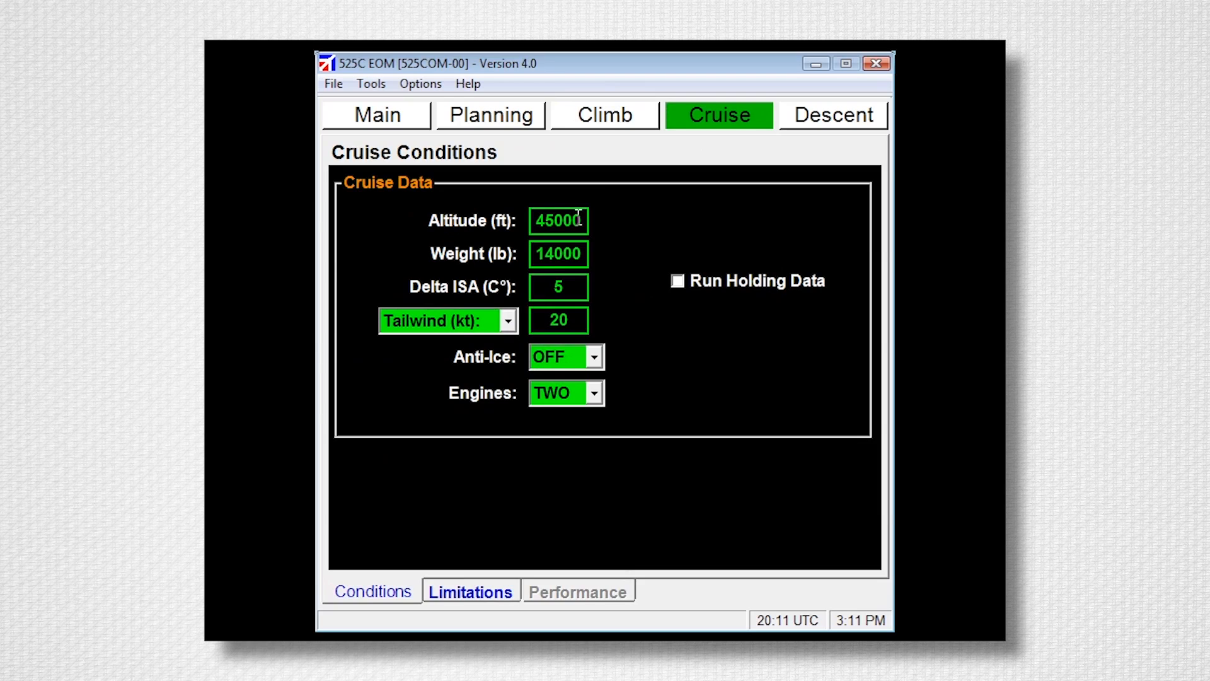
pyautogui.moveTo(577, 254)
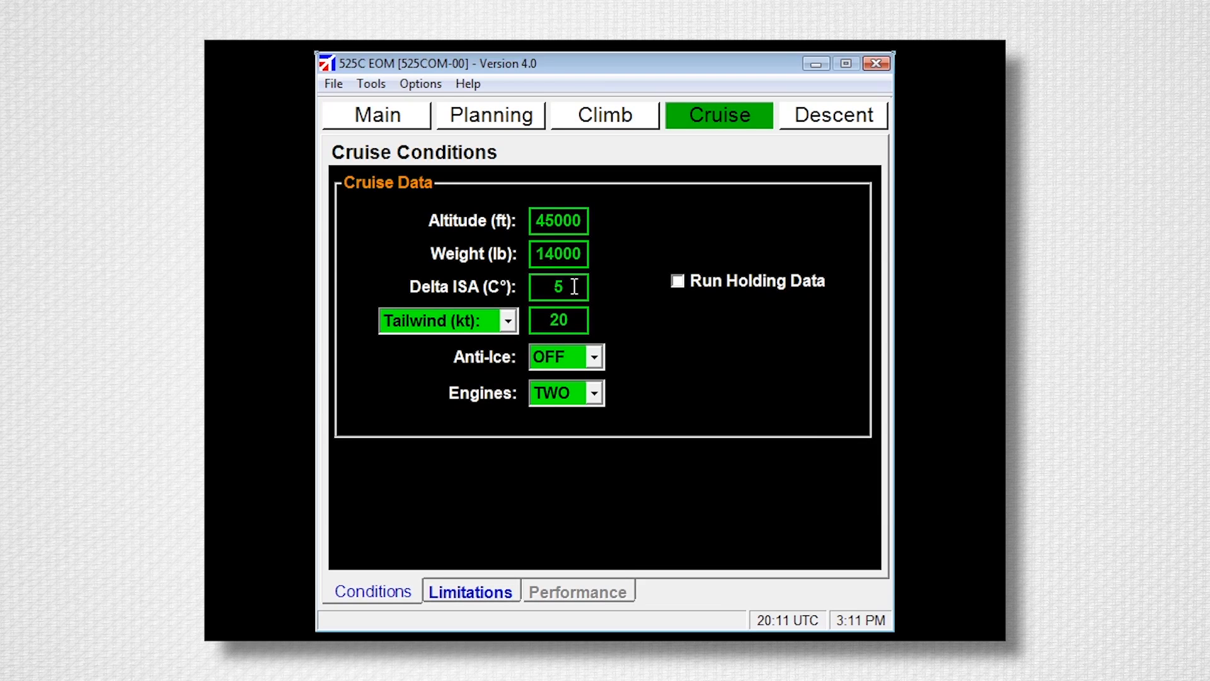
pyautogui.moveTo(573, 320)
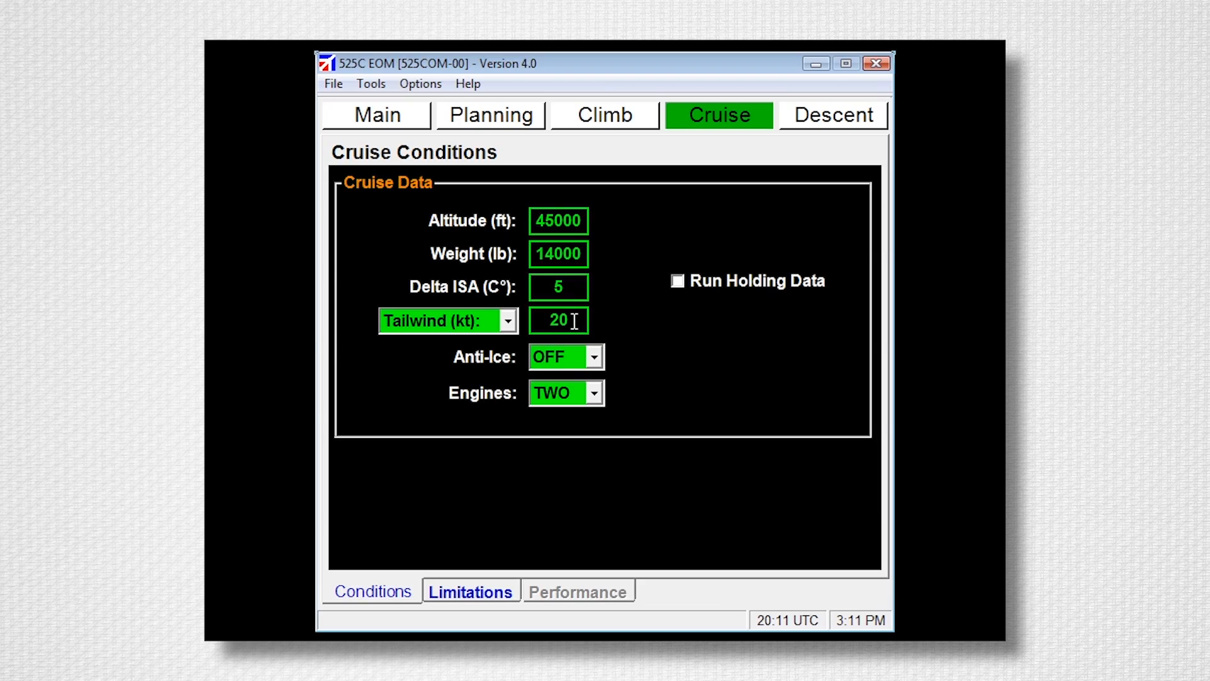
pyautogui.moveTo(581, 369)
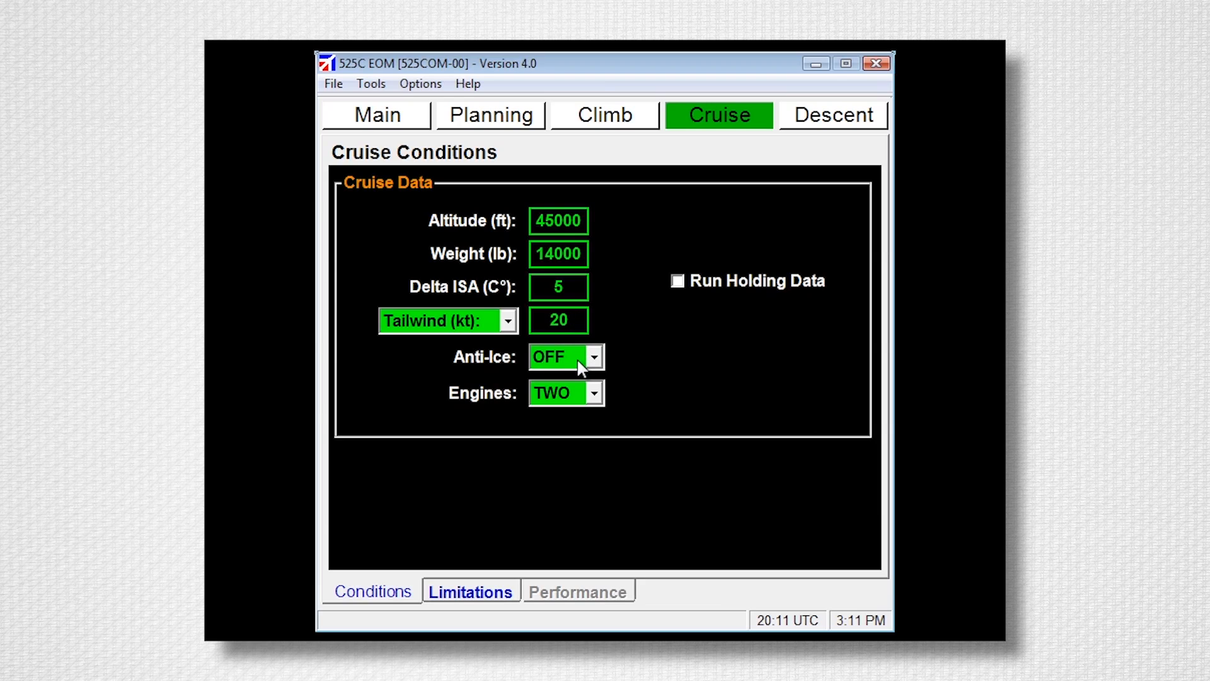
pyautogui.moveTo(583, 396)
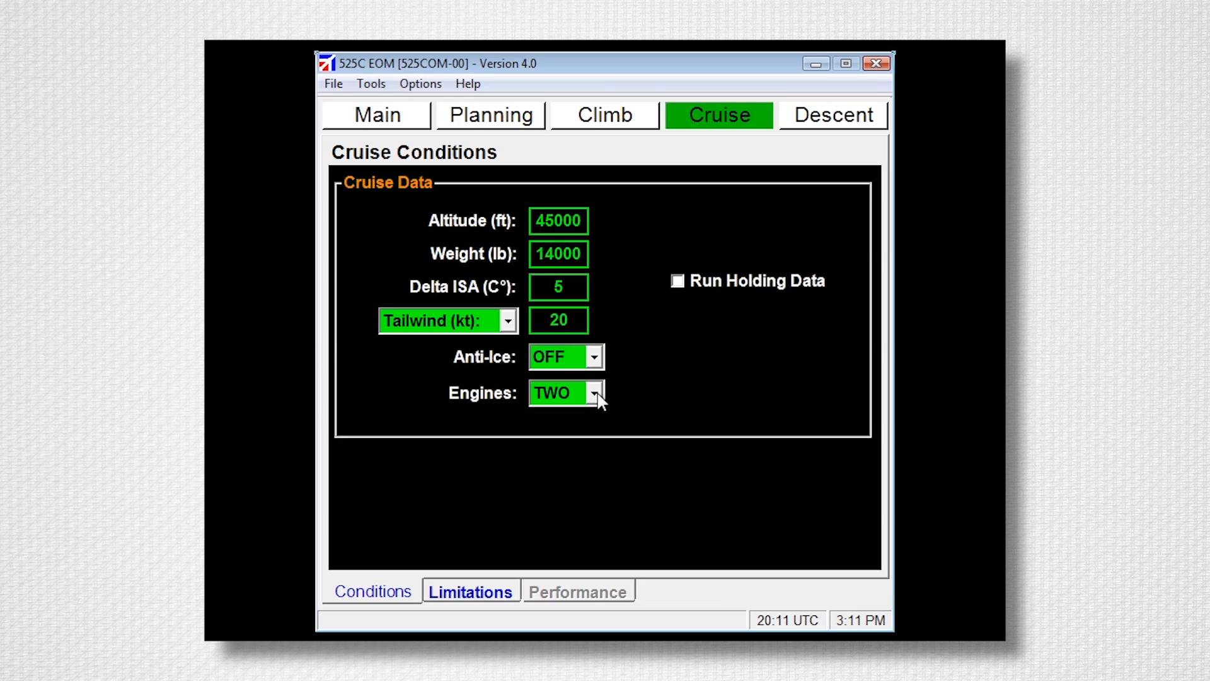
pyautogui.click(594, 393)
pyautogui.write('2')
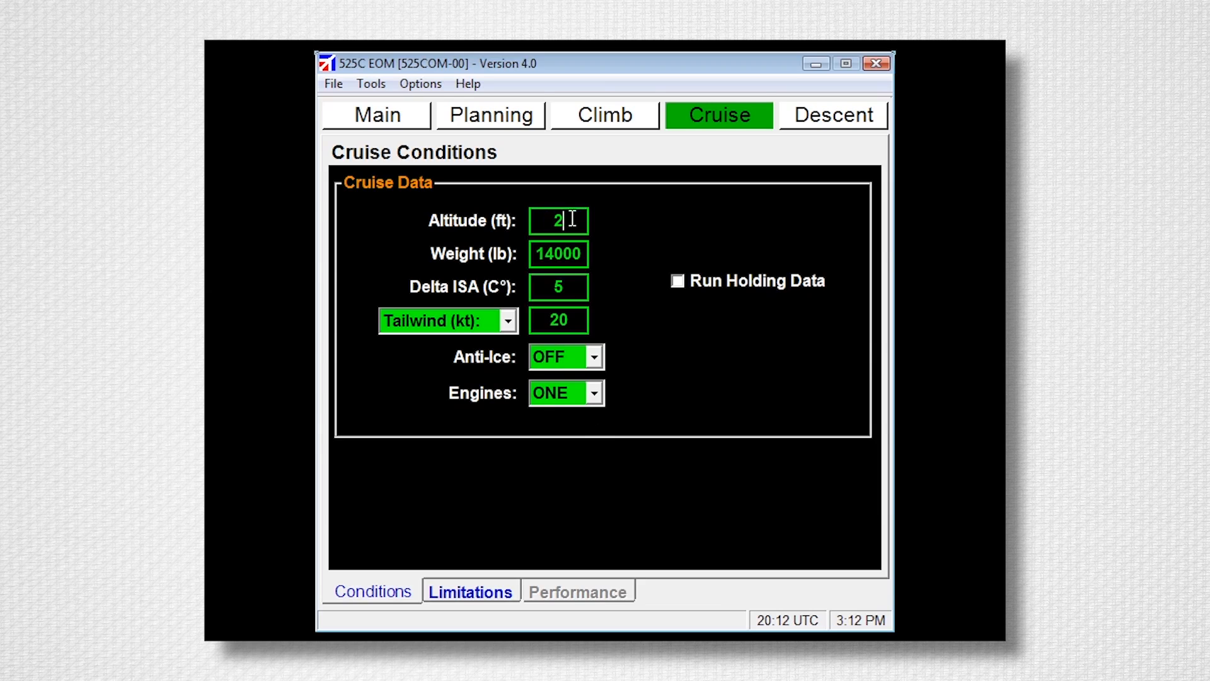
pyautogui.write('5000')
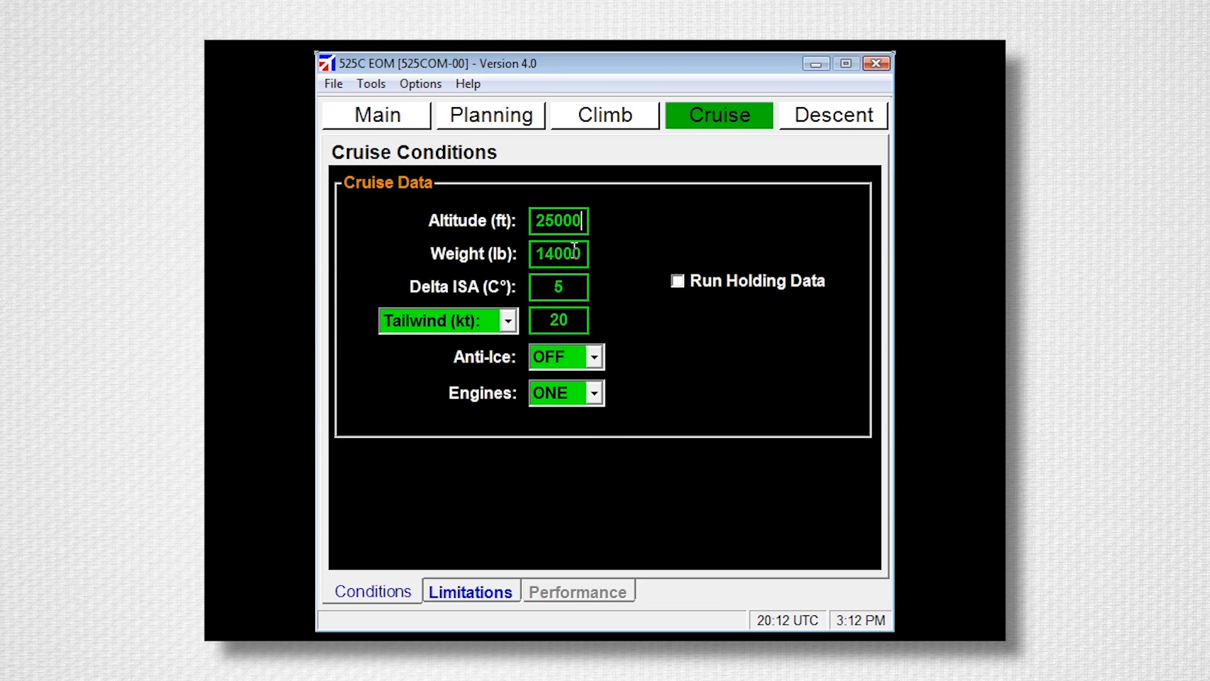
# - Select Max Cruise and show single-engine results: 171 KIAS, Mach 0.42, 716 lb/h
pyautogui.click(471, 592)
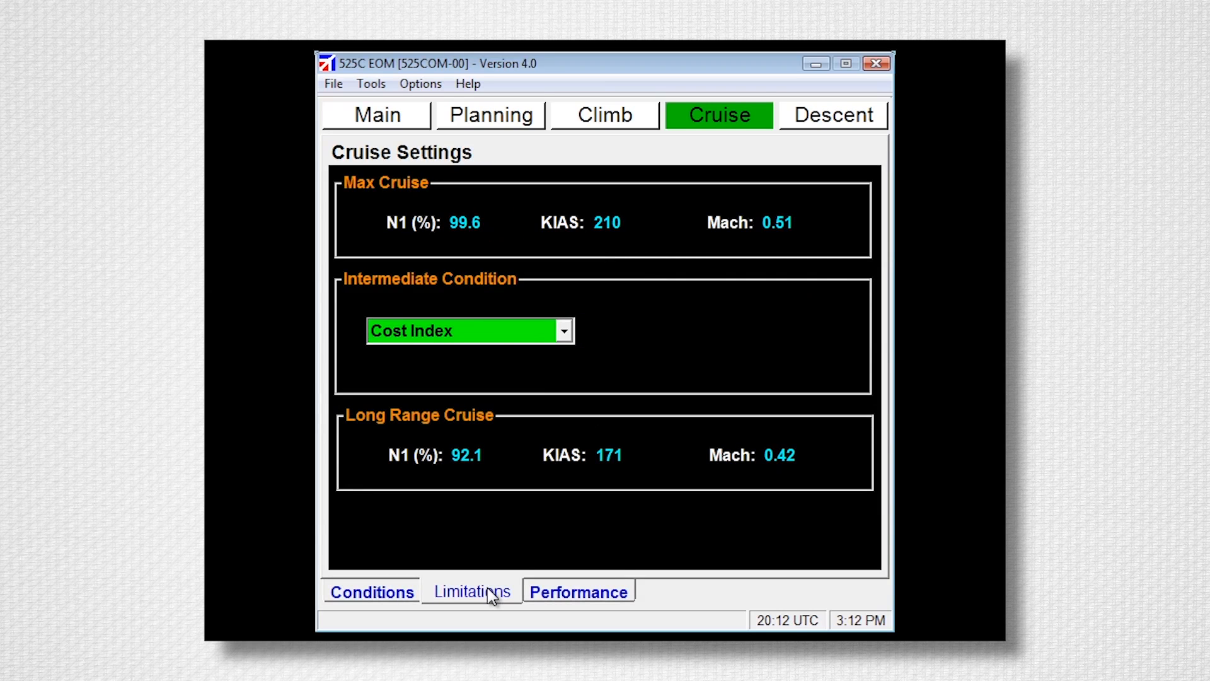
pyautogui.click(563, 330)
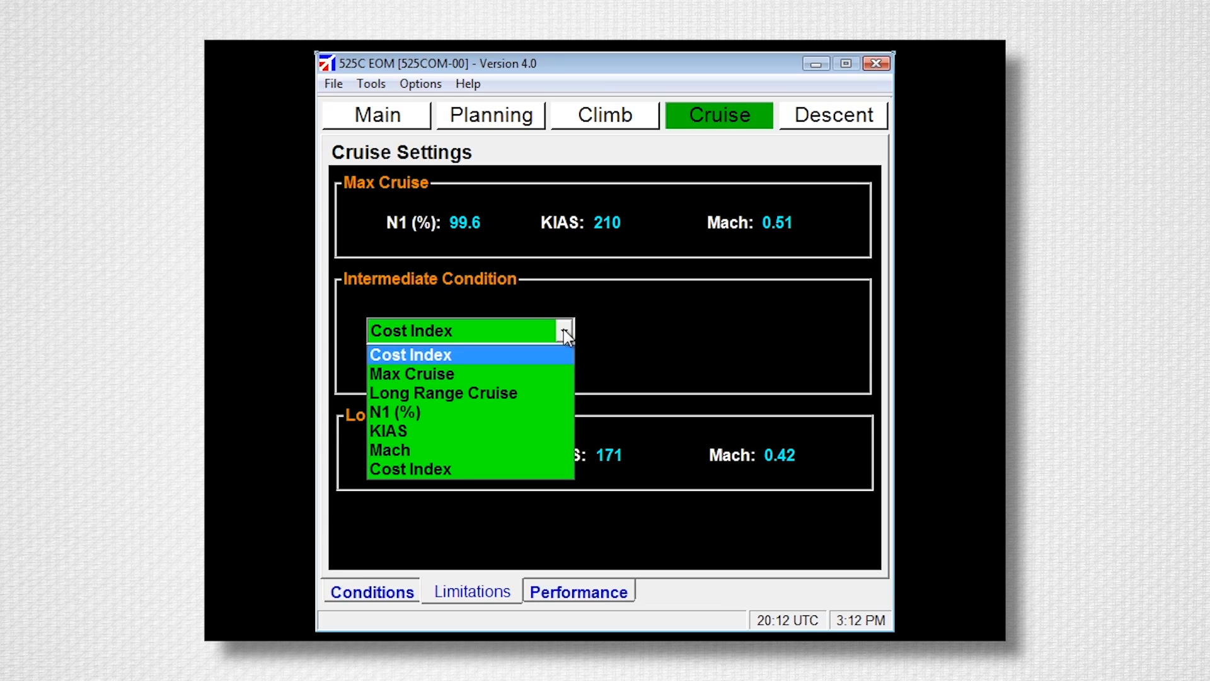
pyautogui.click(411, 374)
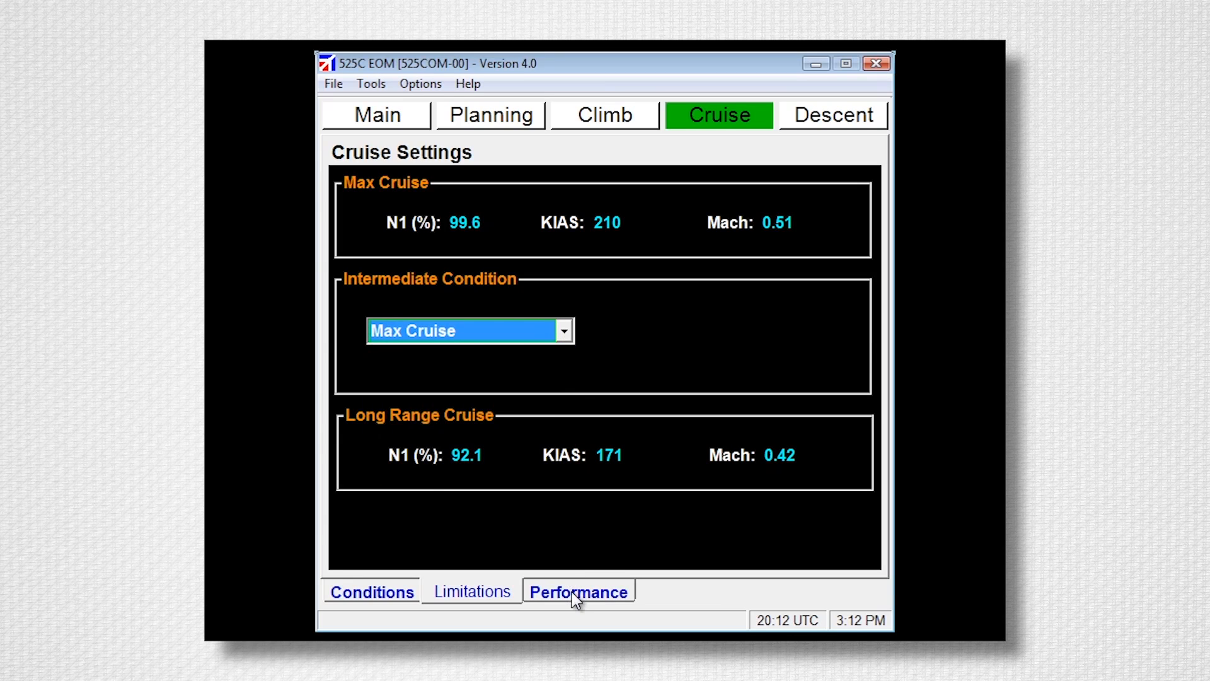
pyautogui.click(578, 592)
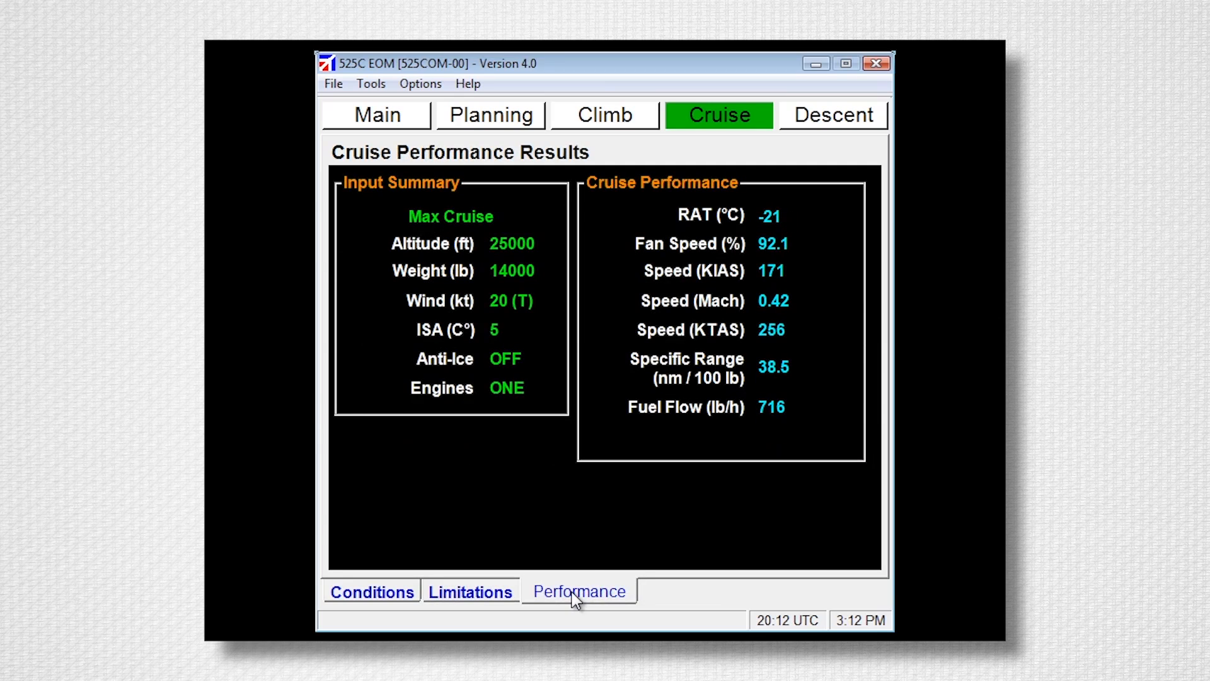
pyautogui.moveTo(805, 270)
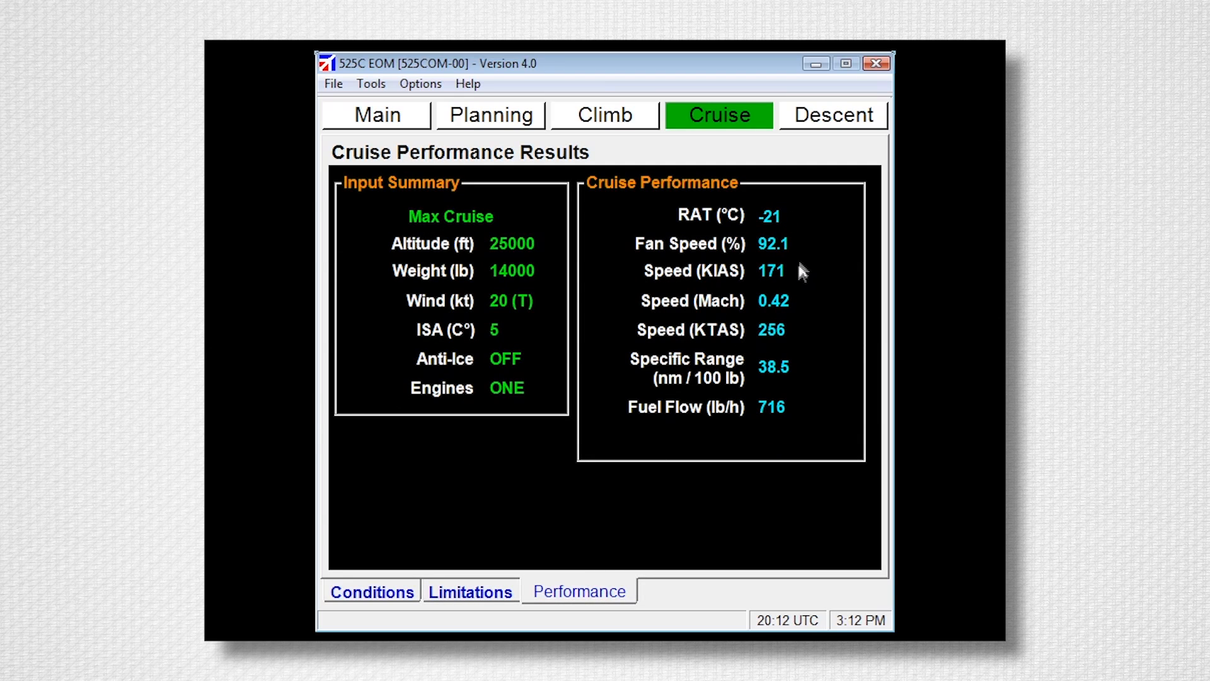
pyautogui.moveTo(799, 309)
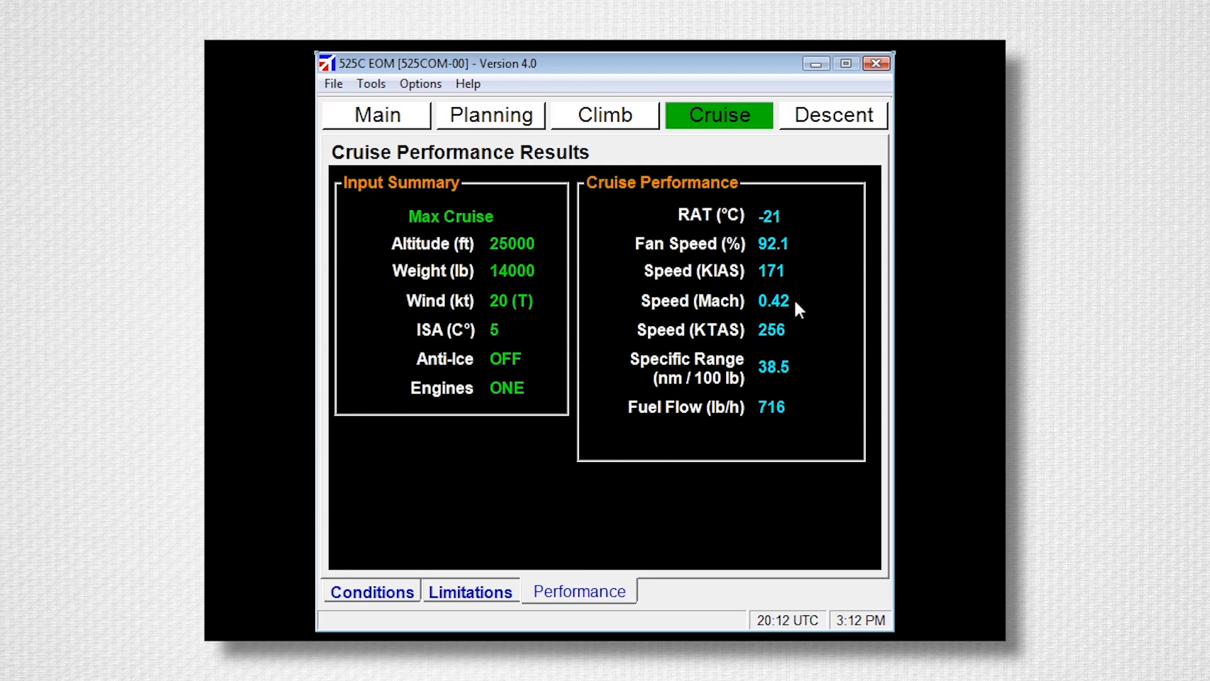
pyautogui.moveTo(798, 337)
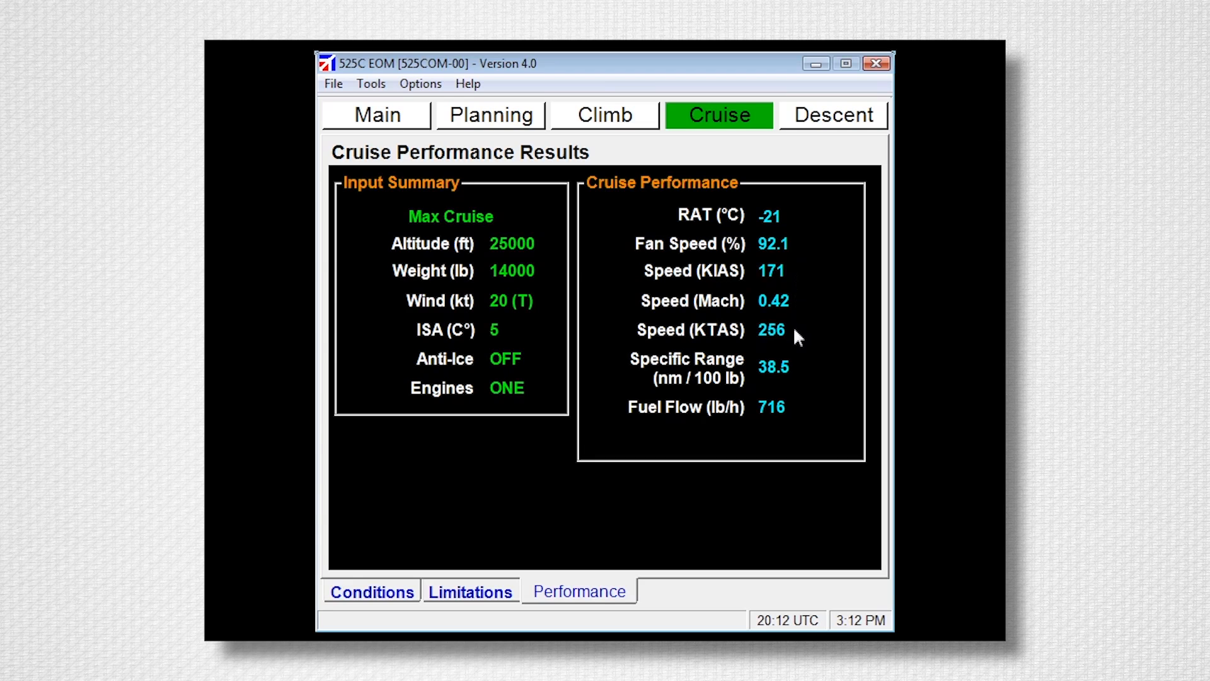
pyautogui.moveTo(829, 116)
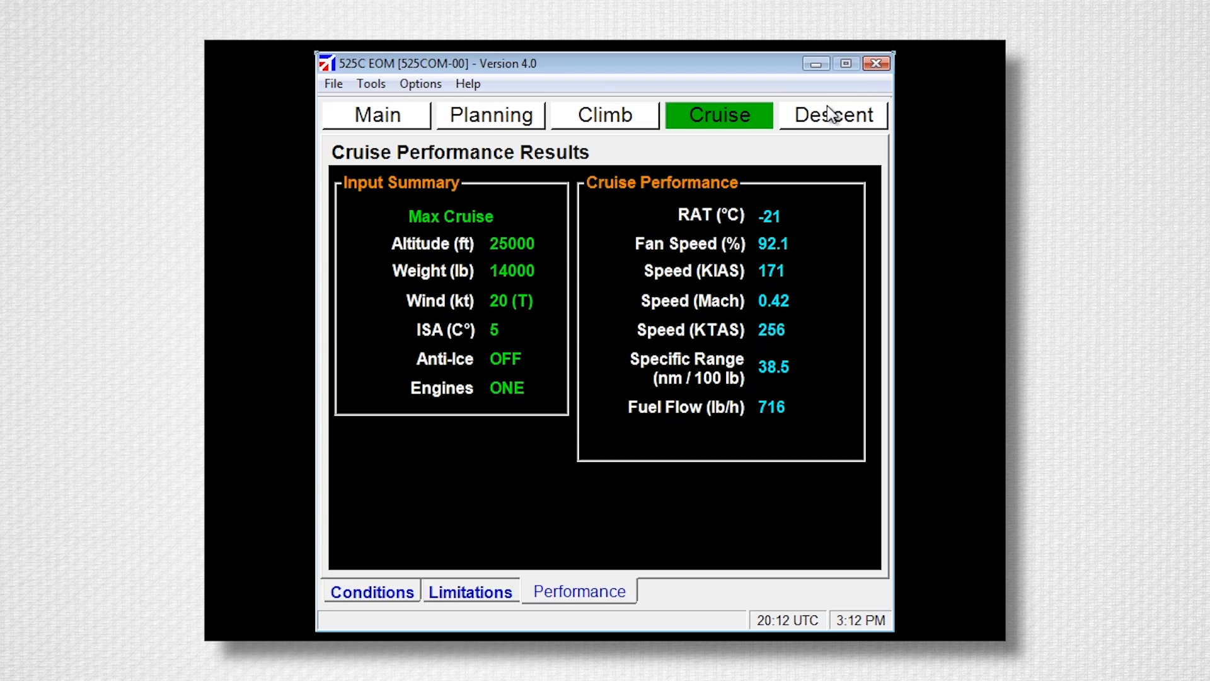
pyautogui.moveTo(832, 125)
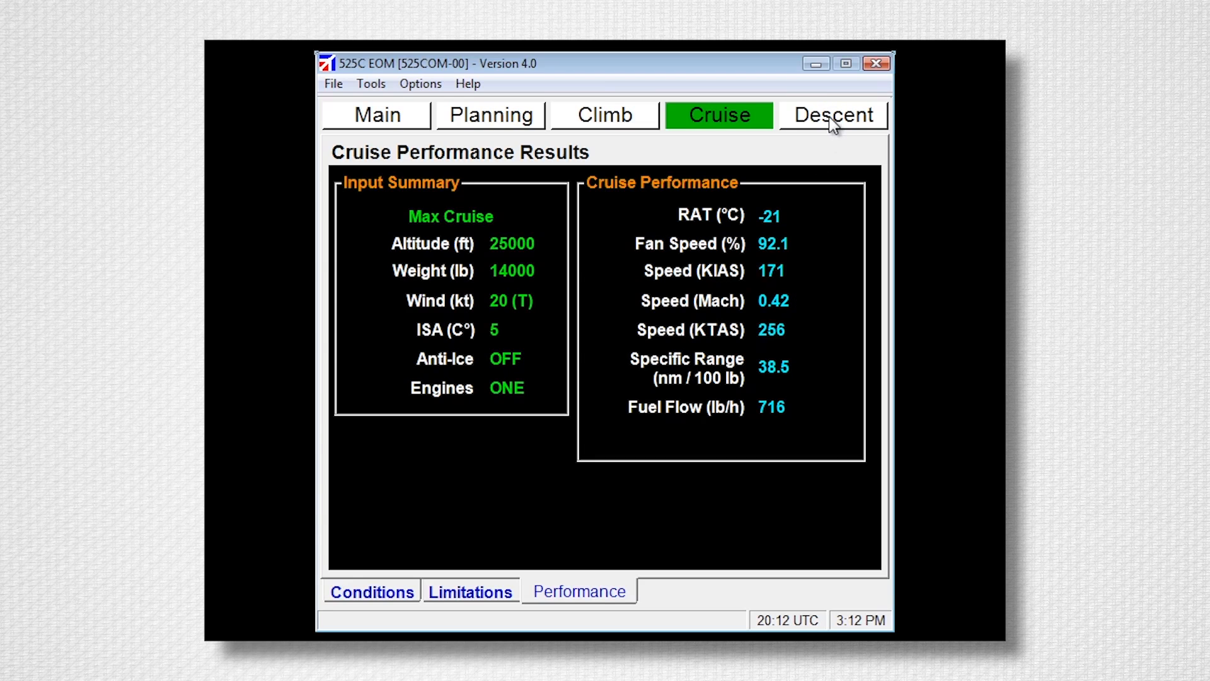
# - Calculate the descent from 25000 to 10000 ft: 0:06, 42 nm, 61 lb fuel
pyautogui.click(832, 114)
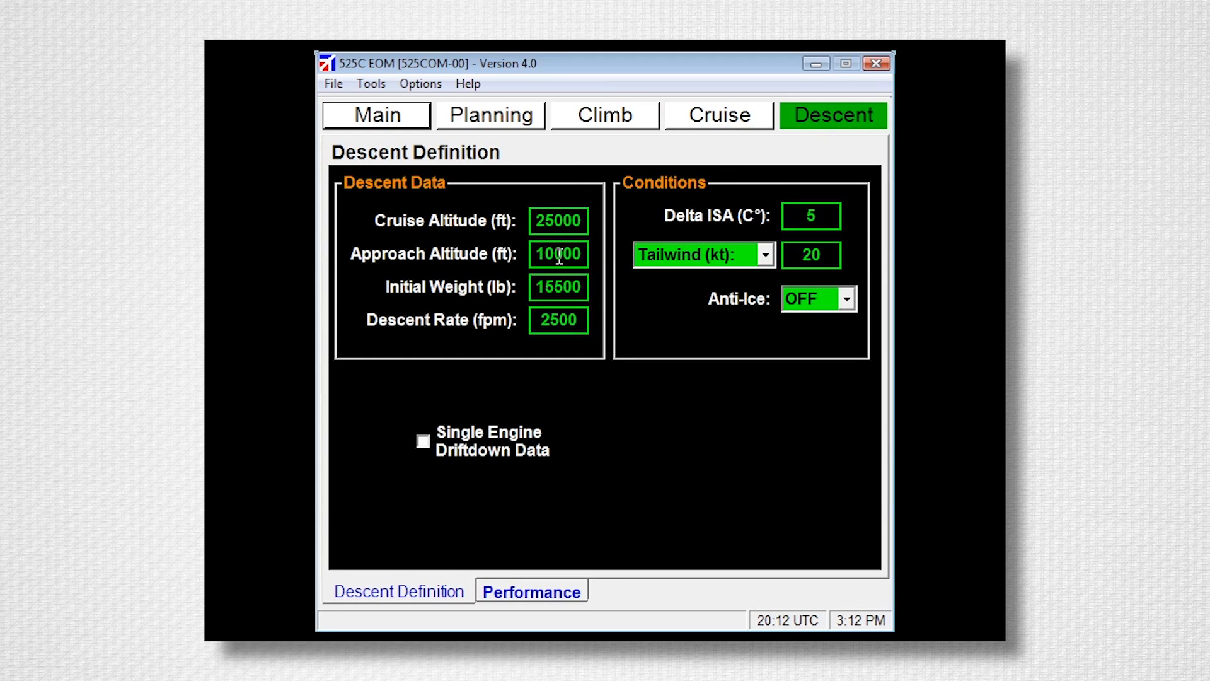
pyautogui.moveTo(557, 286)
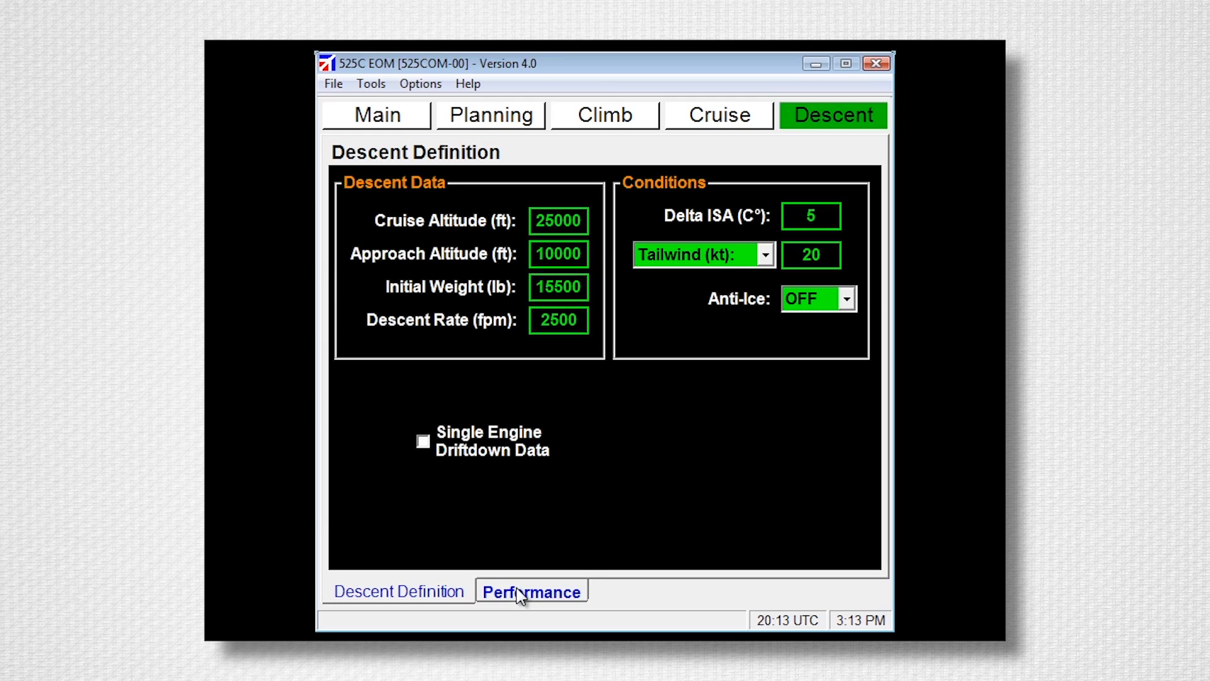
pyautogui.click(531, 591)
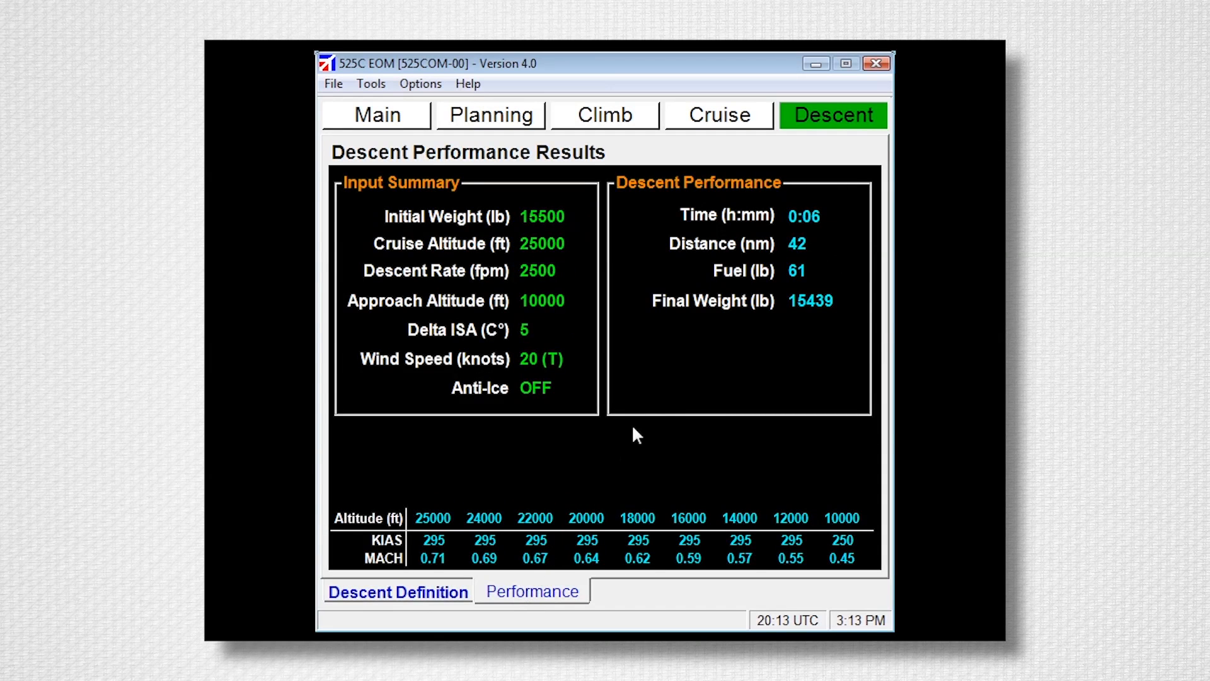
pyautogui.moveTo(809, 249)
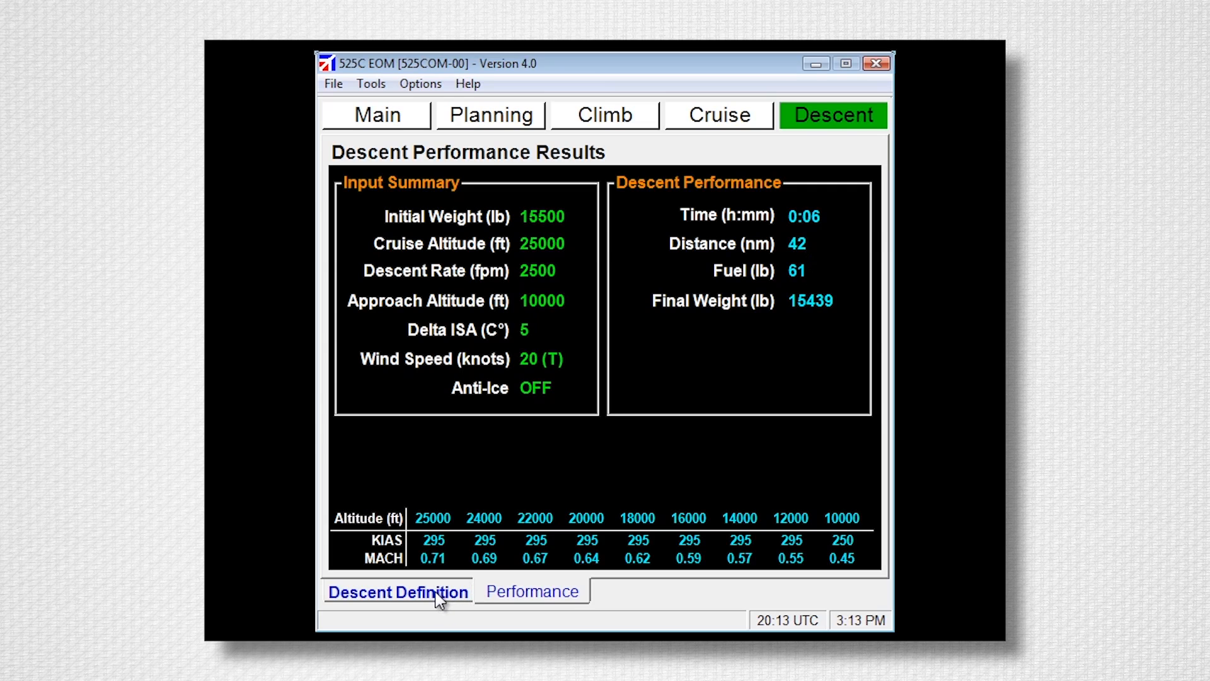
# - Get single-engine driftdown from 45000 ft: 0:30, 159 nm, 306 lb, ending at 29800 ft
pyautogui.click(397, 591)
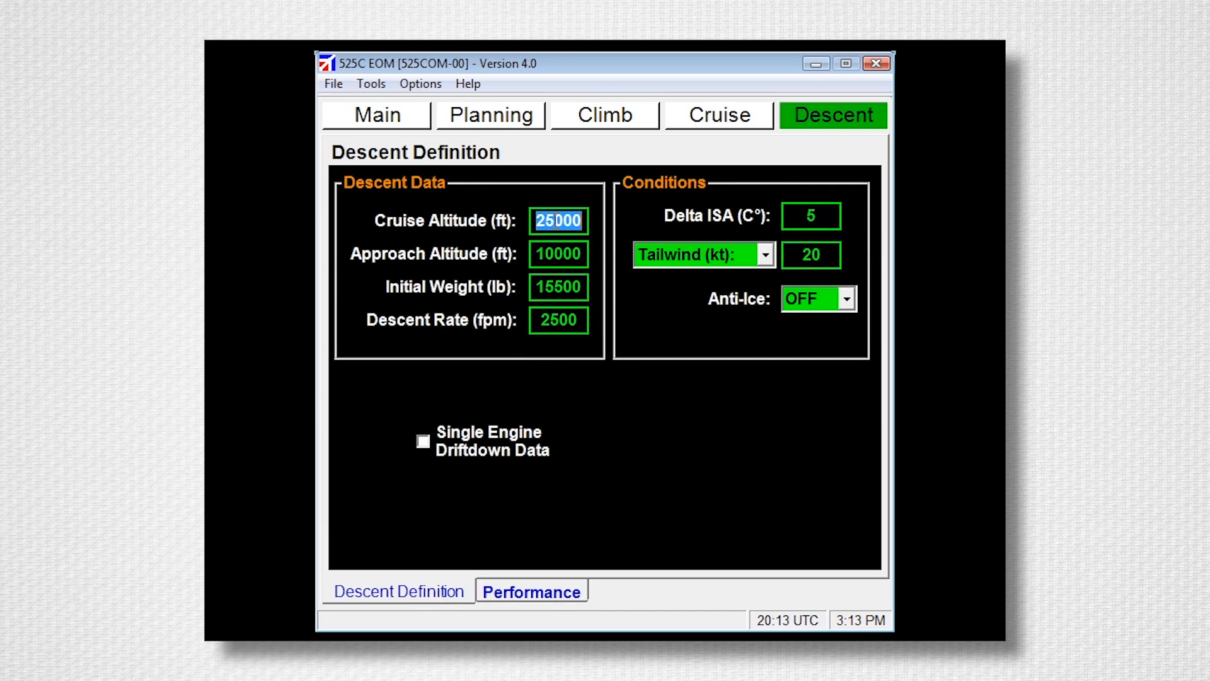
pyautogui.write('45000')
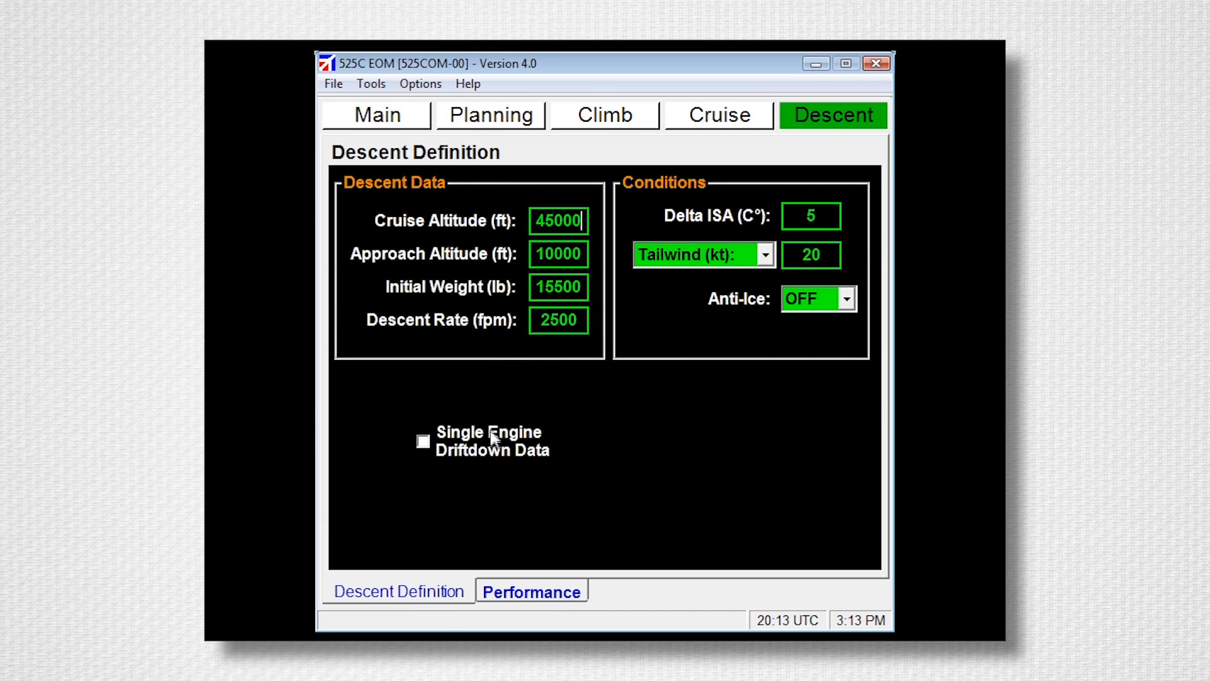
pyautogui.click(531, 592)
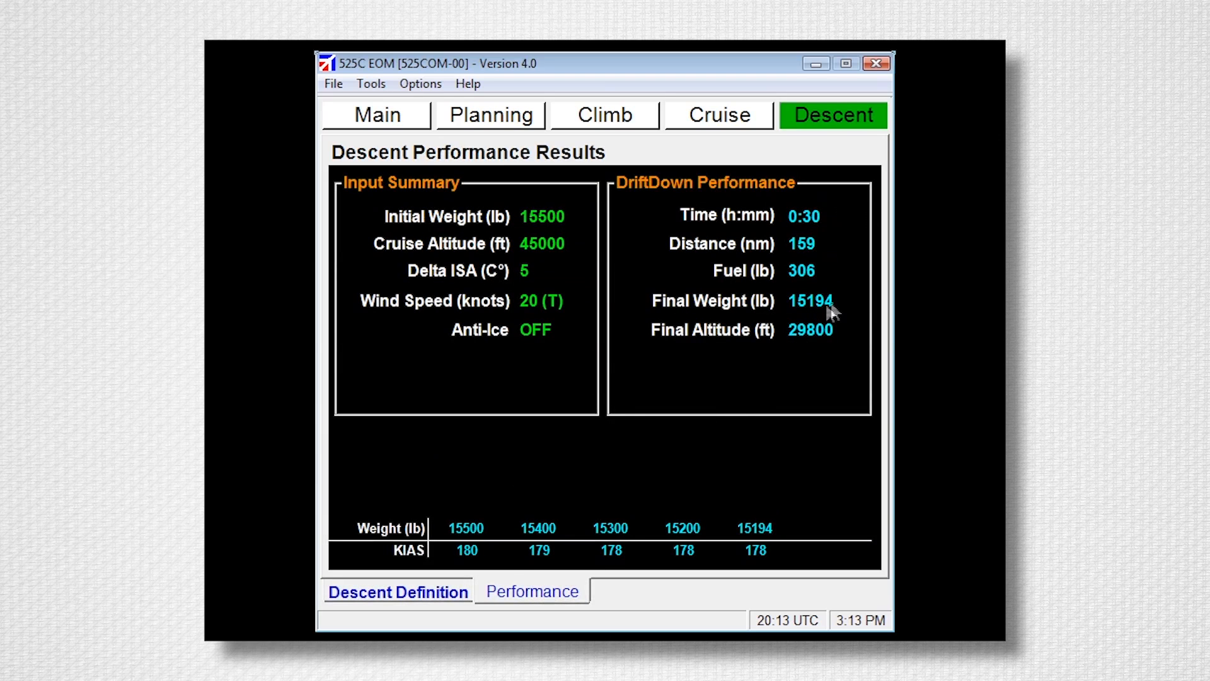
pyautogui.moveTo(840, 332)
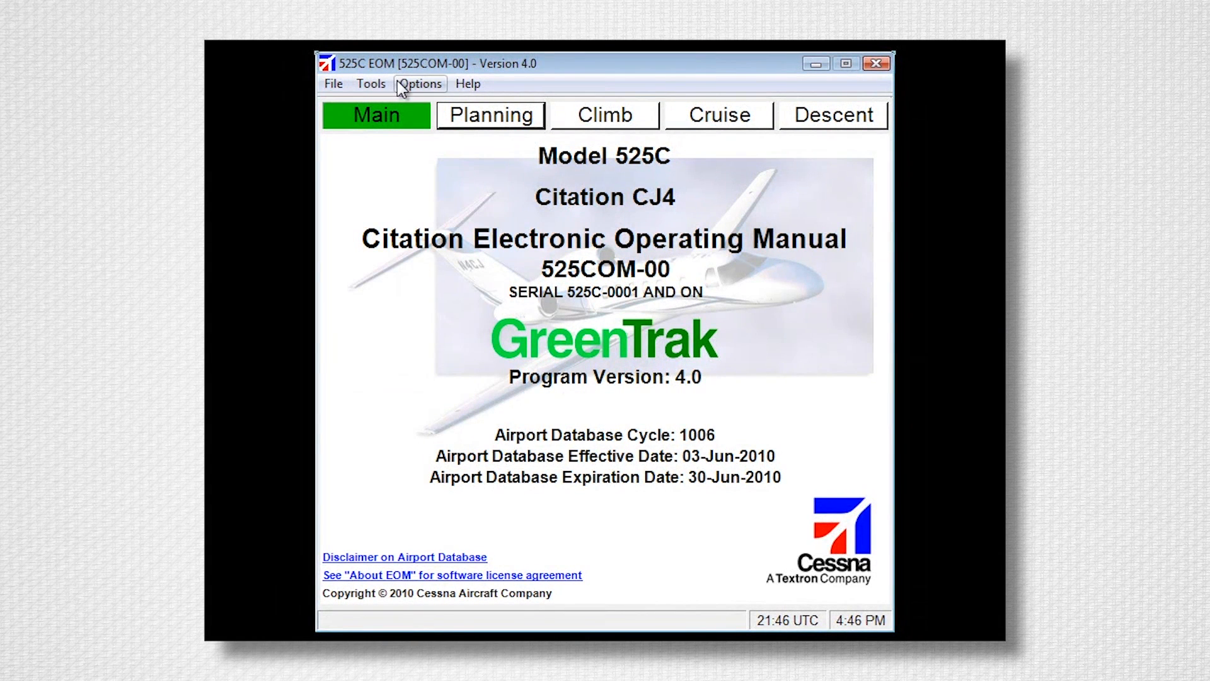
# - Enter $560/hr operating cost, $4.25/gallon fuel and $30/tonne CO2 tax in Cost Structure
pyautogui.click(420, 83)
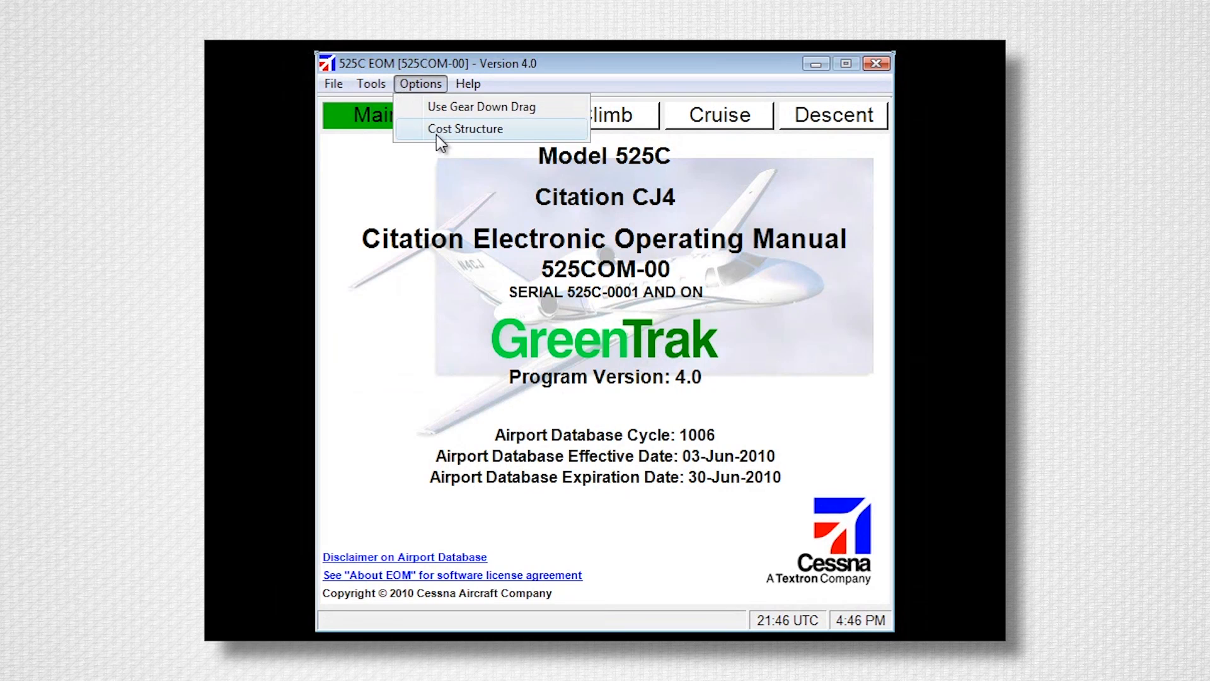
pyautogui.click(465, 129)
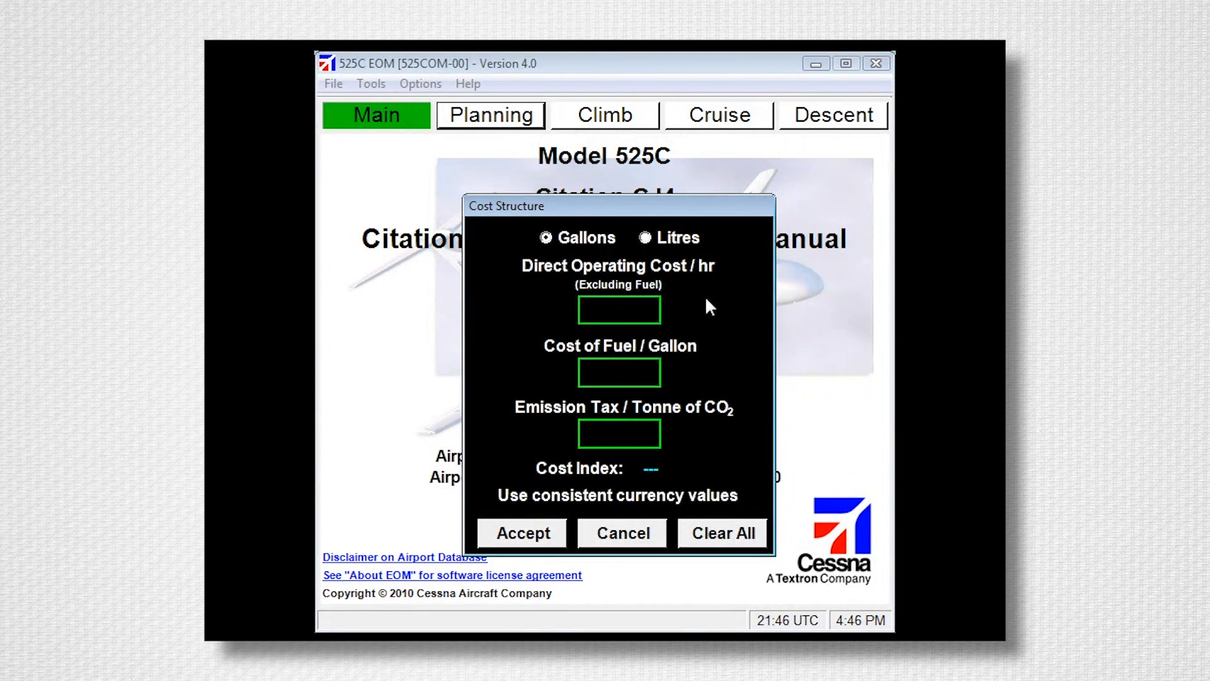
pyautogui.click(619, 309)
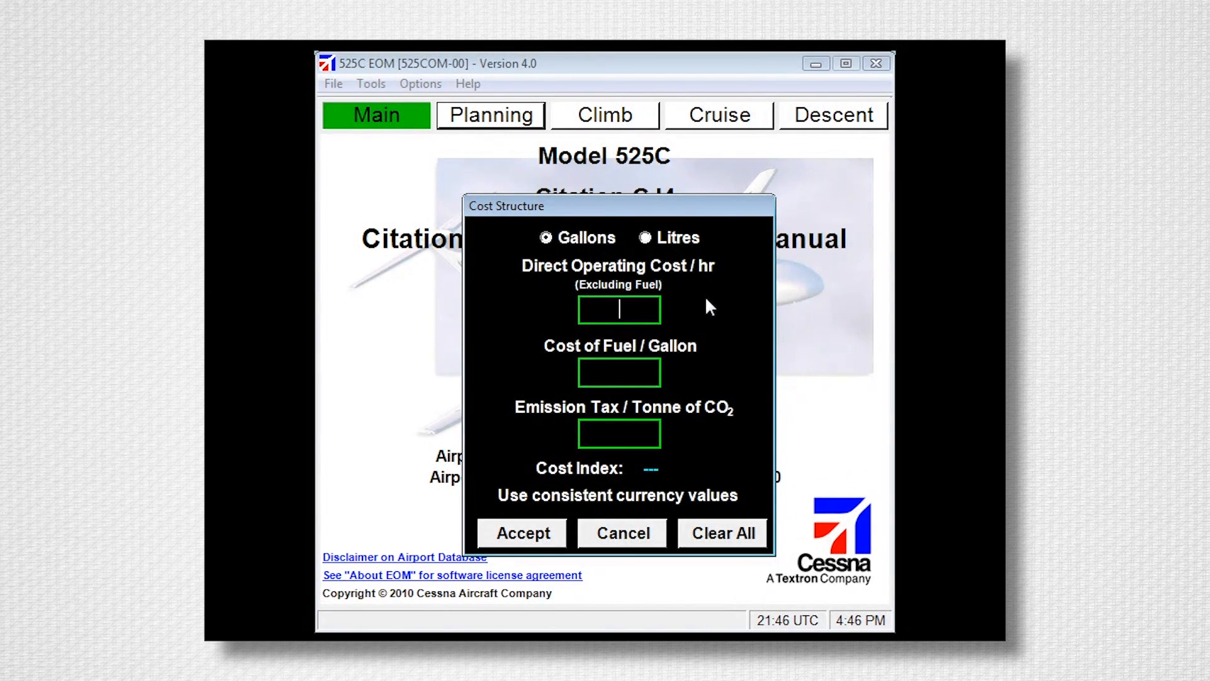
pyautogui.write('560')
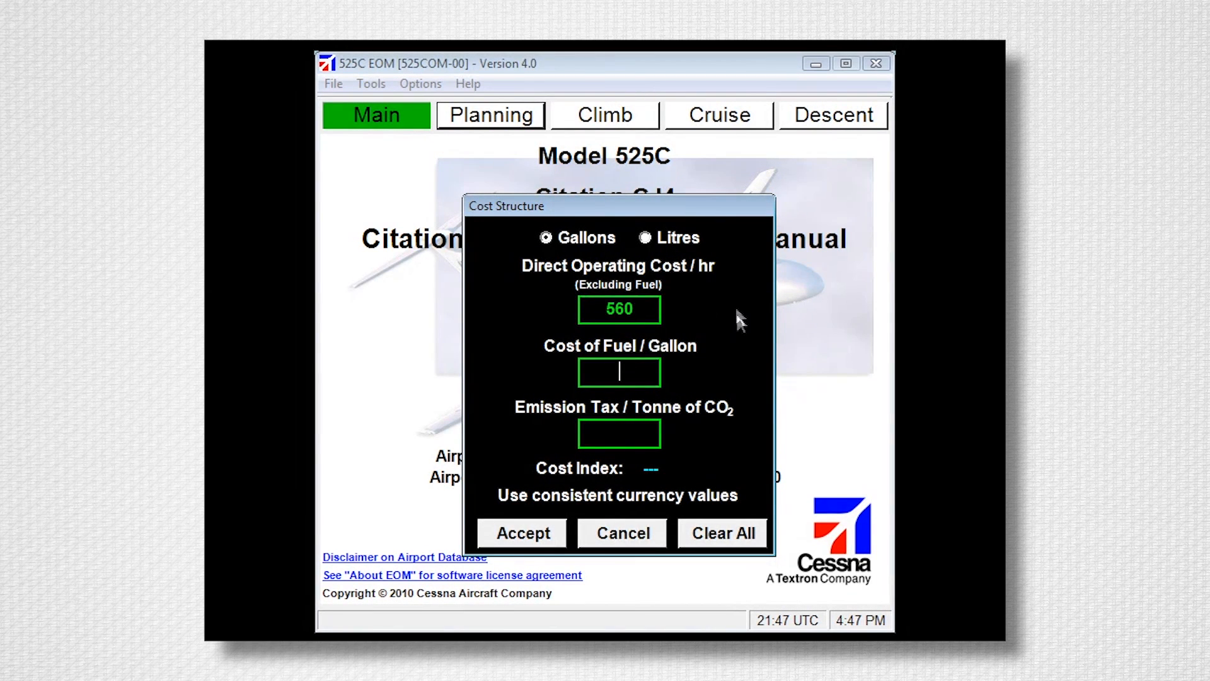
pyautogui.moveTo(710, 309)
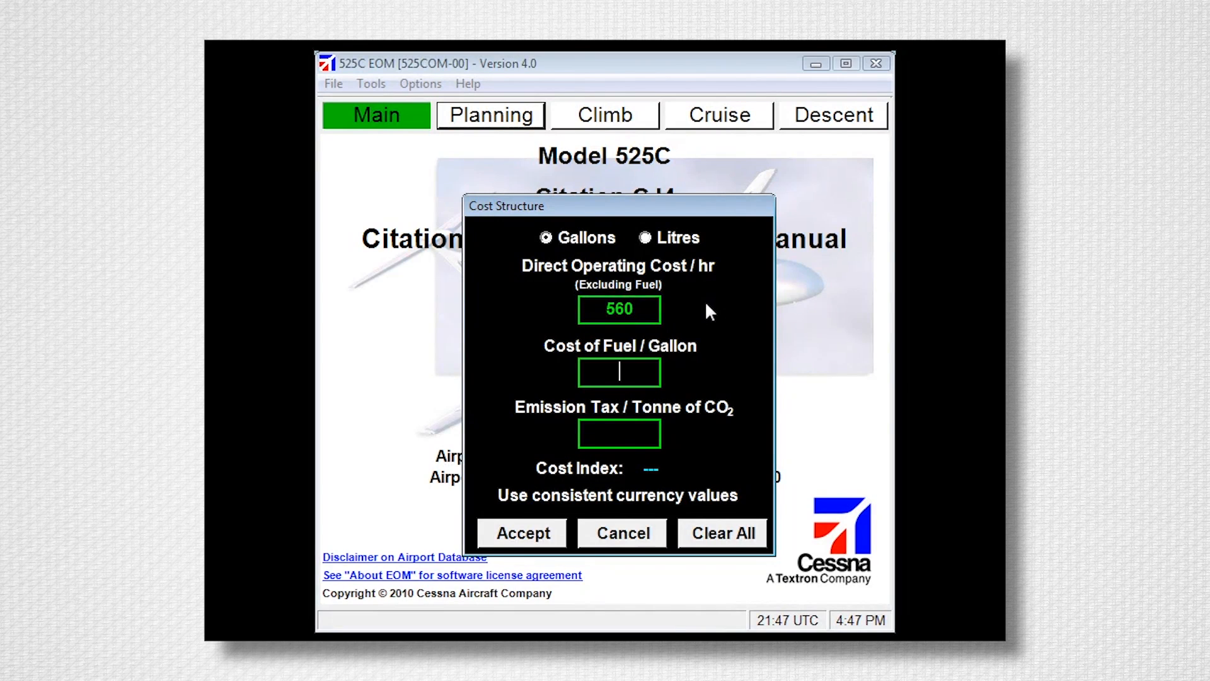
pyautogui.write('4.25')
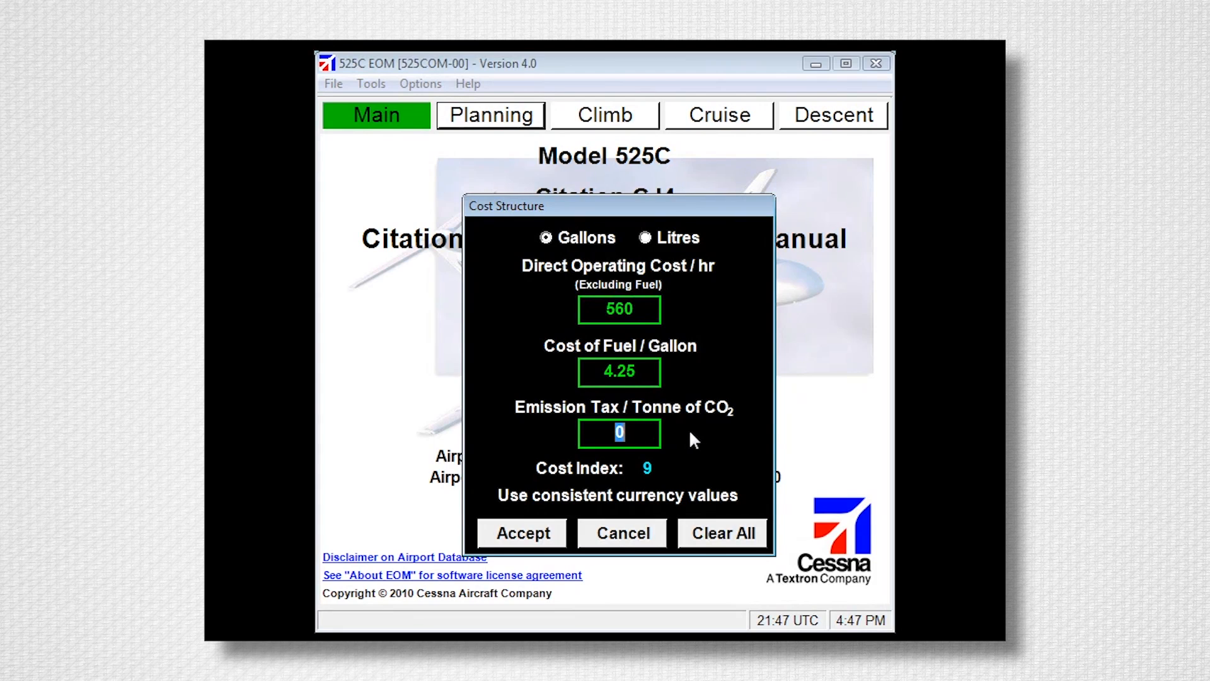
pyautogui.write('30')
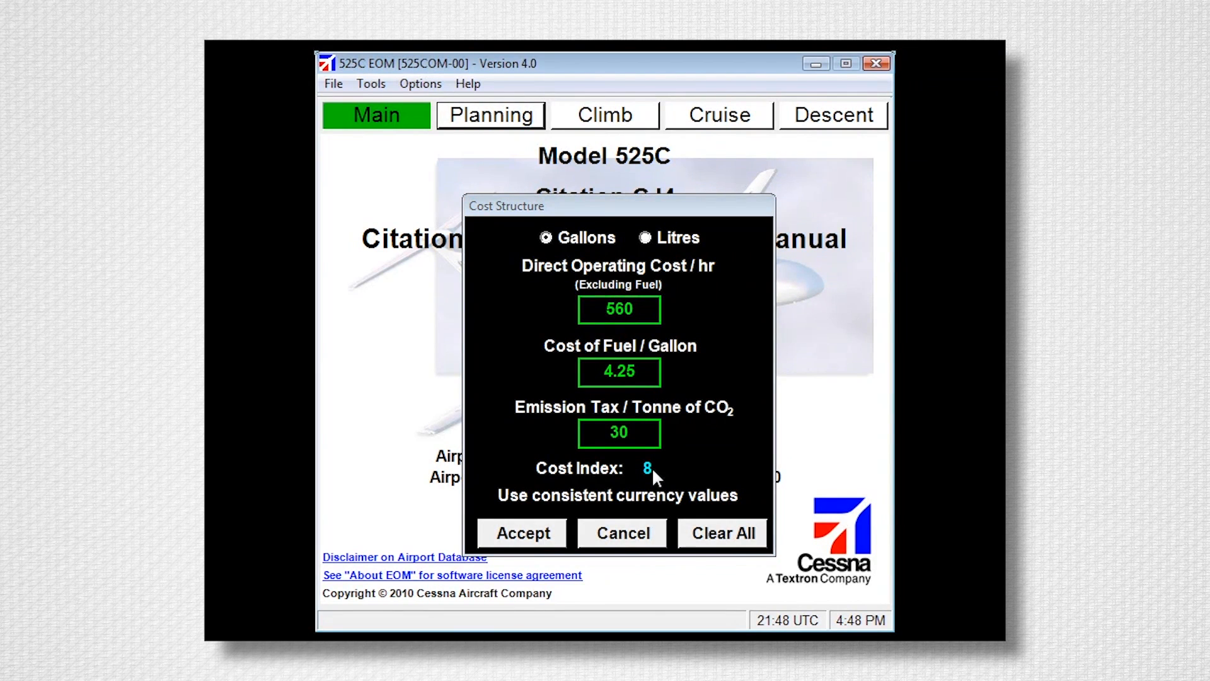
pyautogui.moveTo(671, 472)
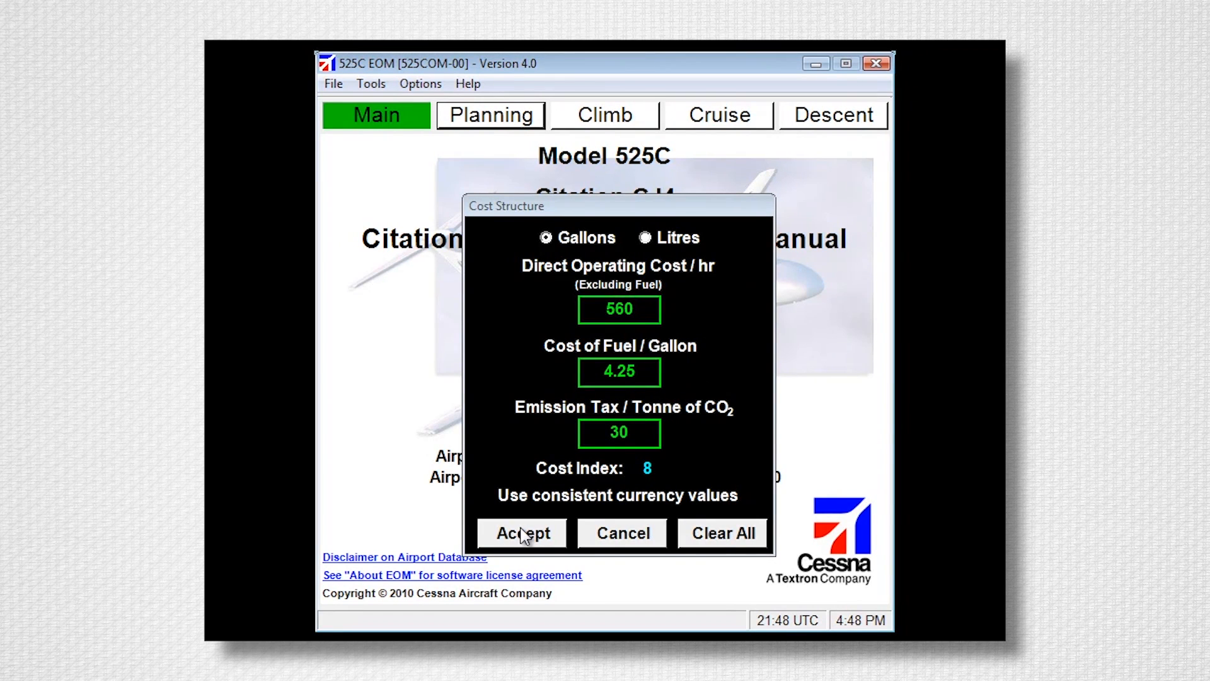
# - Accept the cost structure and set mission cruise thrust to Cost Index with value 8
pyautogui.click(521, 533)
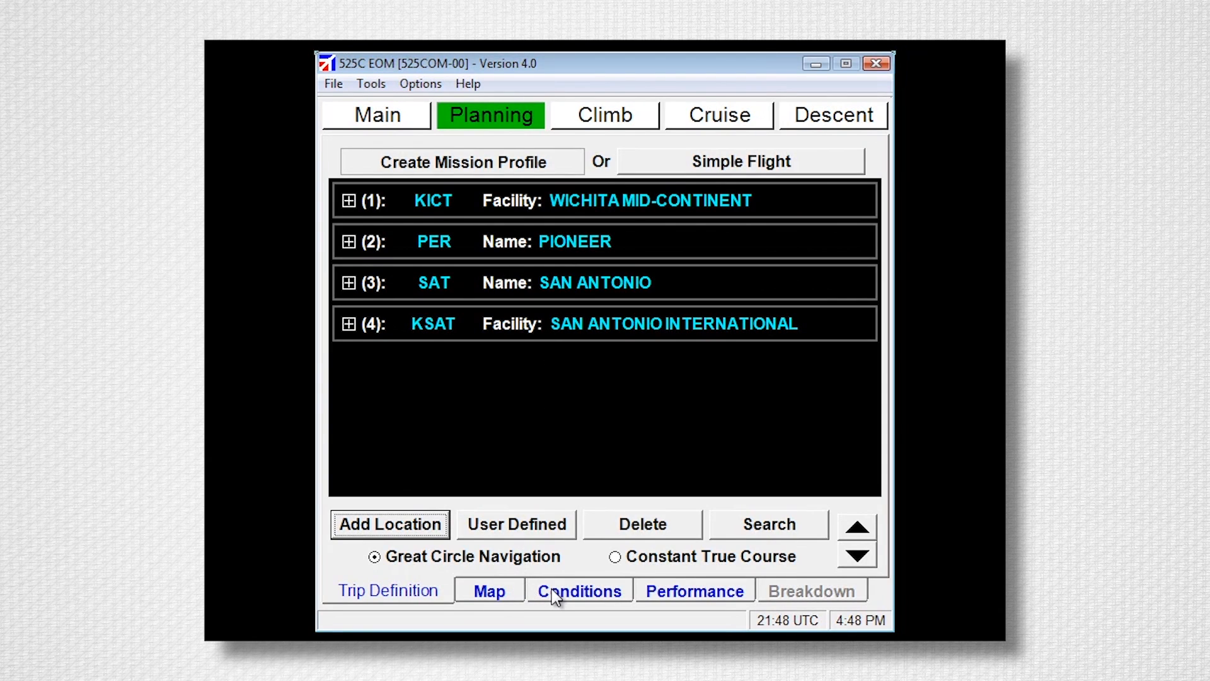
pyautogui.click(578, 591)
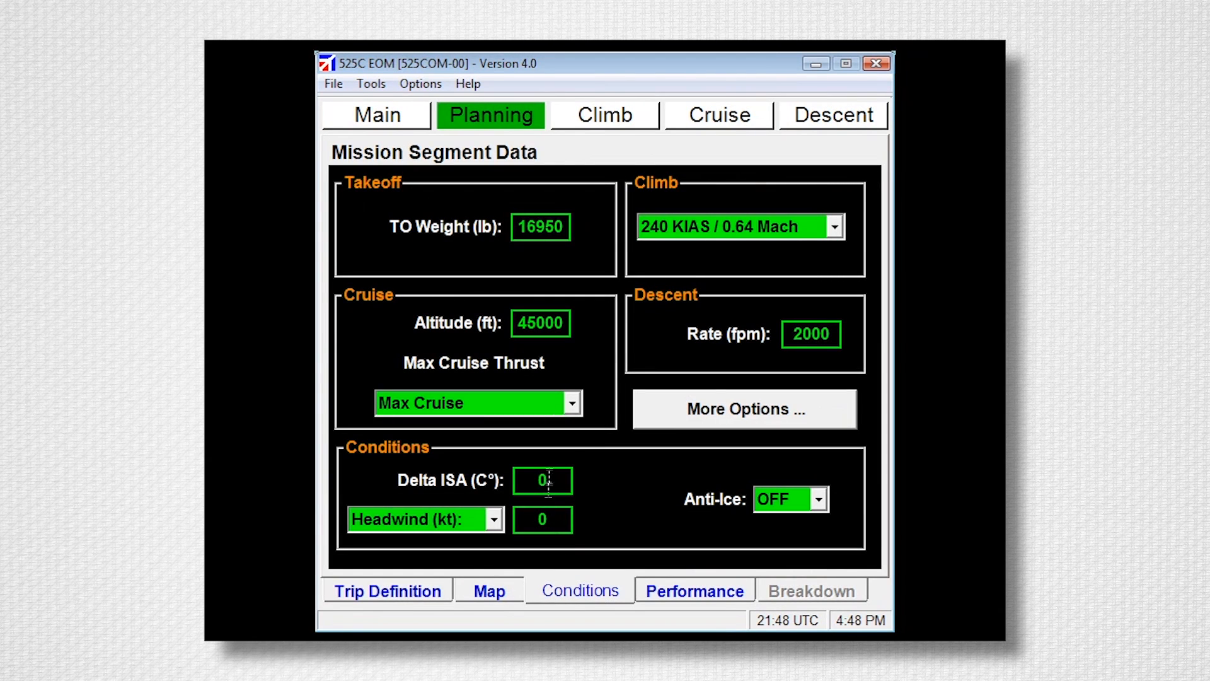
pyautogui.click(571, 402)
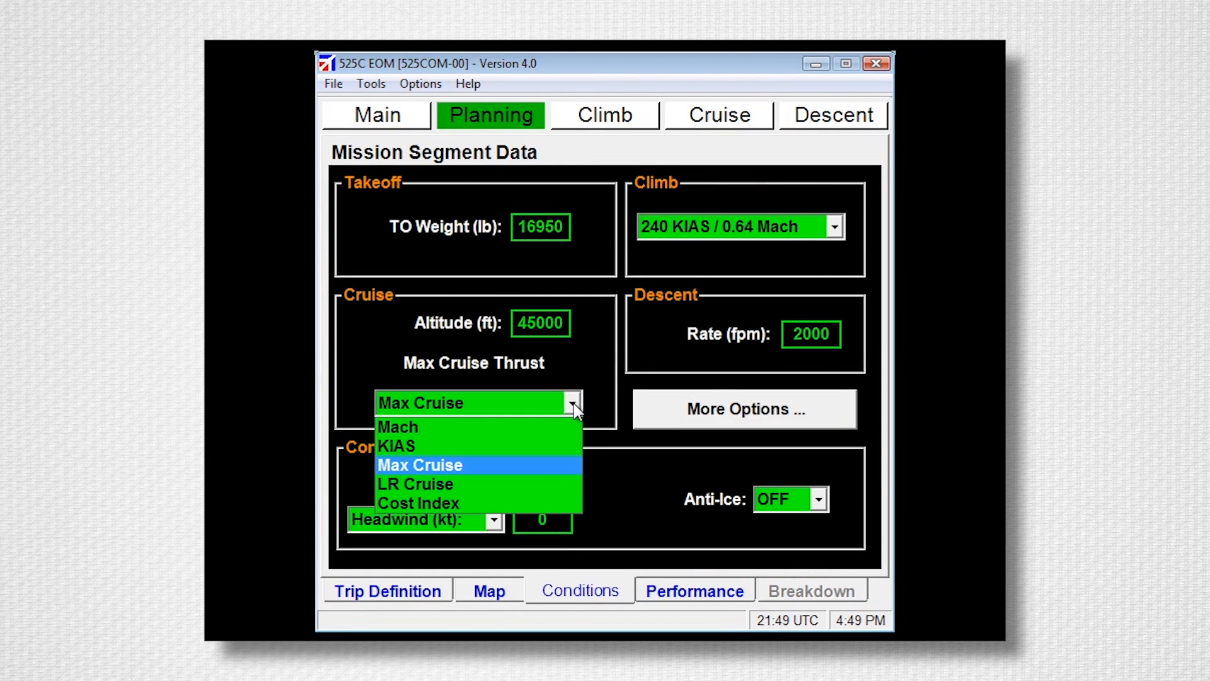
pyautogui.moveTo(532, 502)
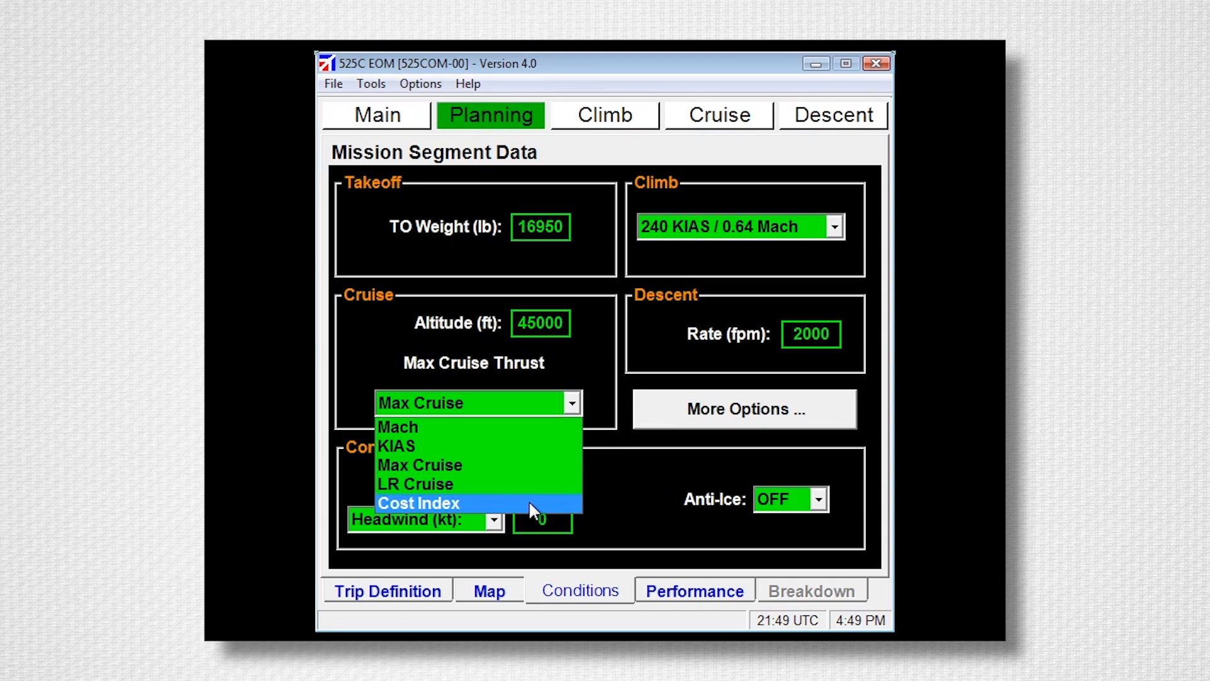
pyautogui.click(418, 503)
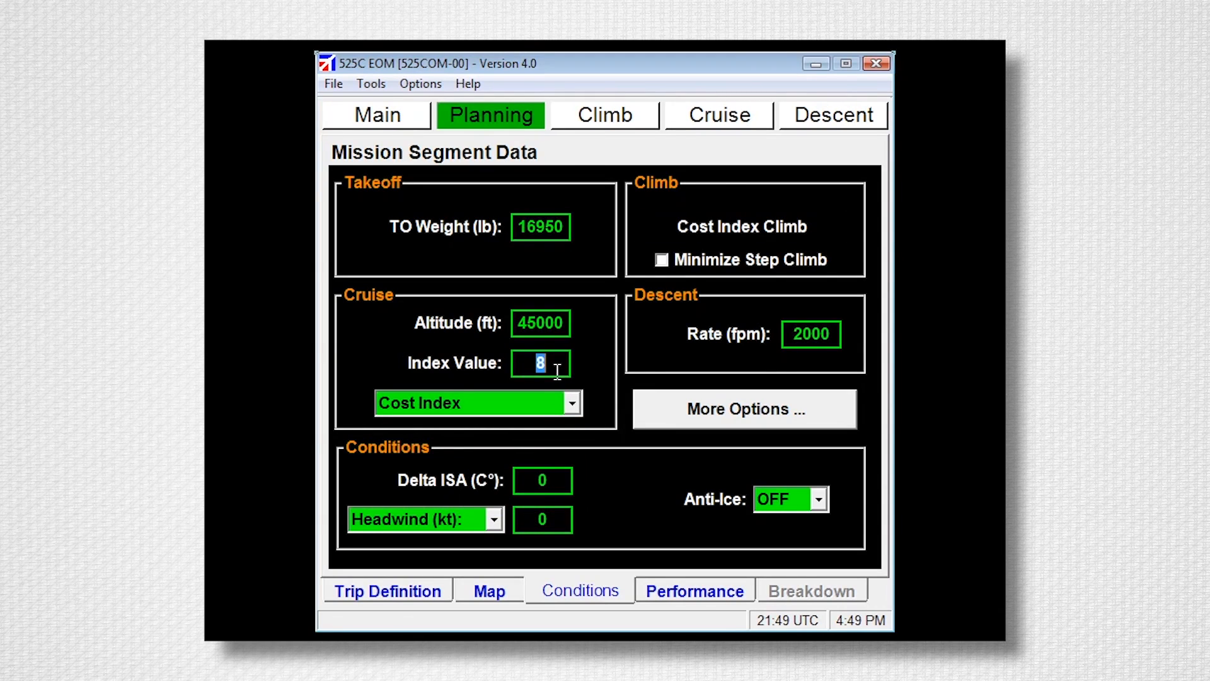
pyautogui.moveTo(544, 363)
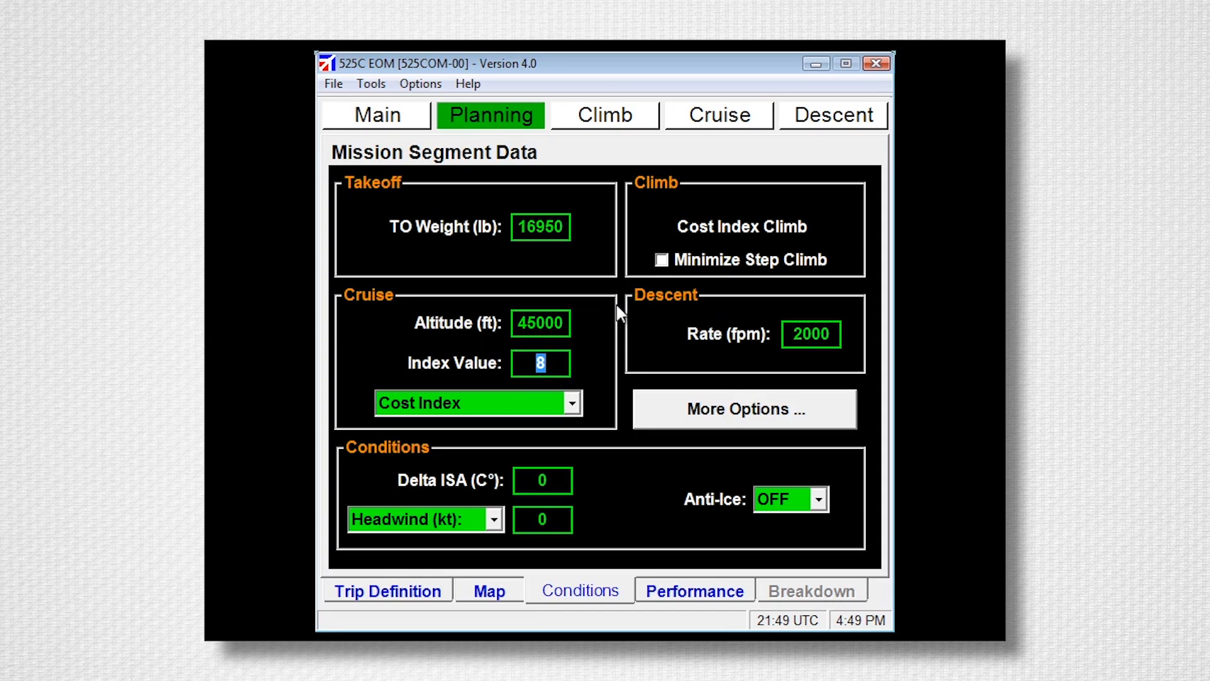
pyautogui.moveTo(677, 249)
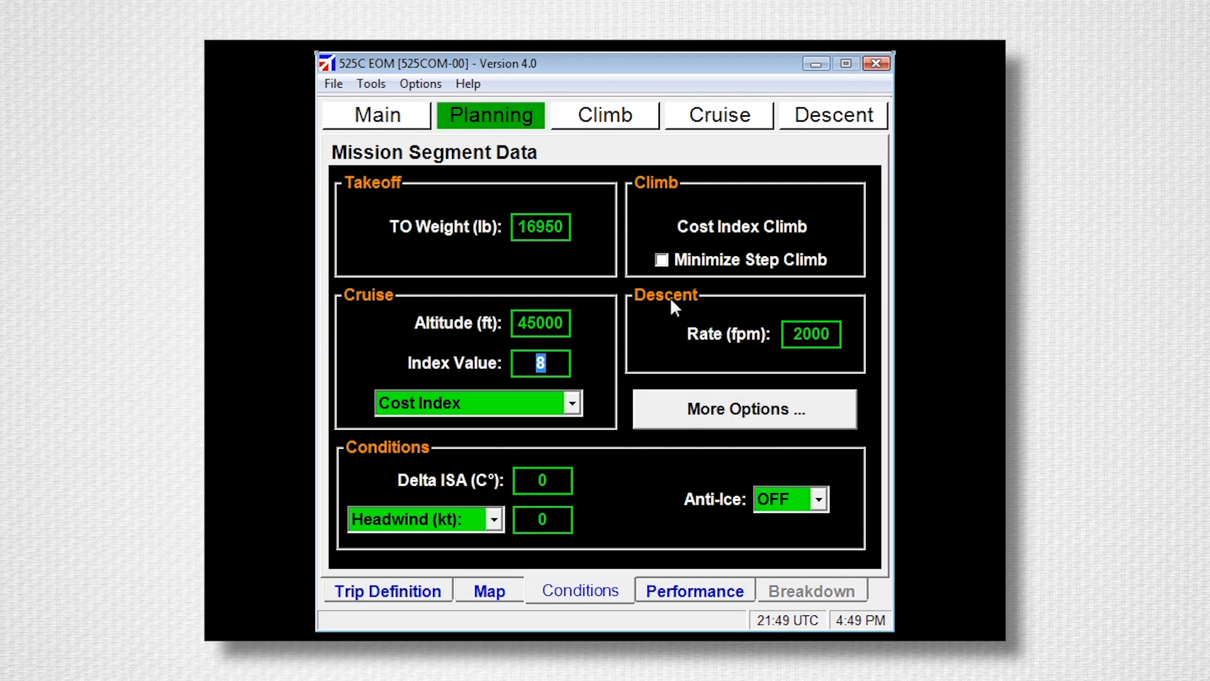
pyautogui.click(695, 591)
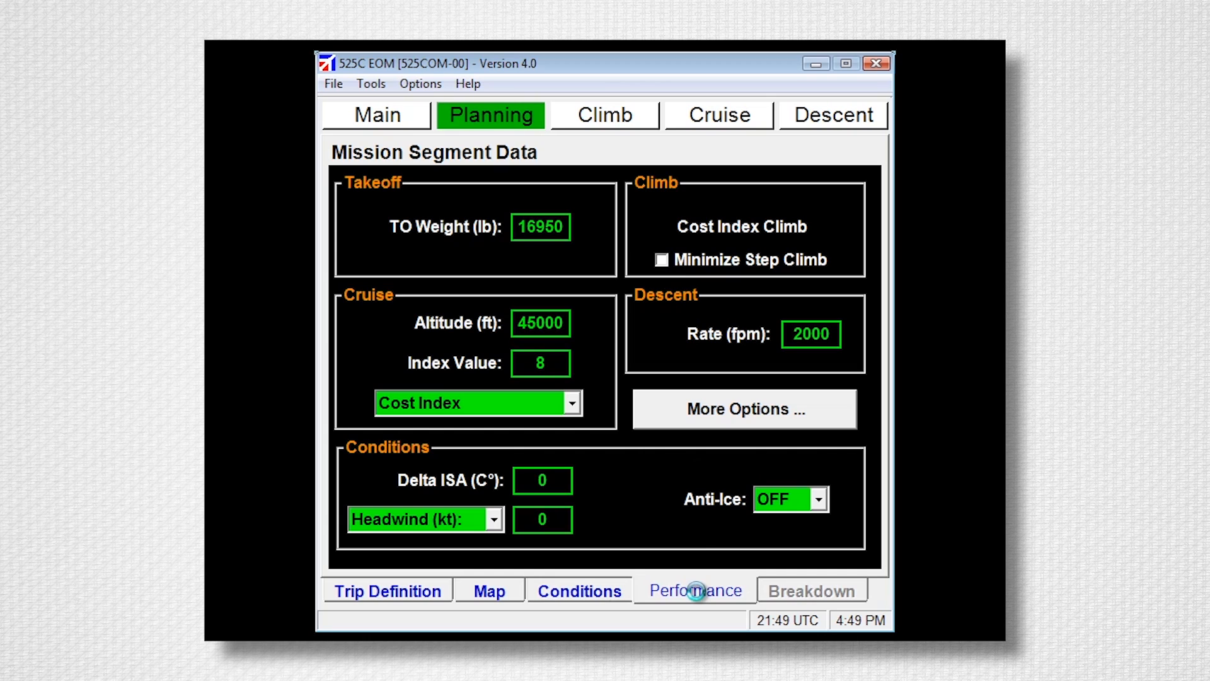
# - Calculate the mission and show the segment breakdown: 1:28 total, $2,003 trip cost
pyautogui.click(694, 590)
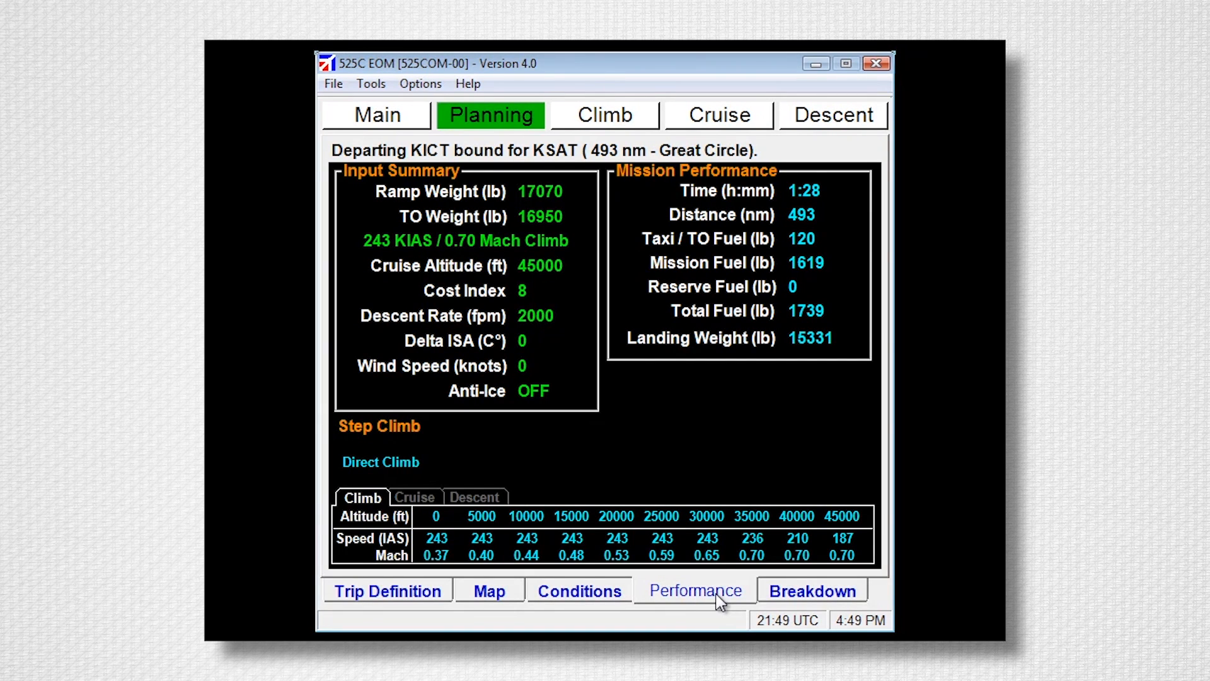
pyautogui.click(811, 590)
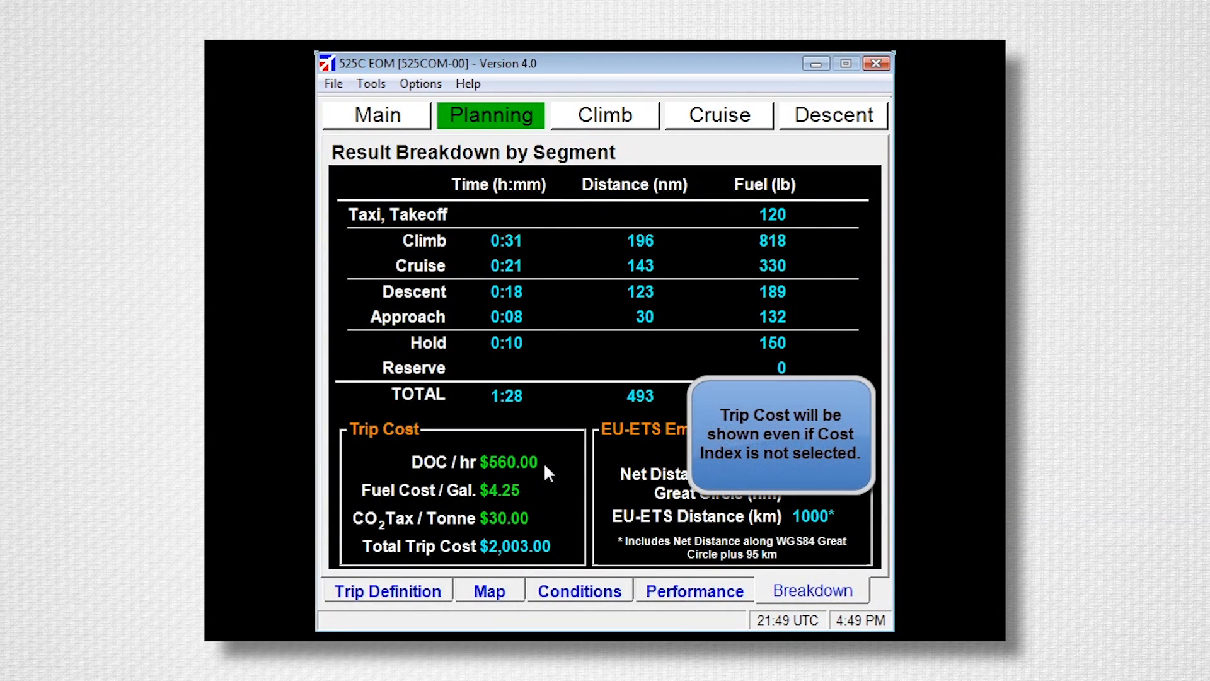
pyautogui.moveTo(539, 529)
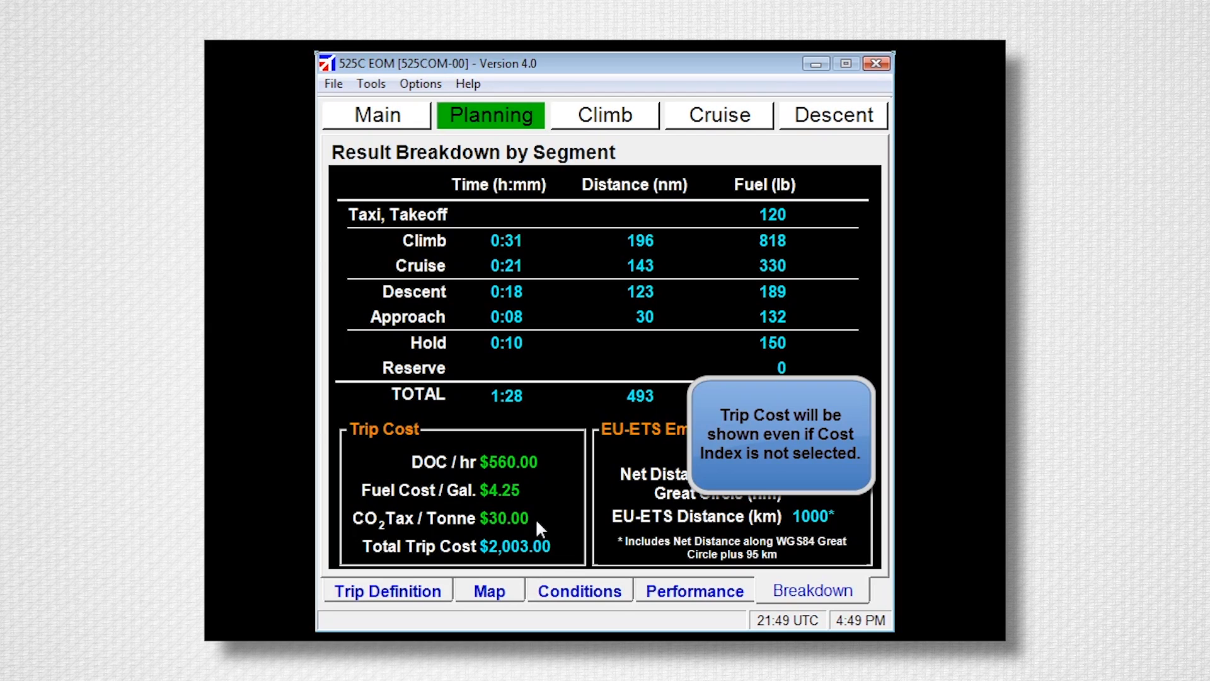
pyautogui.moveTo(501, 570)
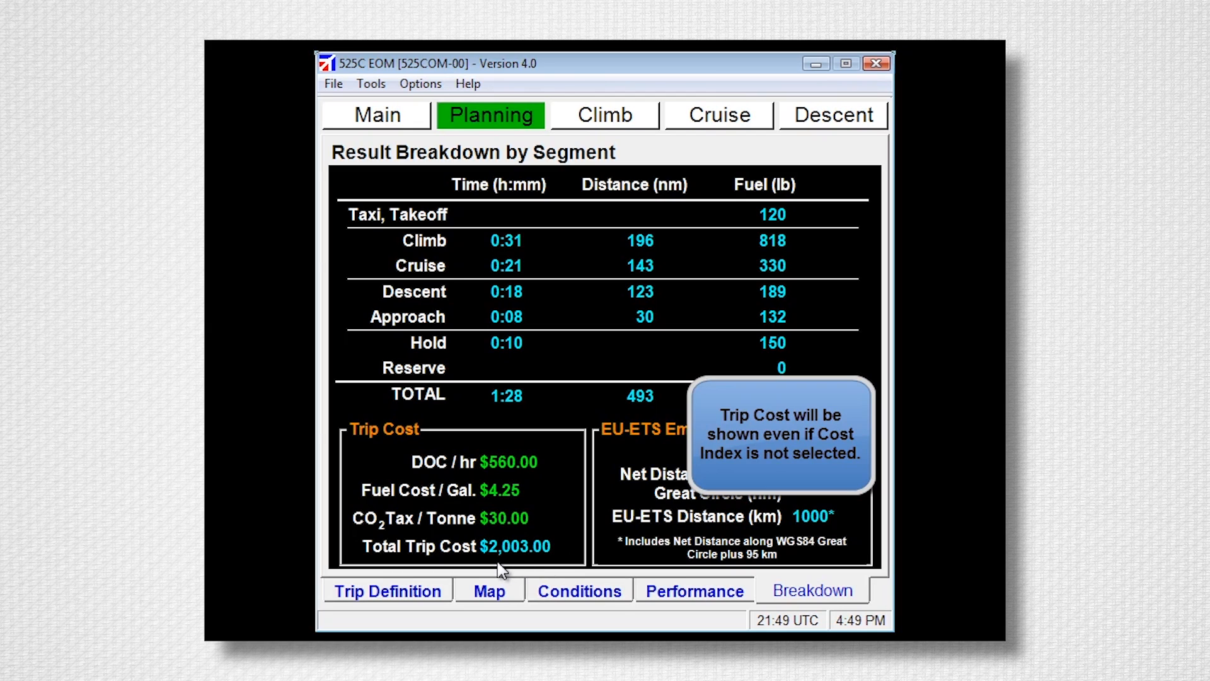